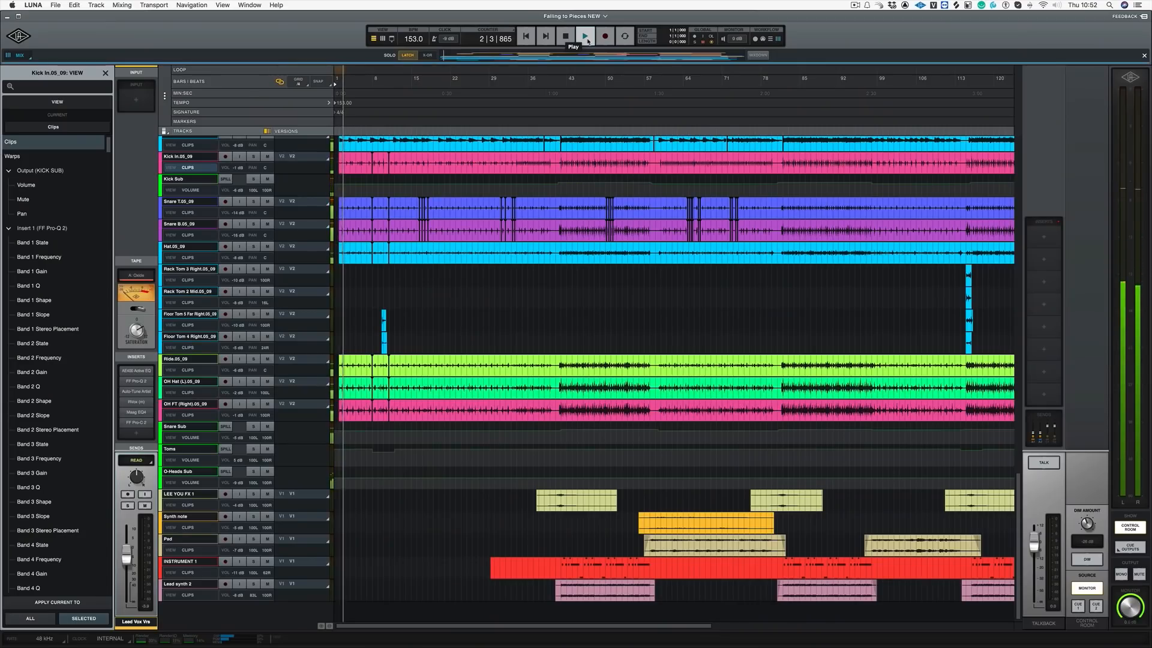
Play back the drum session from the transport
click(584, 37)
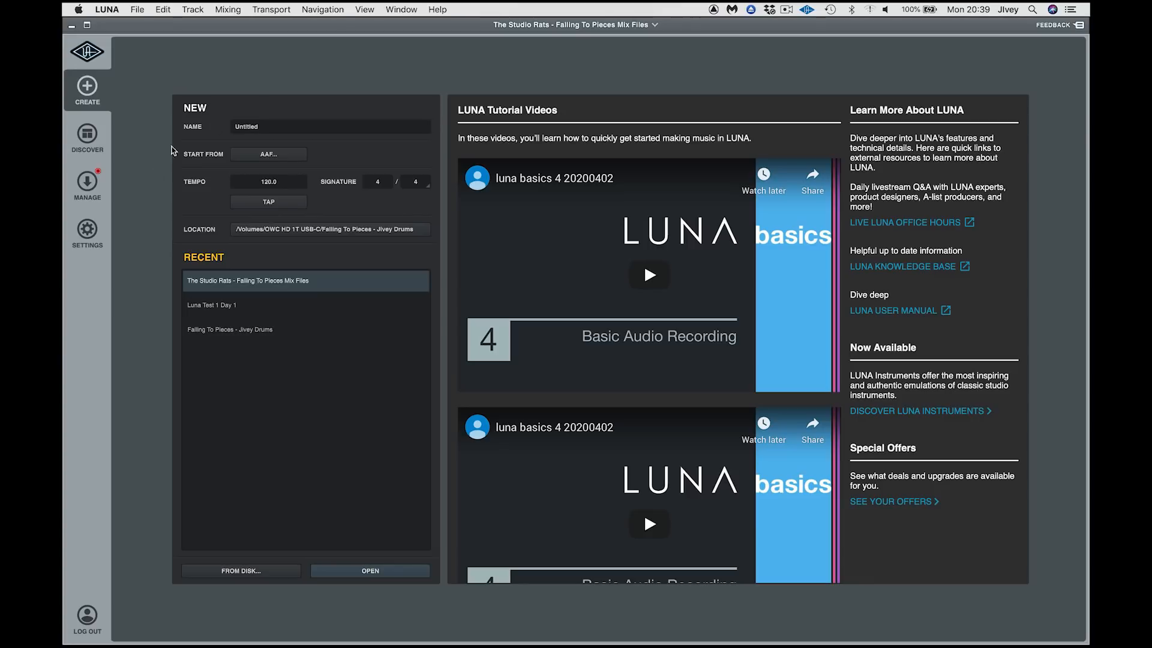
mouse_move(319, 262)
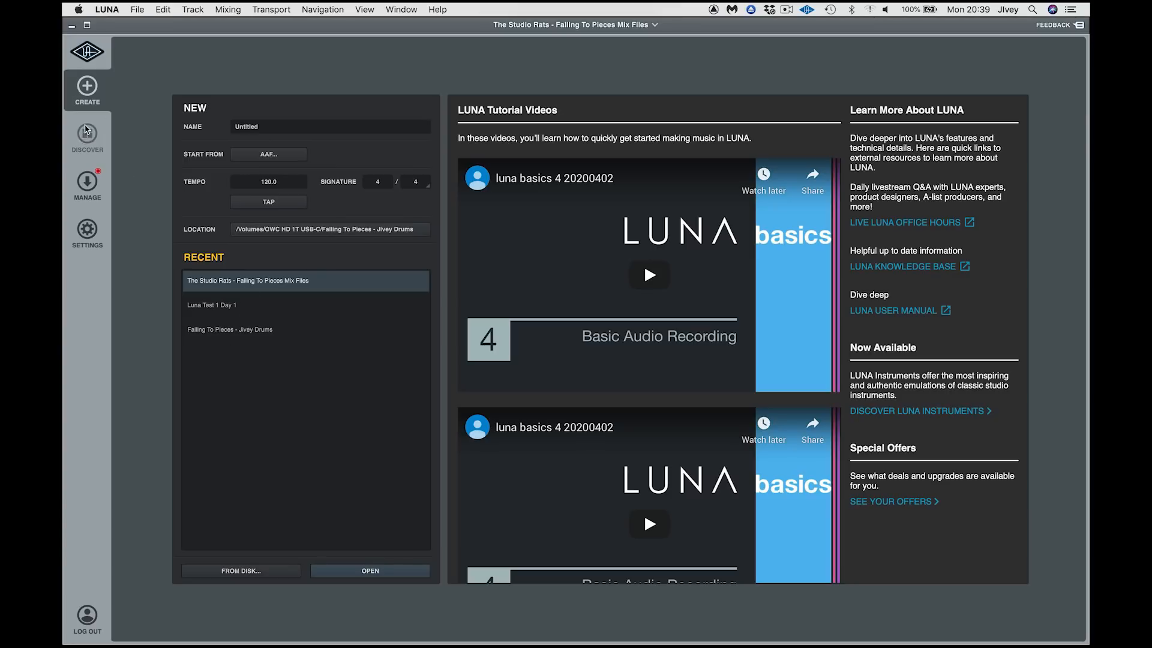
Show My Products under Discover > Manage and scroll through installed and downloadable items
click(86, 137)
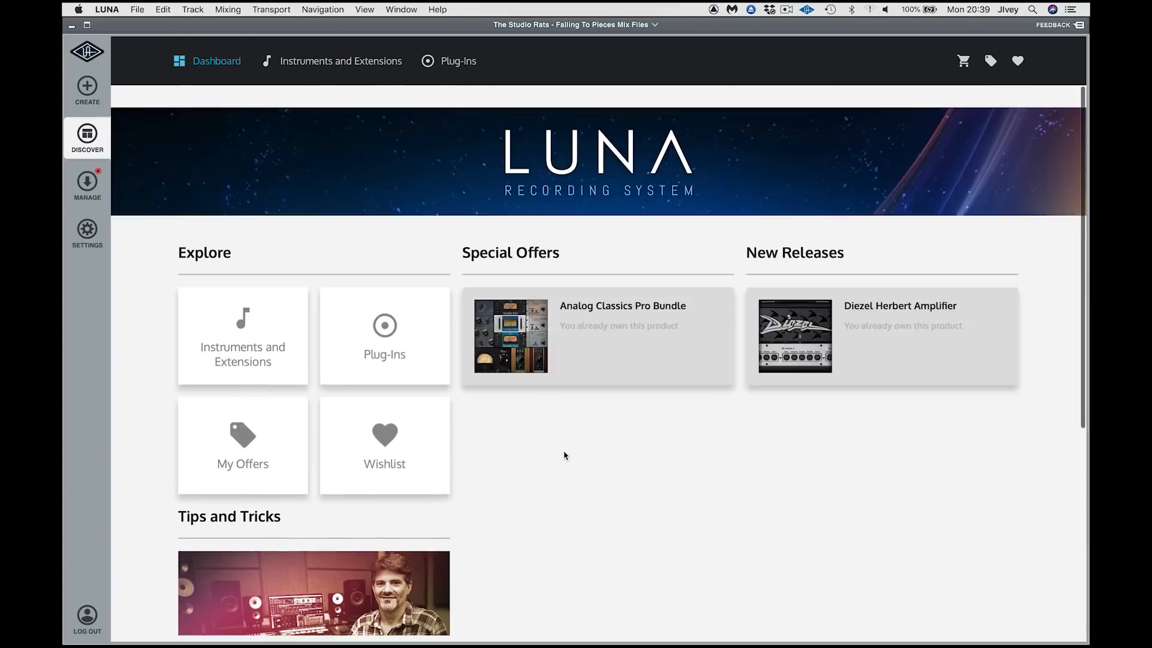
click(87, 182)
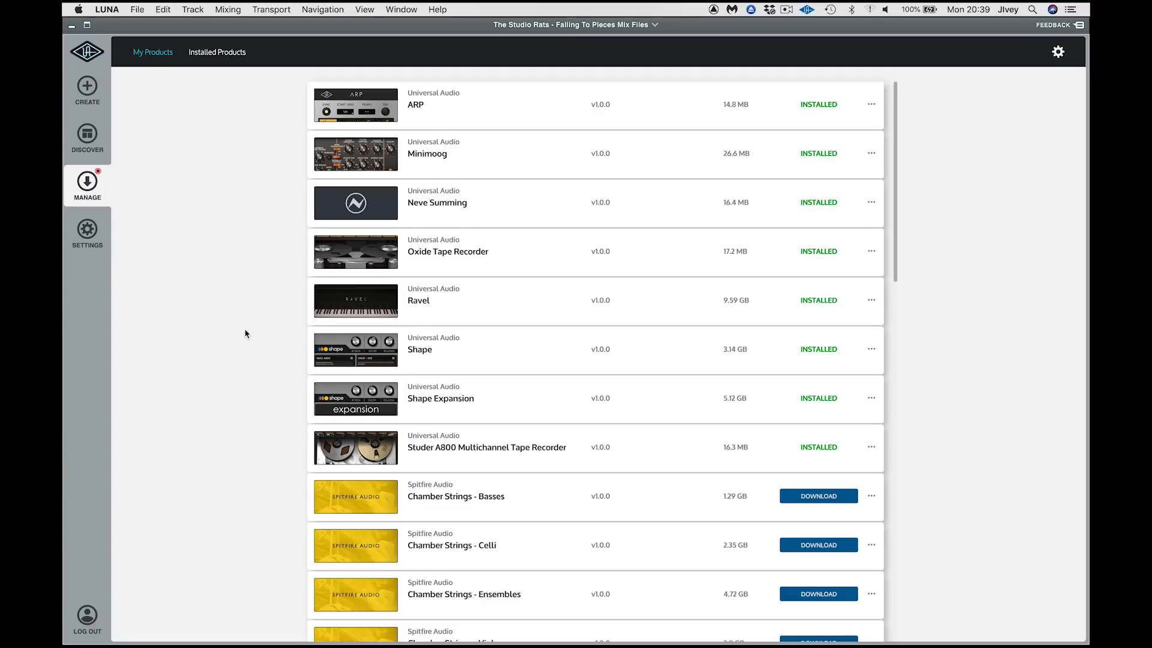
mouse_move(250, 409)
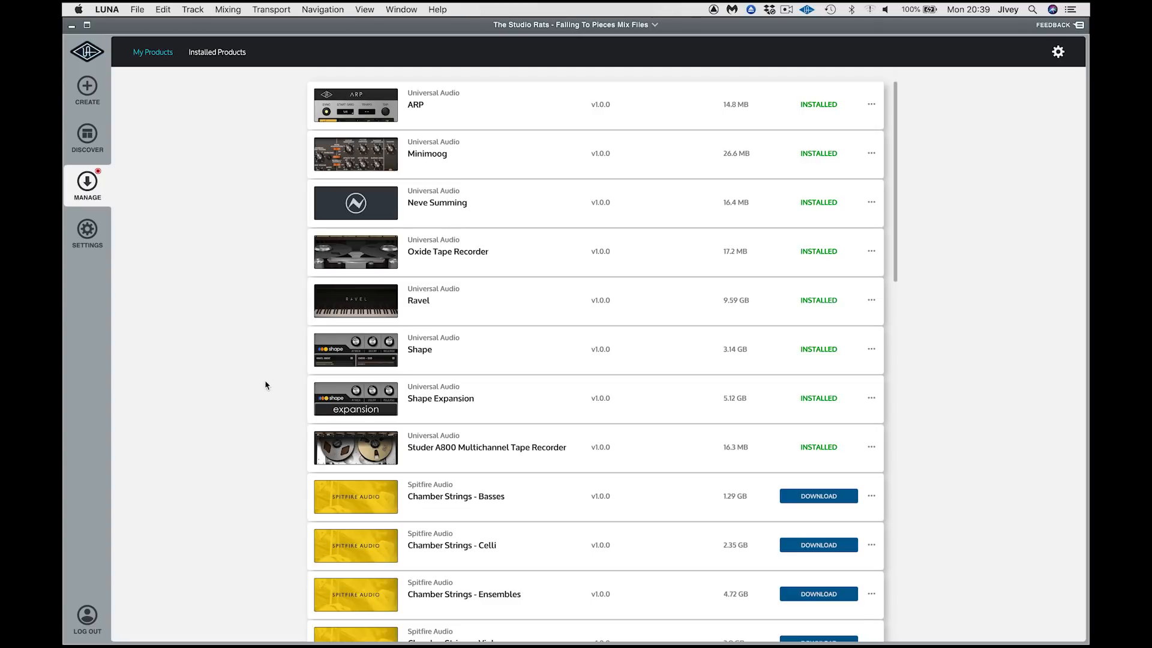
mouse_move(754, 434)
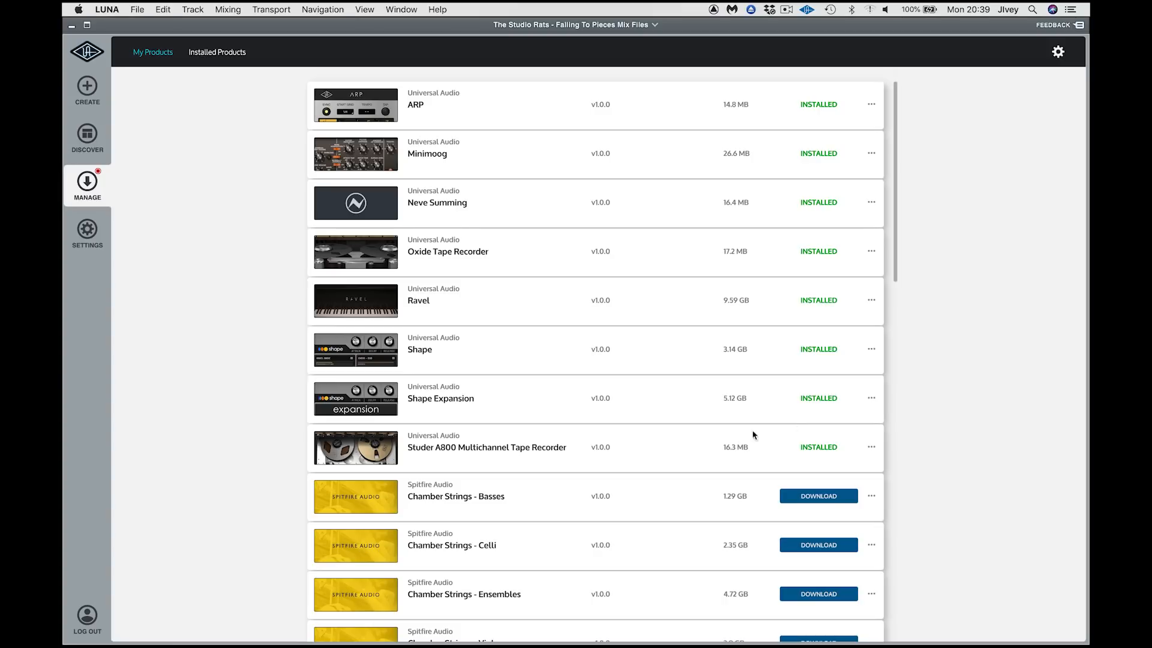
scroll(down, 3)
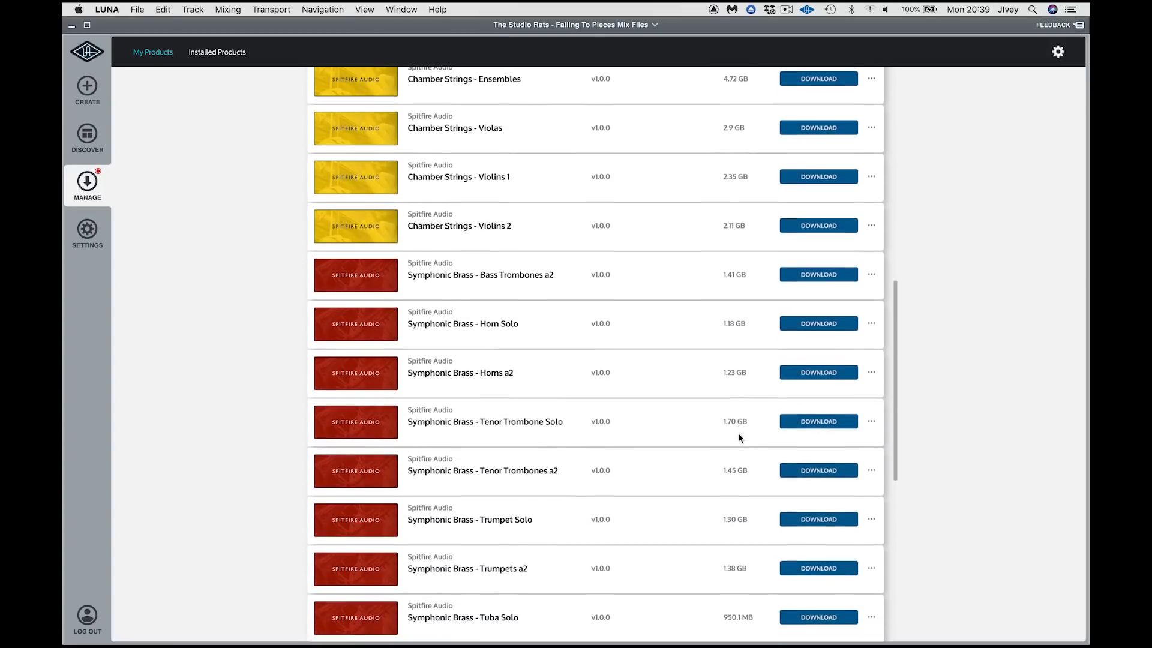
scroll(down, 3)
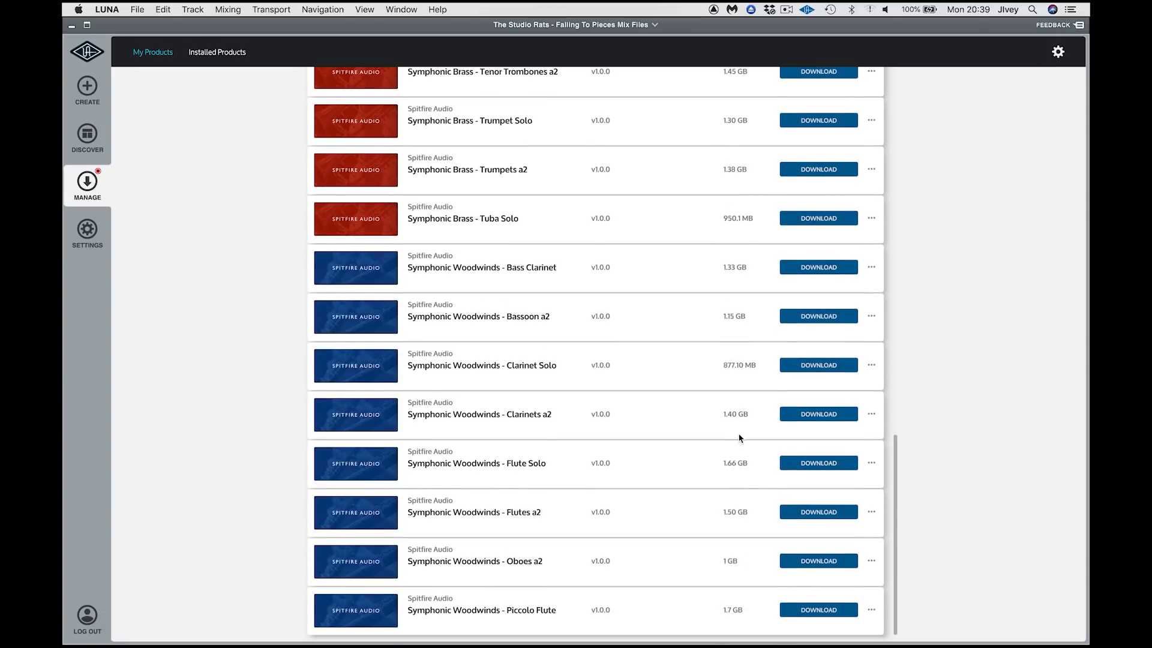
scroll(up, 3)
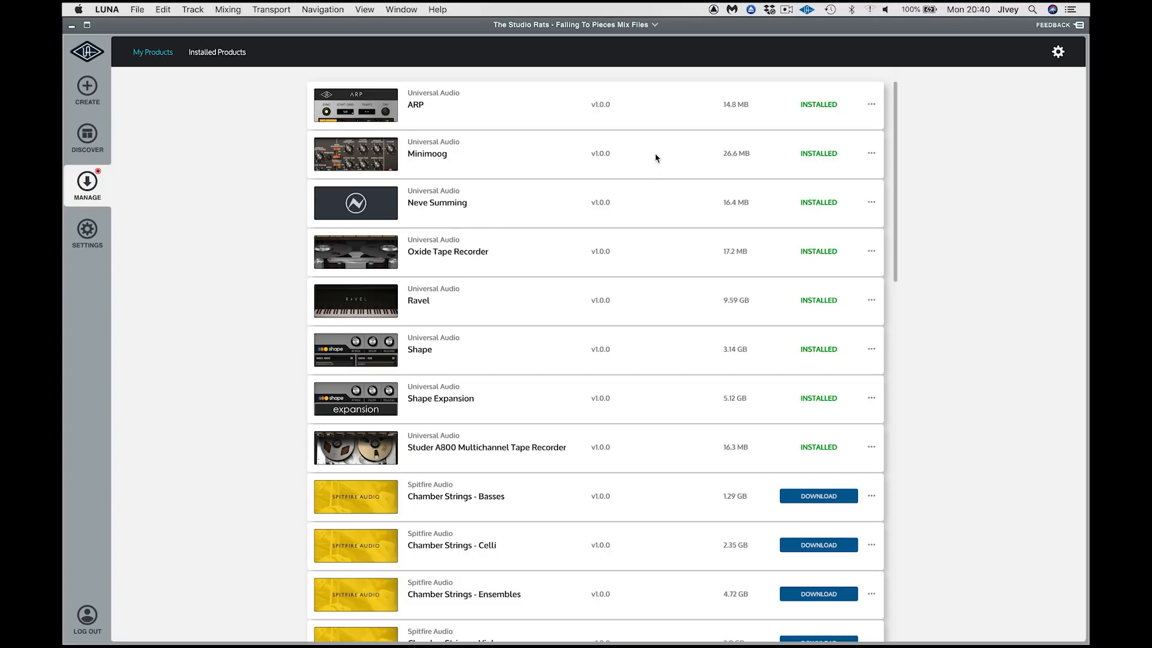
mouse_move(640, 303)
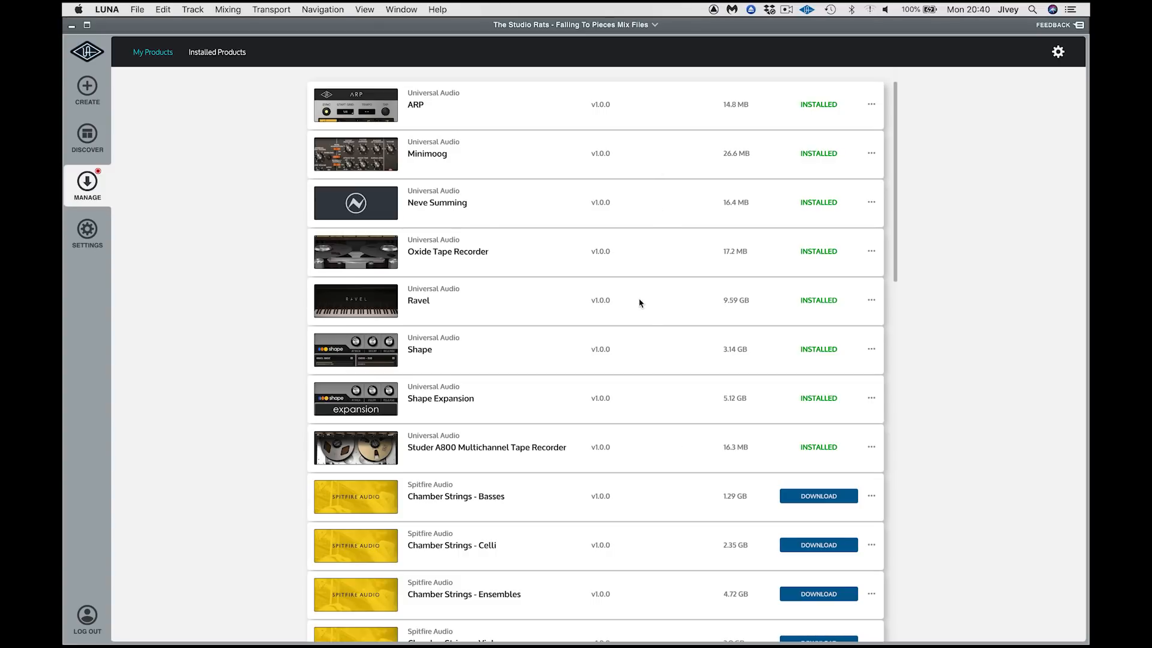
mouse_move(643, 448)
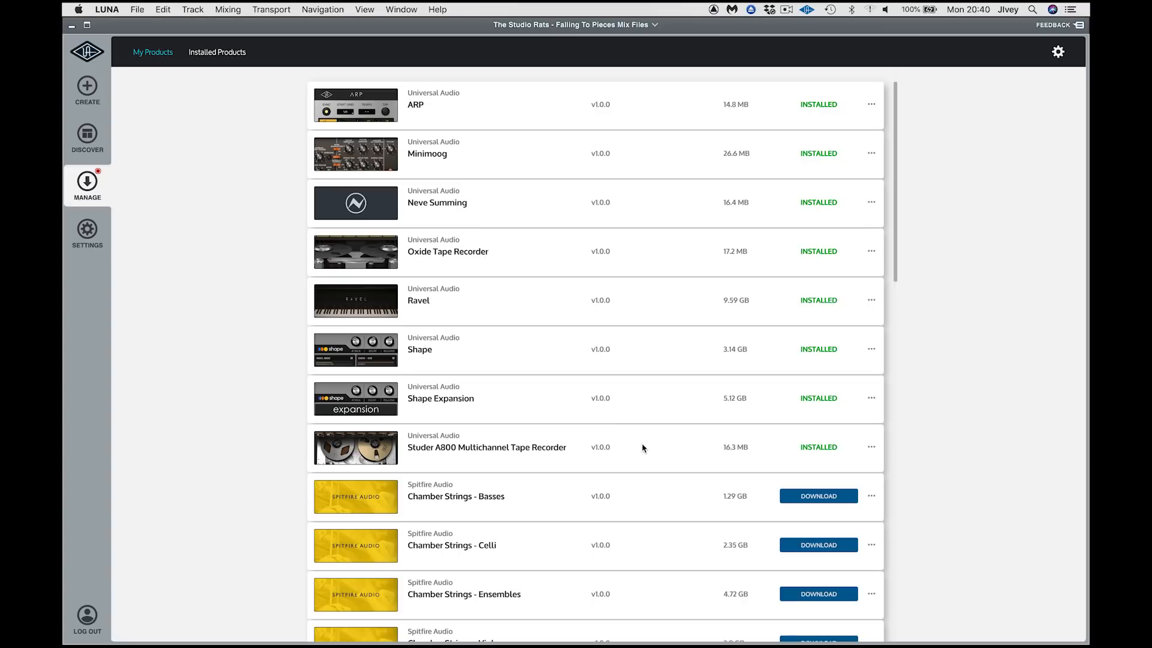
mouse_move(650, 447)
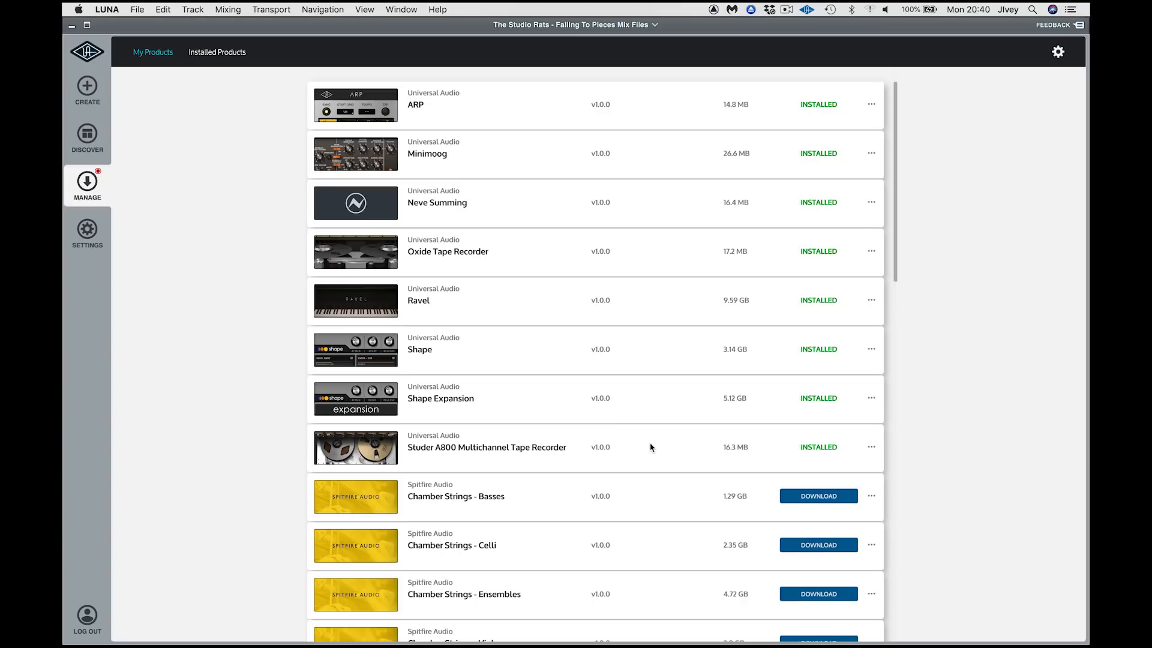
mouse_move(483, 306)
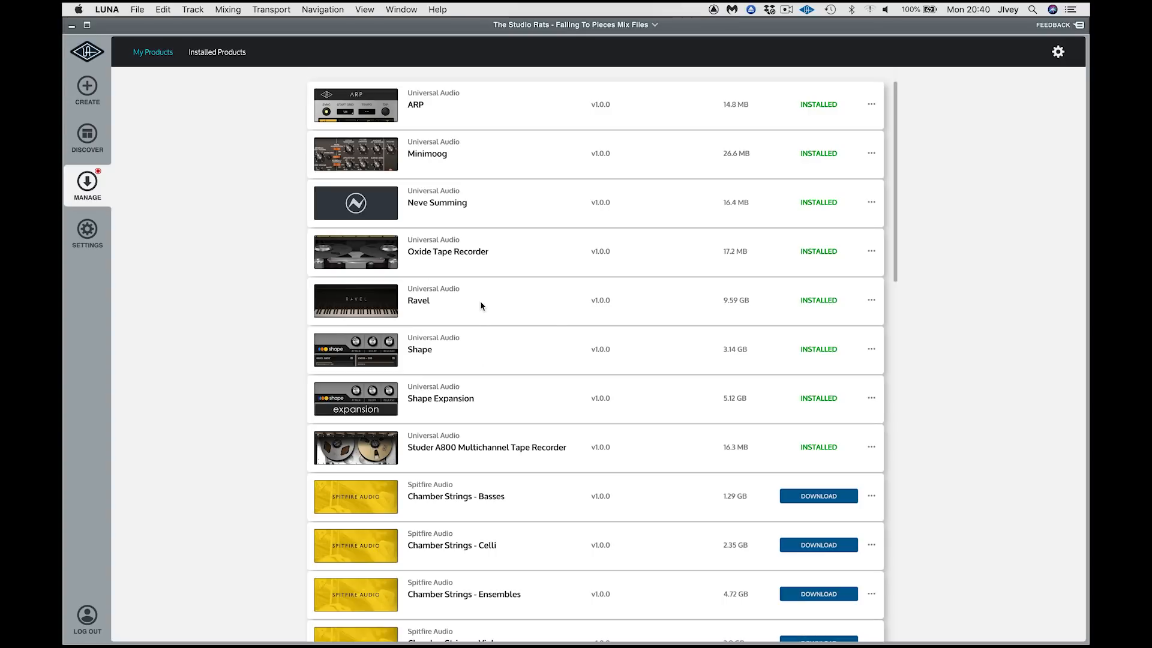
mouse_move(486, 125)
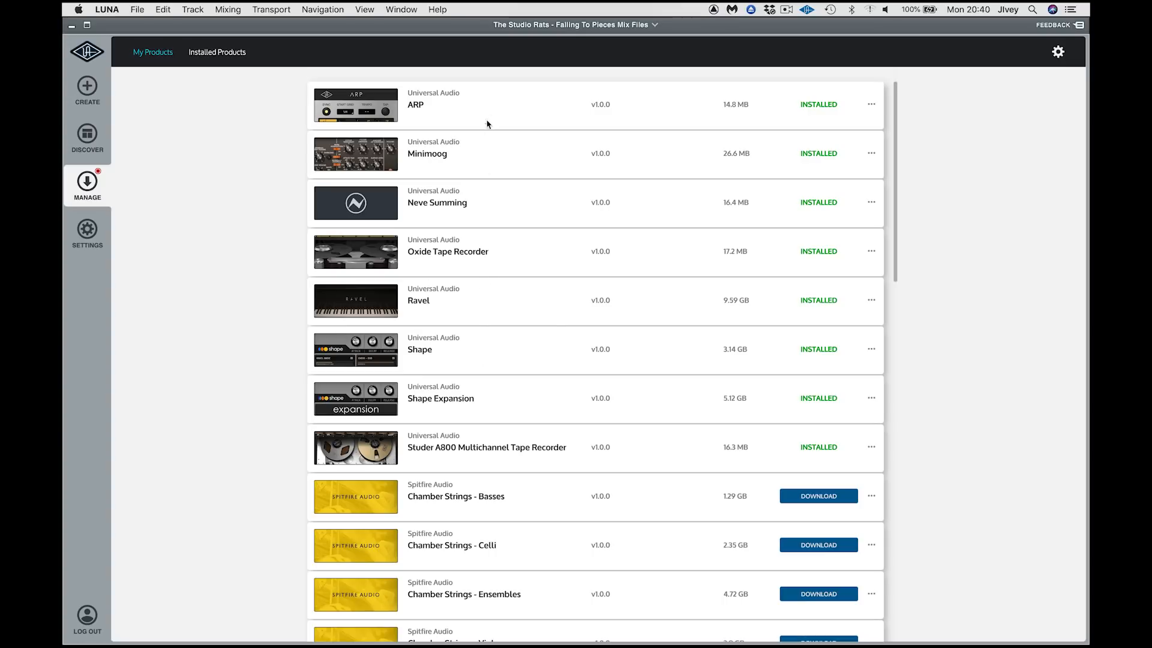
mouse_move(491, 356)
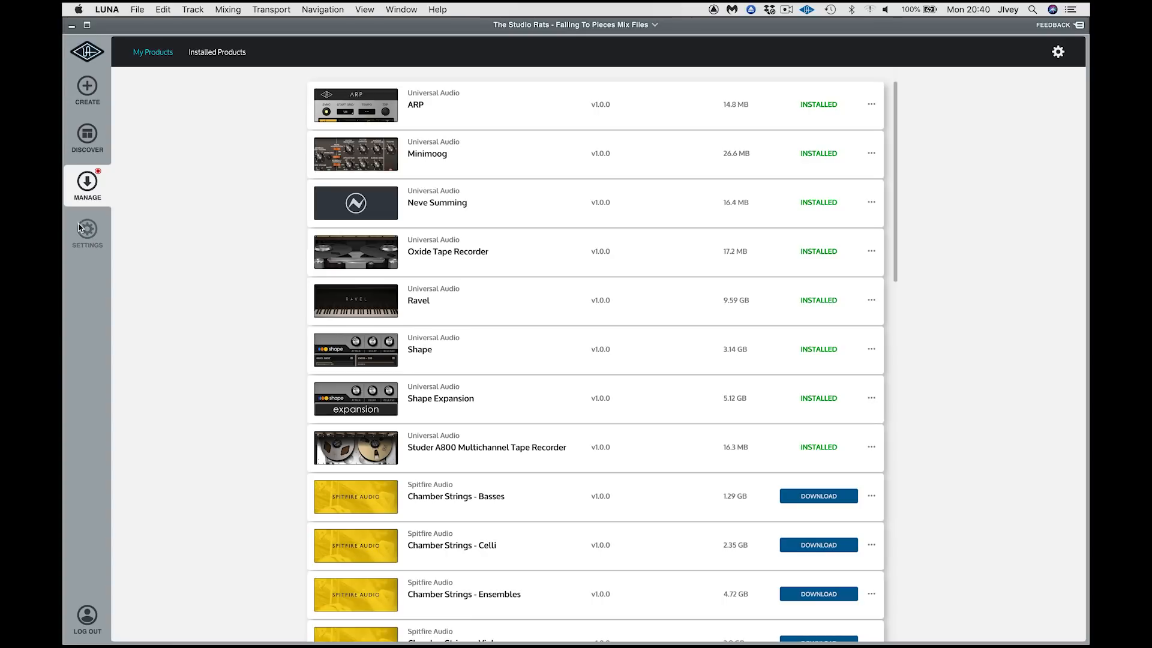
Review the Hardware and I/O Matrix settings, then switch to the Console app to compare
click(86, 232)
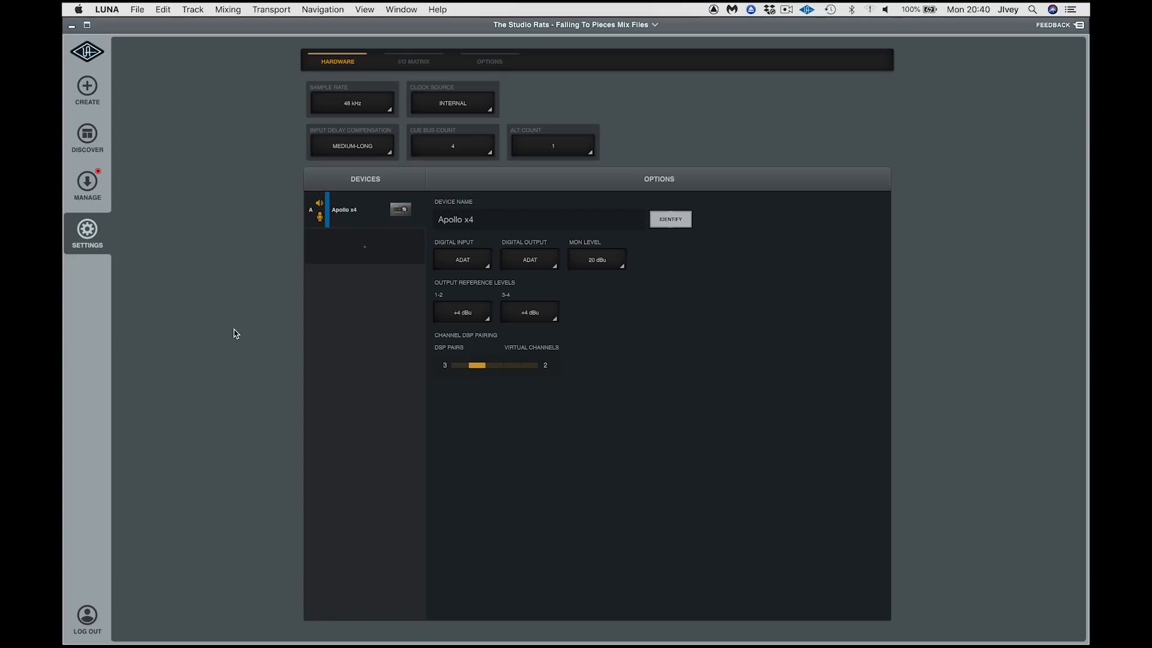
click(412, 61)
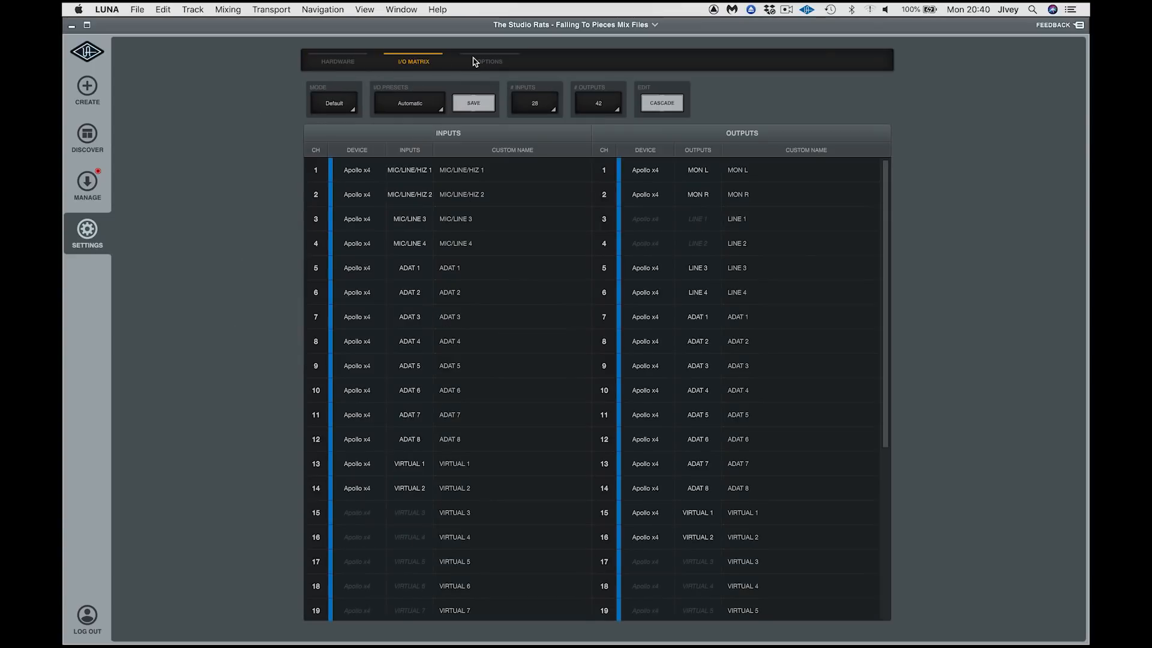
click(337, 61)
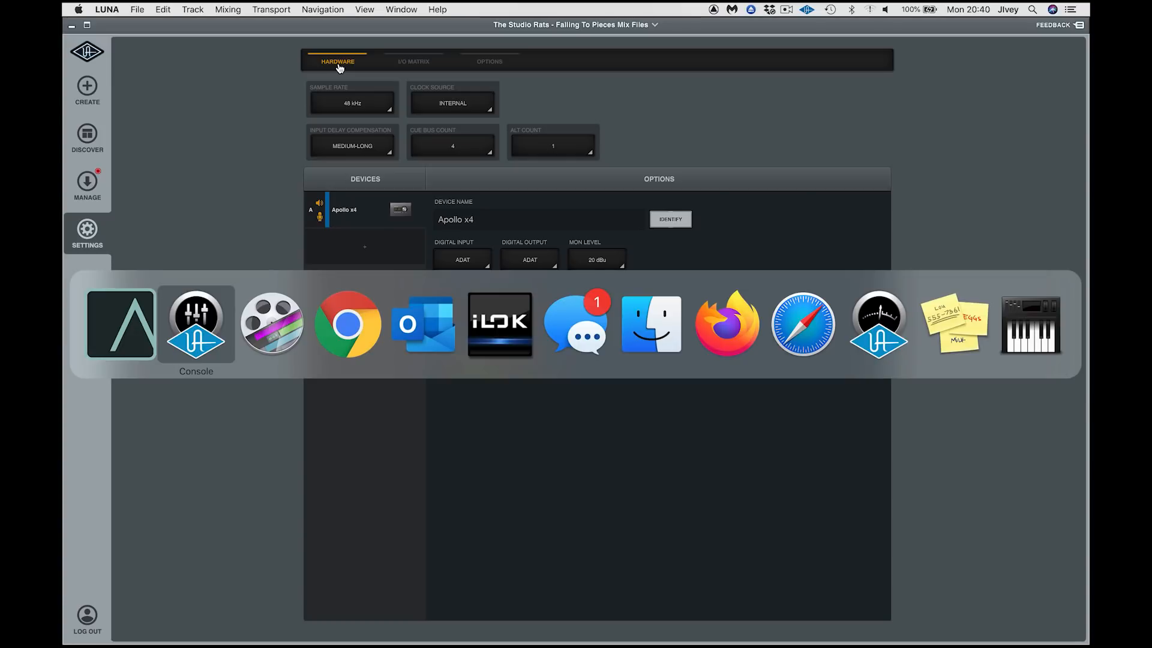
click(196, 322)
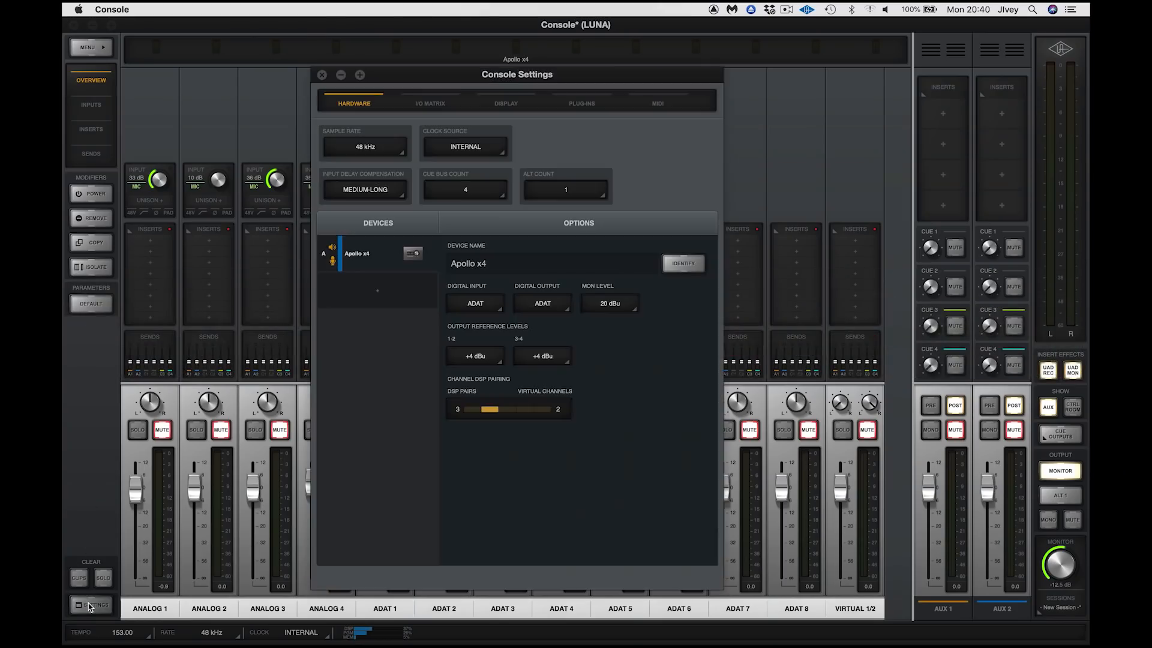
mouse_move(442, 80)
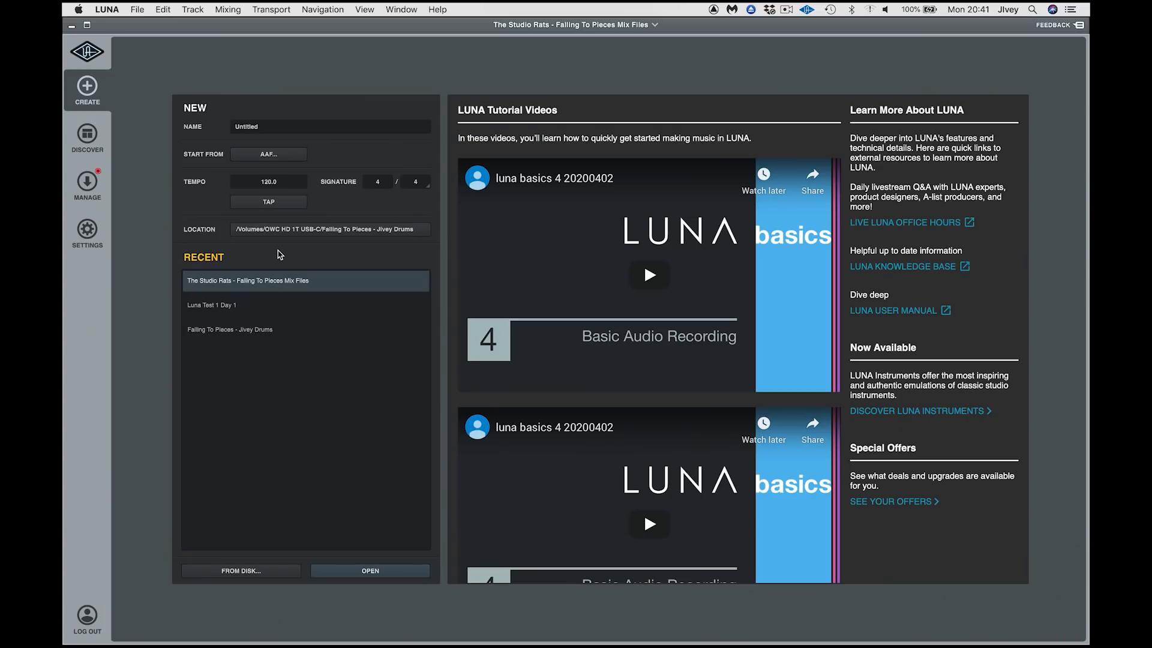
mouse_move(272, 348)
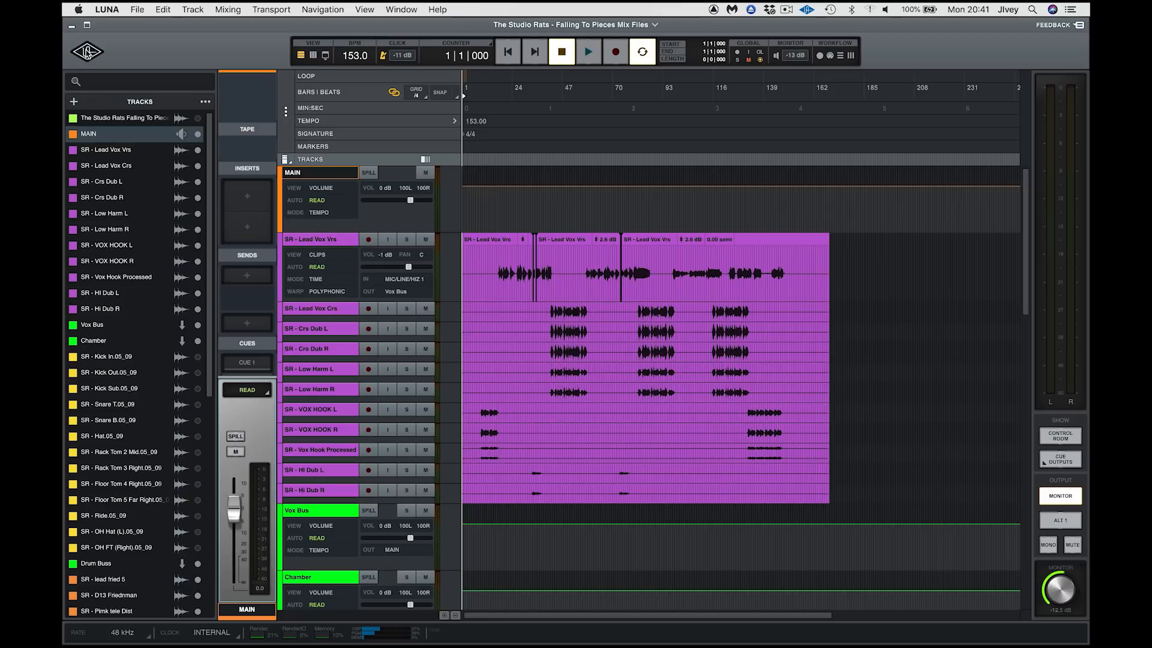
mouse_move(653, 527)
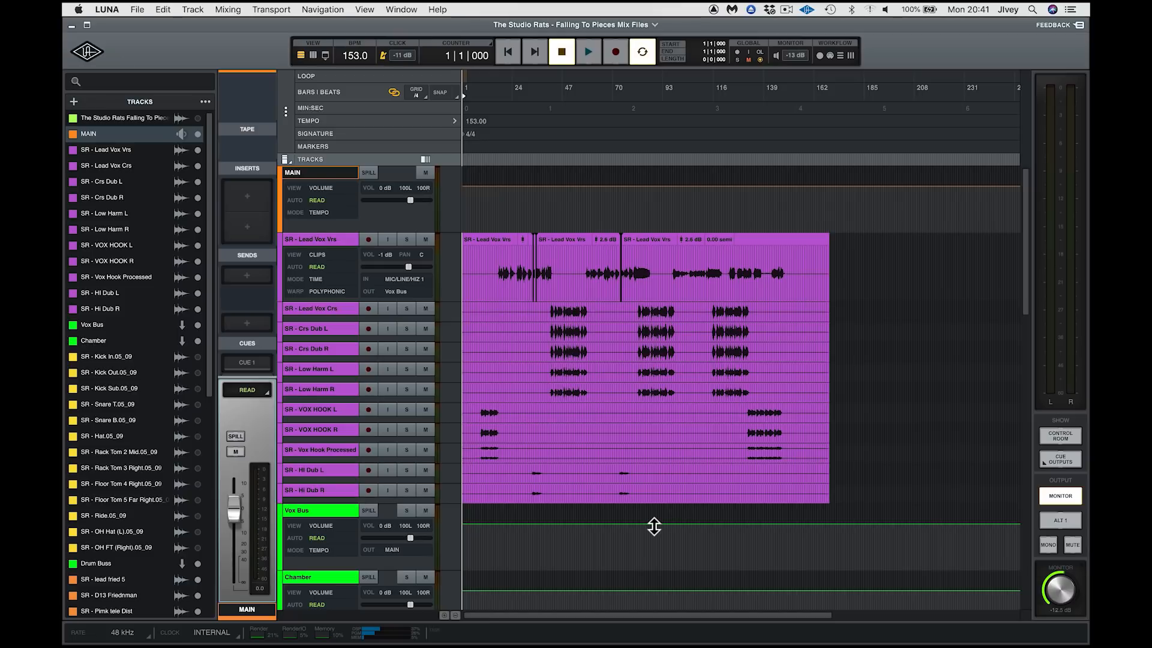
mouse_move(649, 524)
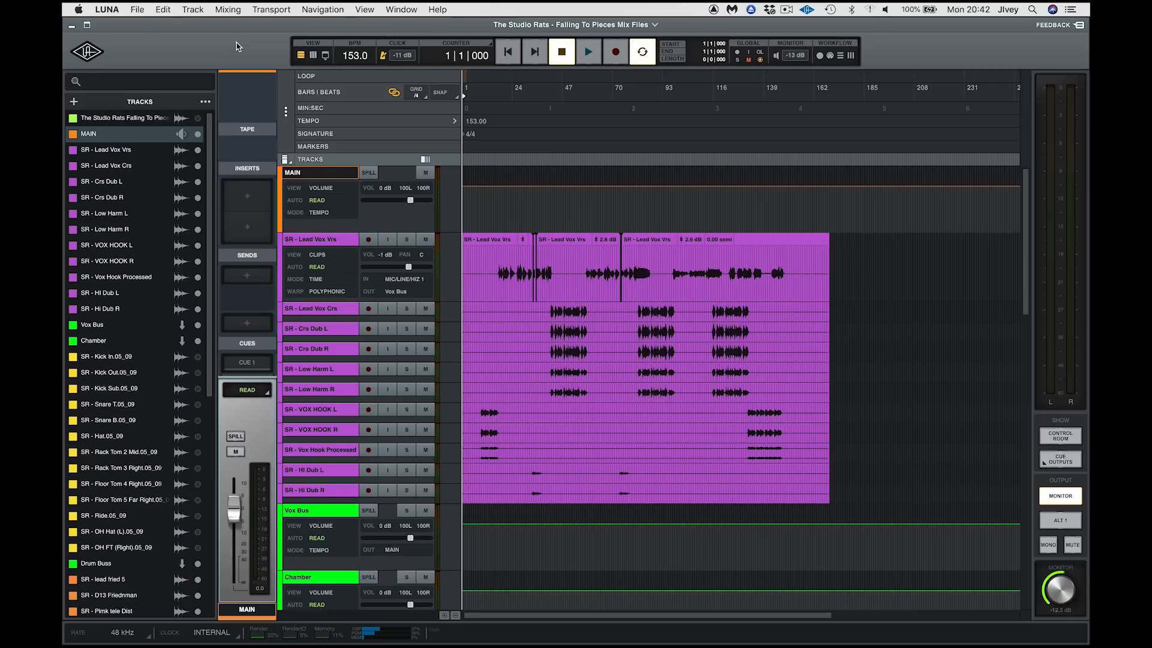
mouse_move(922, 37)
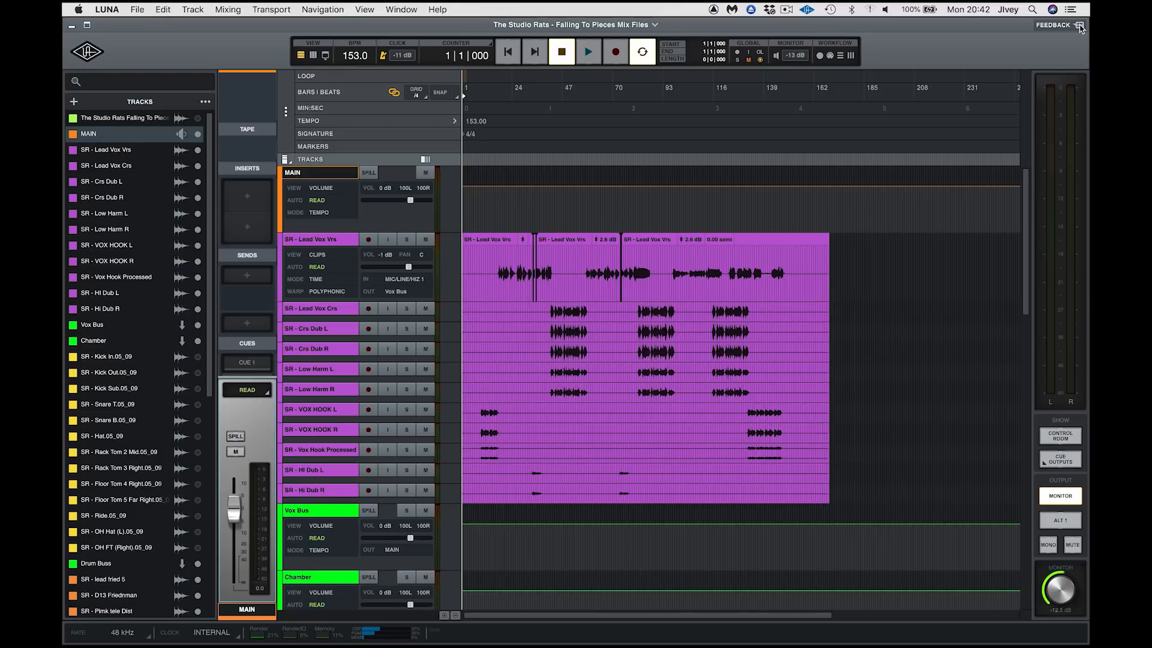
click(1052, 24)
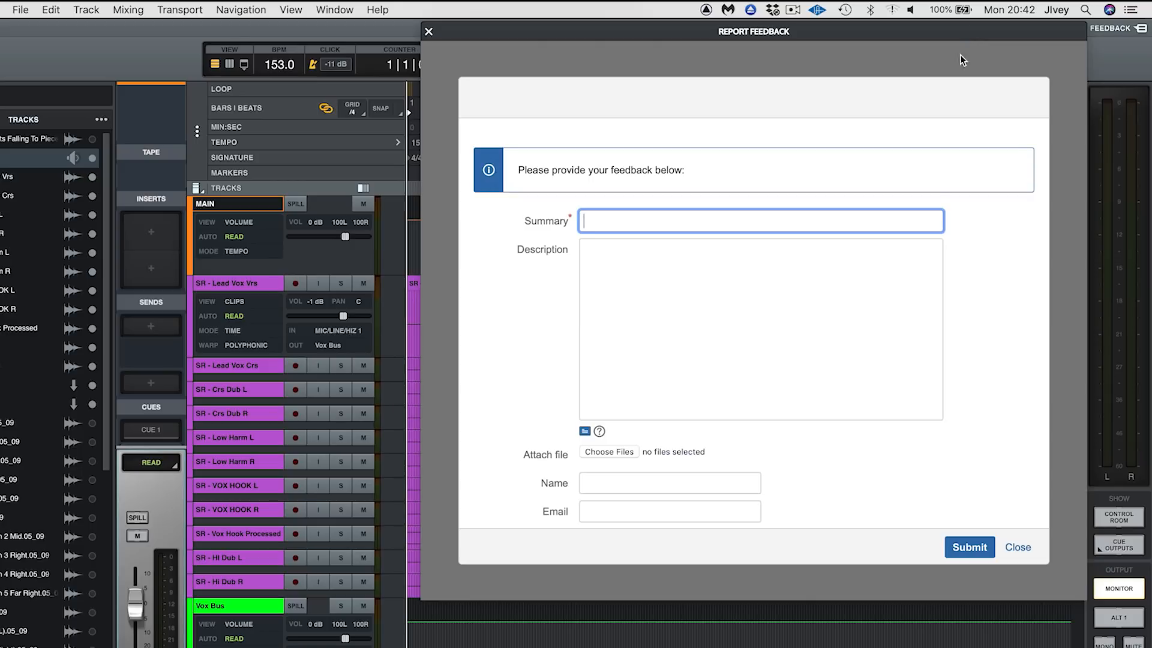
mouse_move(981, 412)
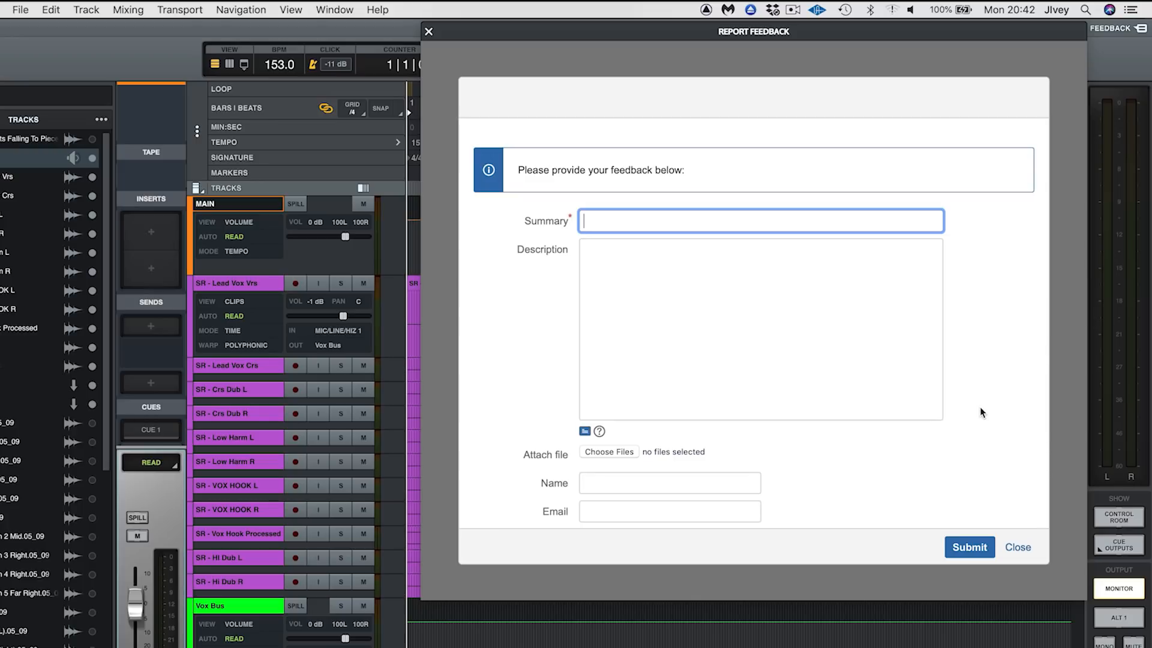
mouse_move(724, 113)
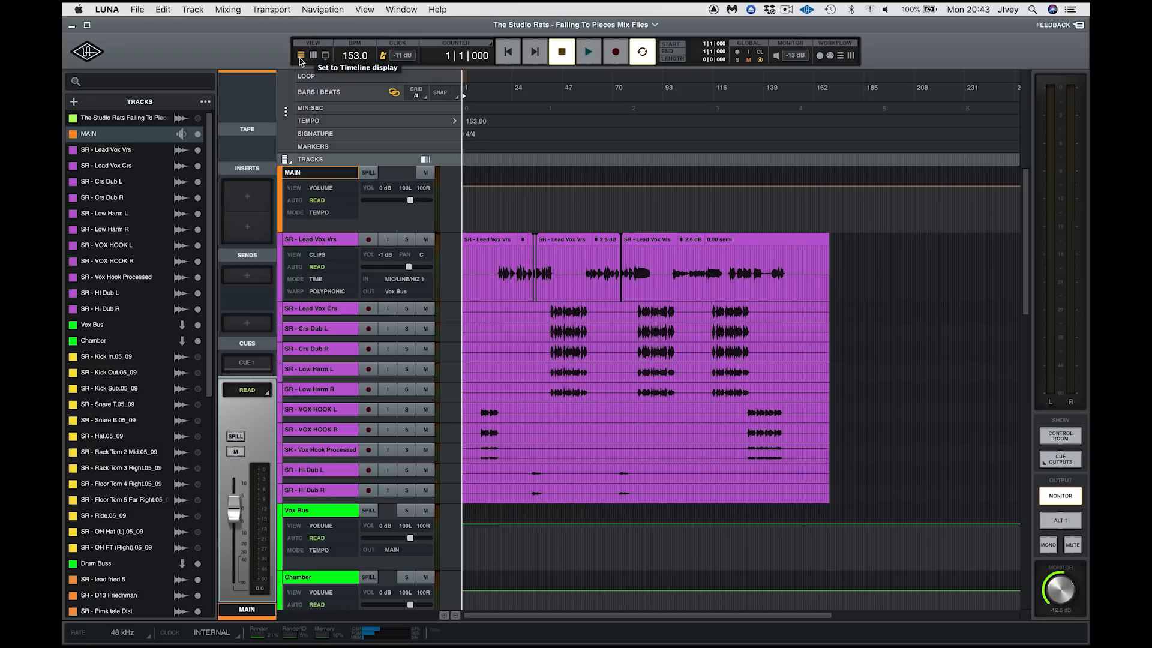
mouse_move(312, 57)
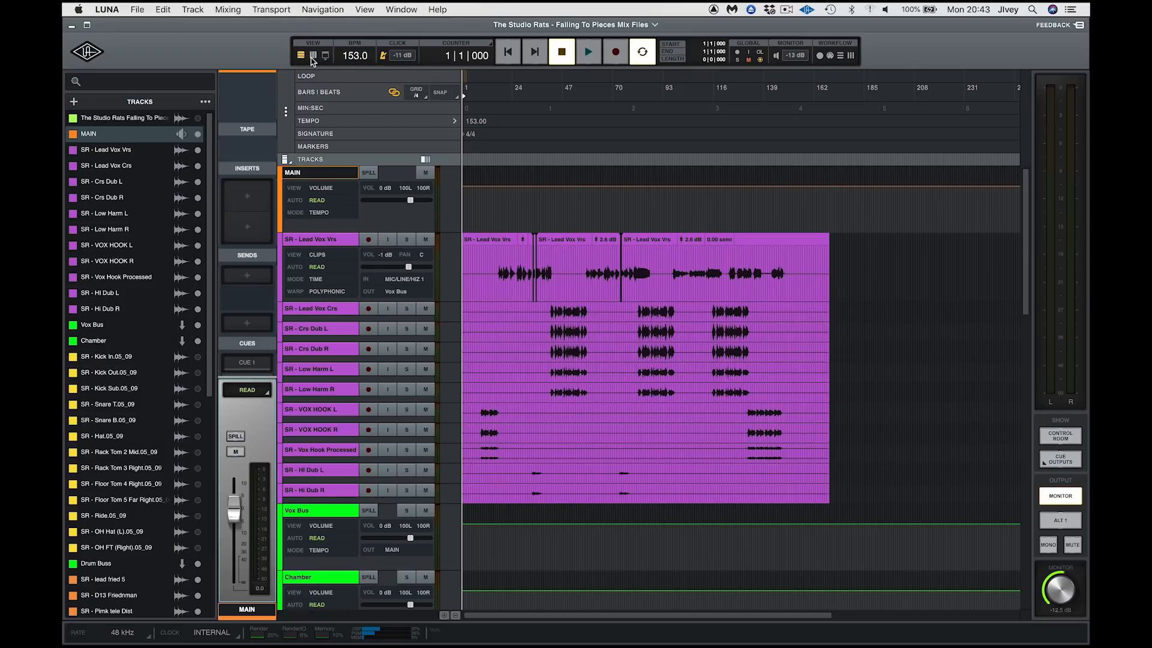
Switch the mixer to the timeline view and raise the monitor level to -11 dB
click(312, 55)
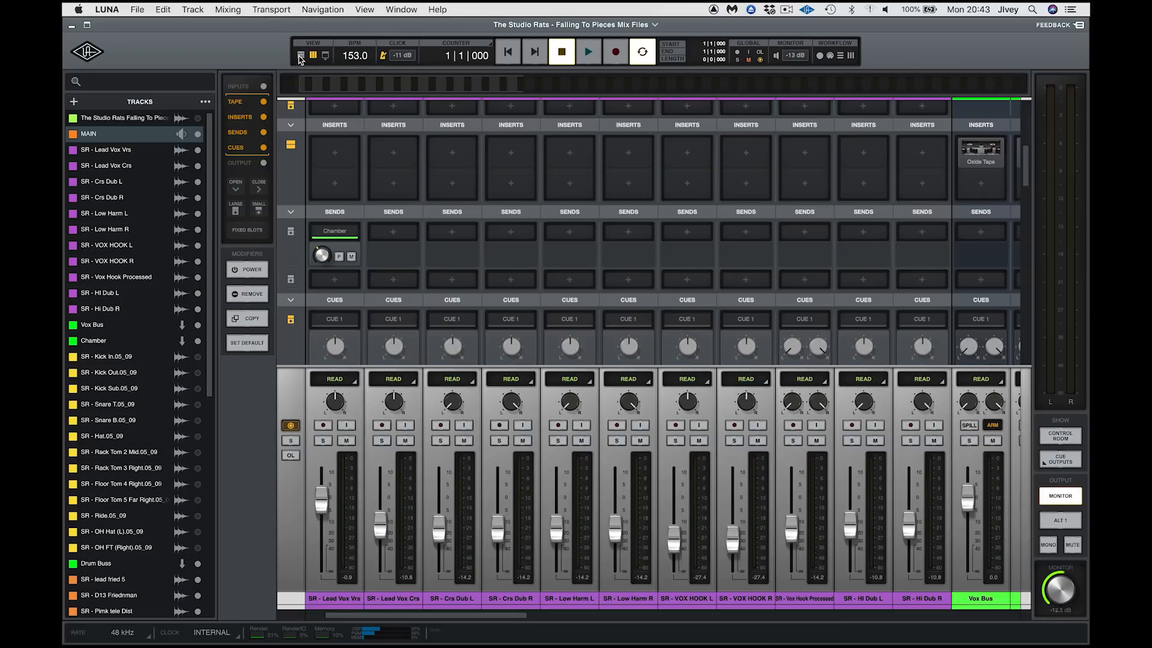
click(311, 55)
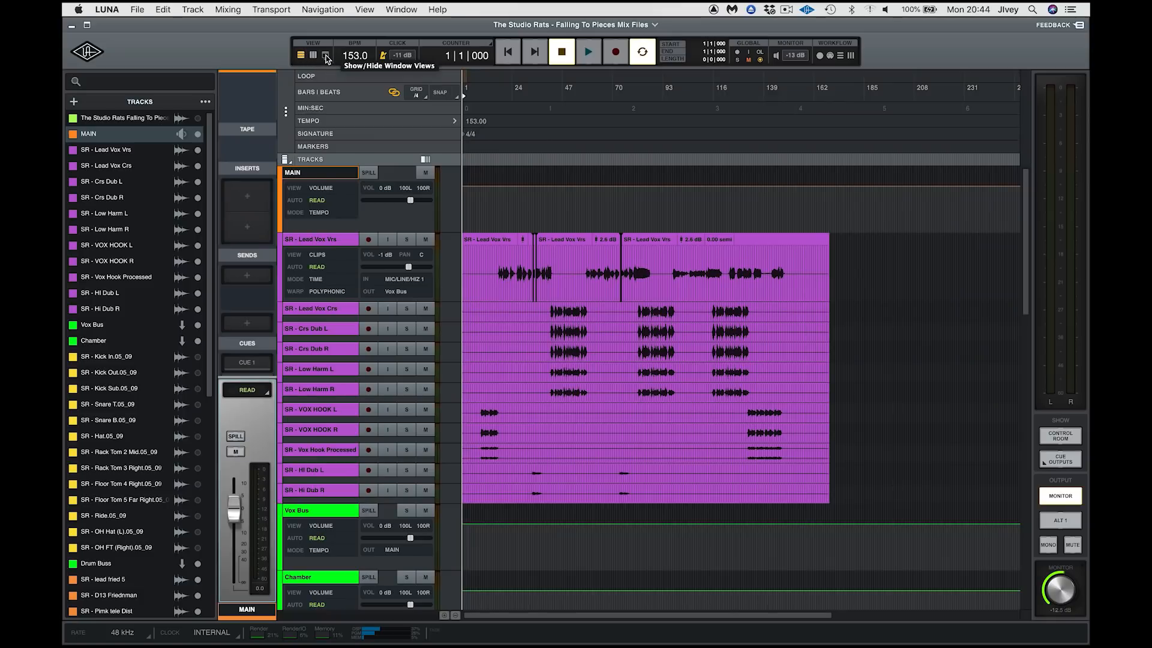
click(314, 56)
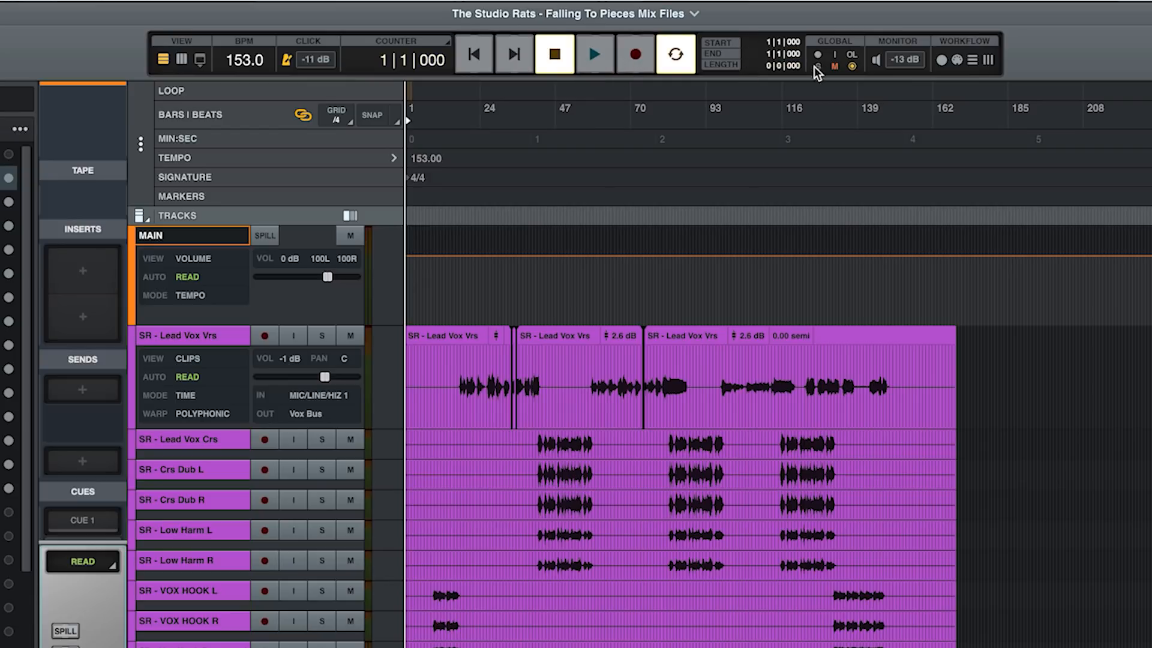
mouse_move(813, 68)
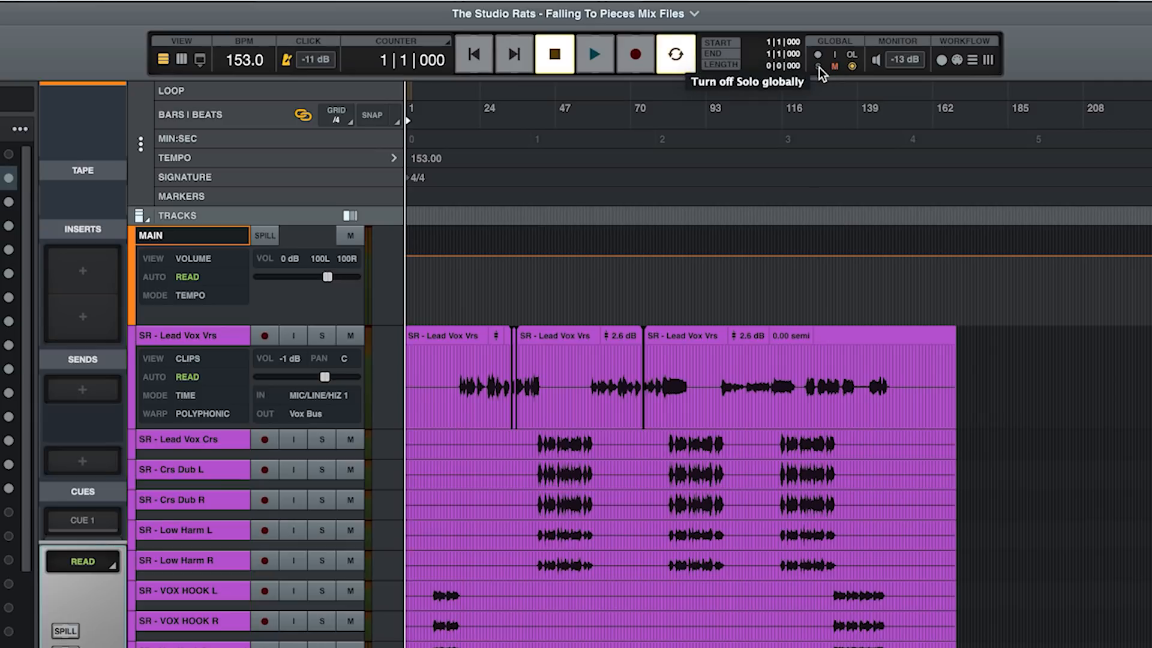
mouse_move(853, 67)
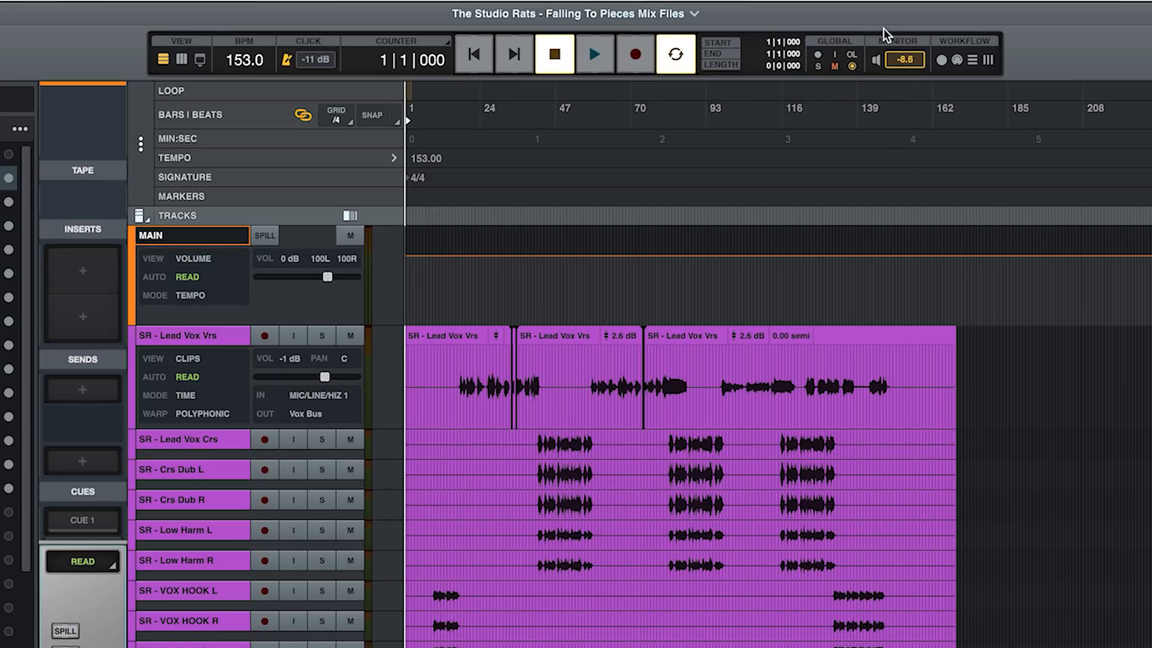
click(902, 60)
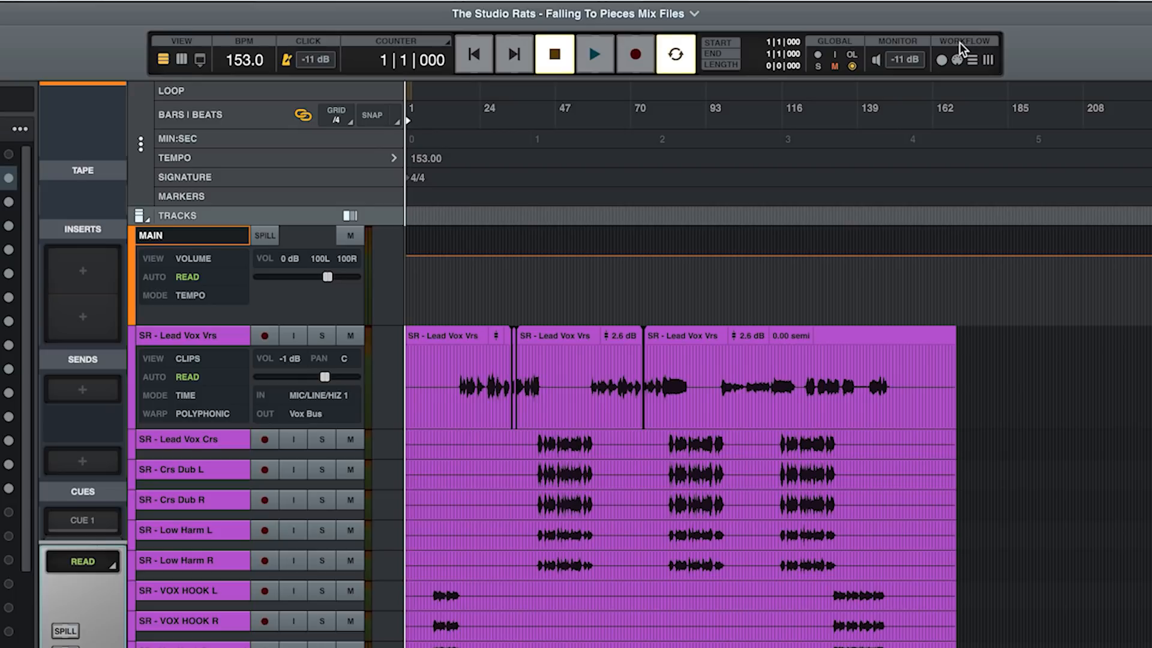
mouse_move(977, 62)
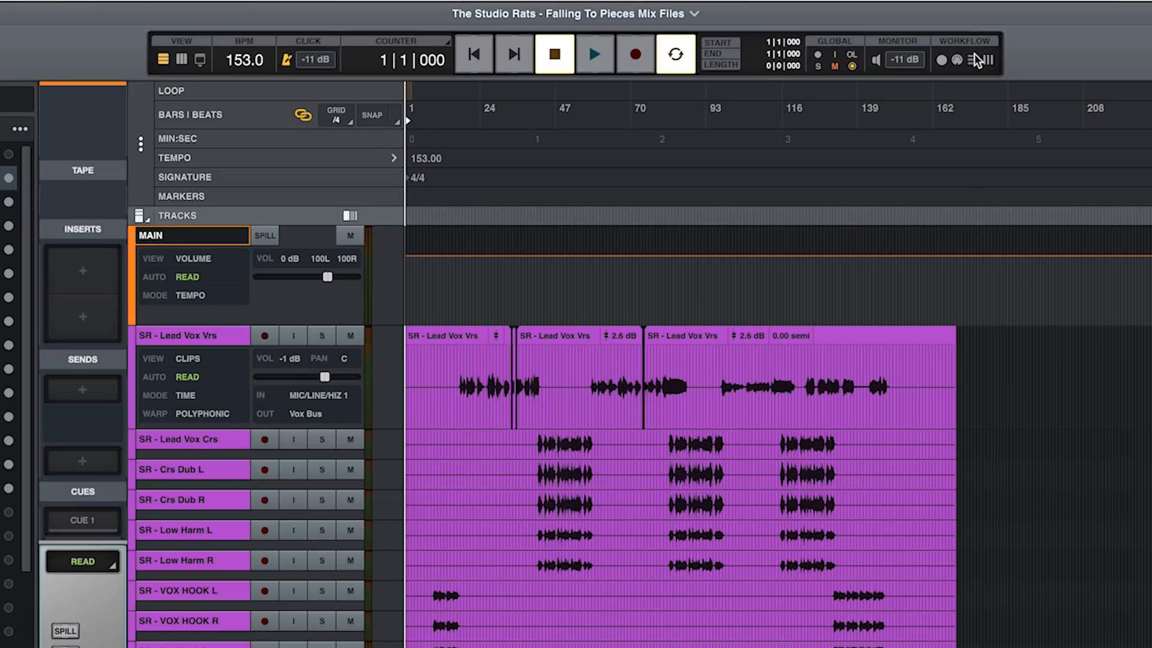
mouse_move(1023, 51)
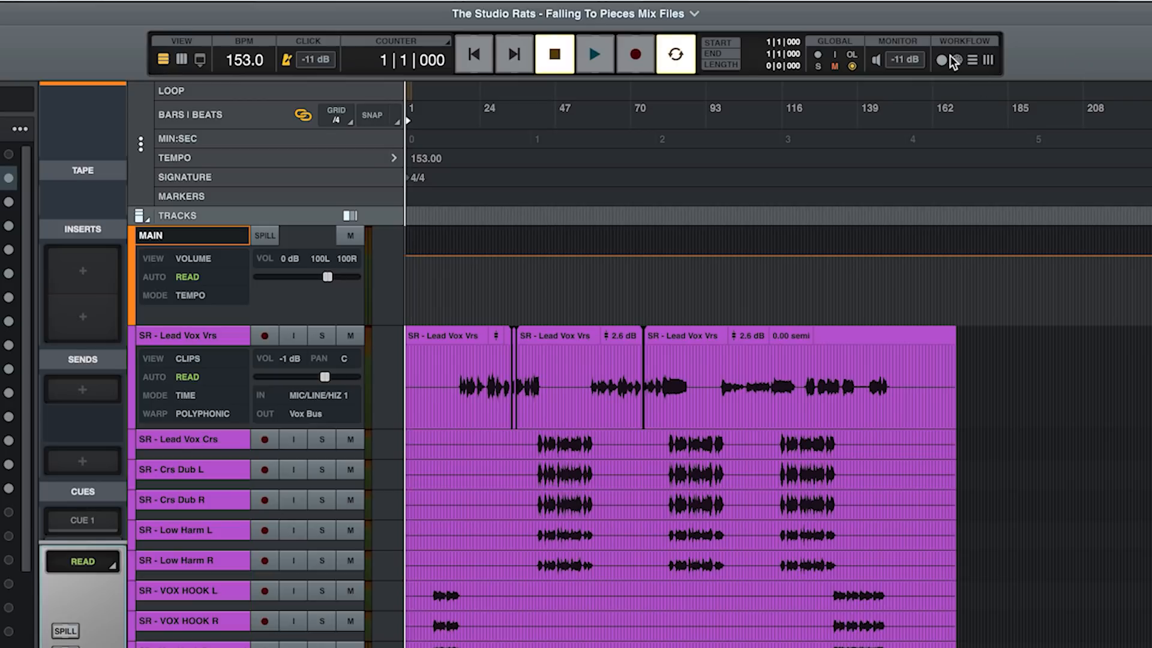
mouse_move(941, 60)
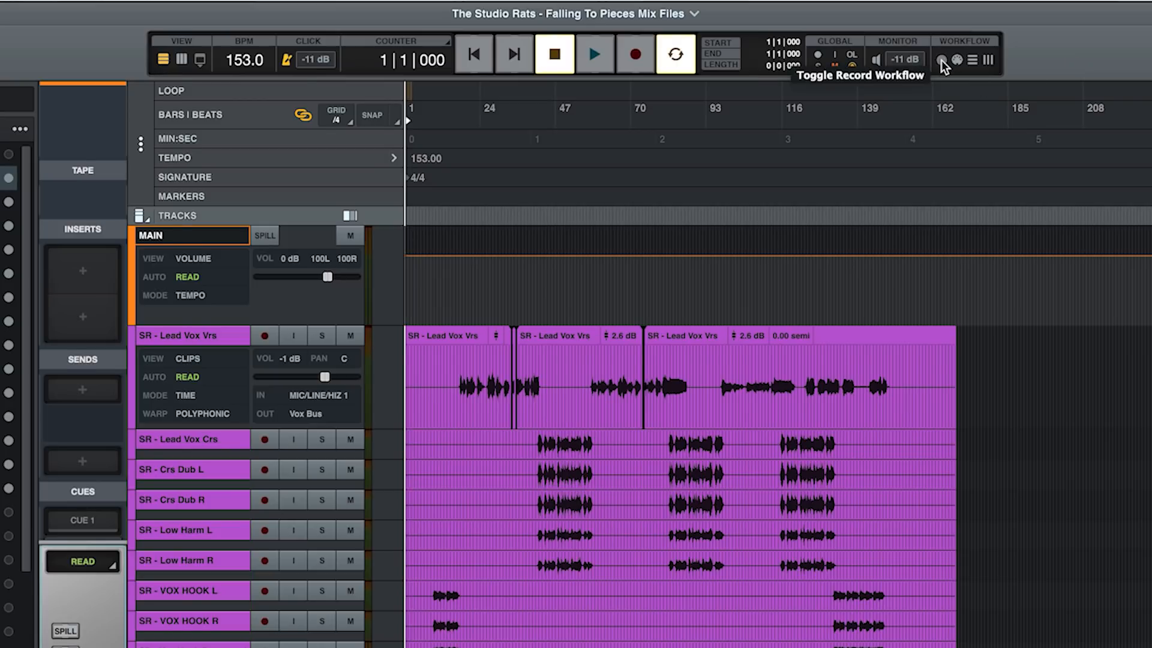
click(940, 60)
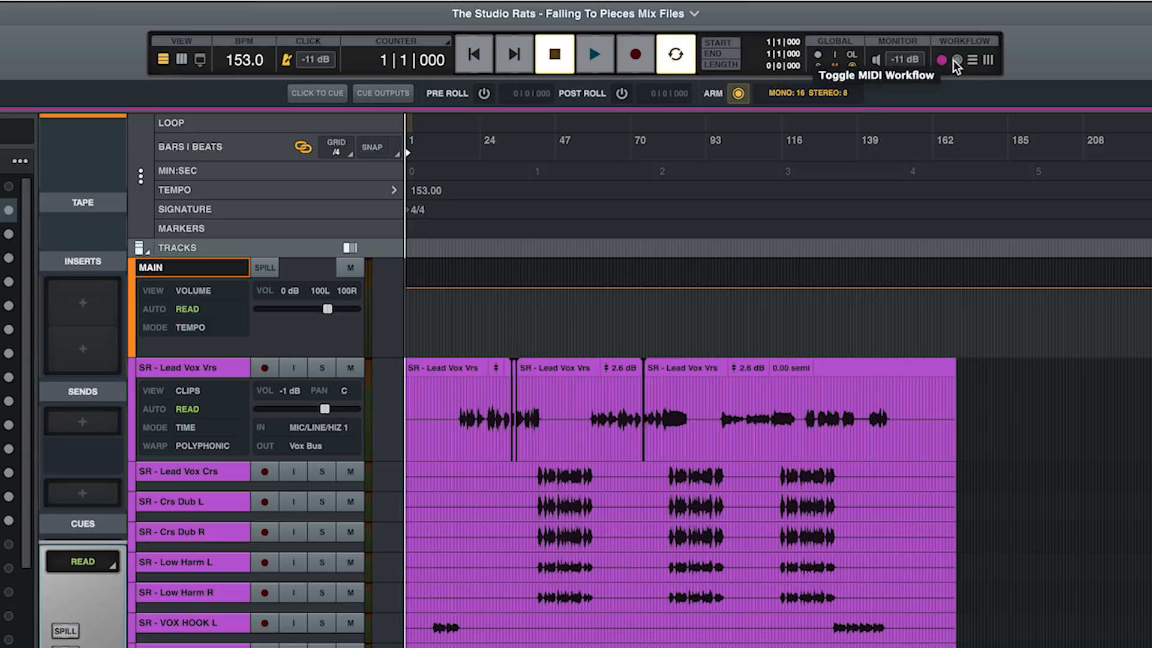
click(974, 60)
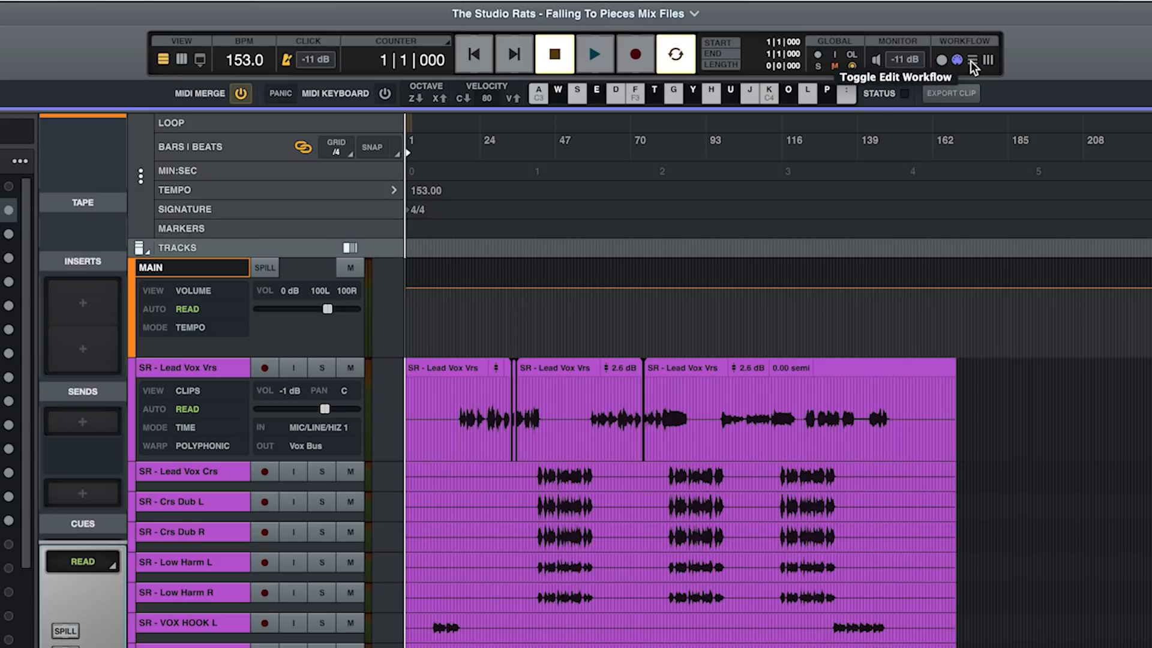
click(973, 60)
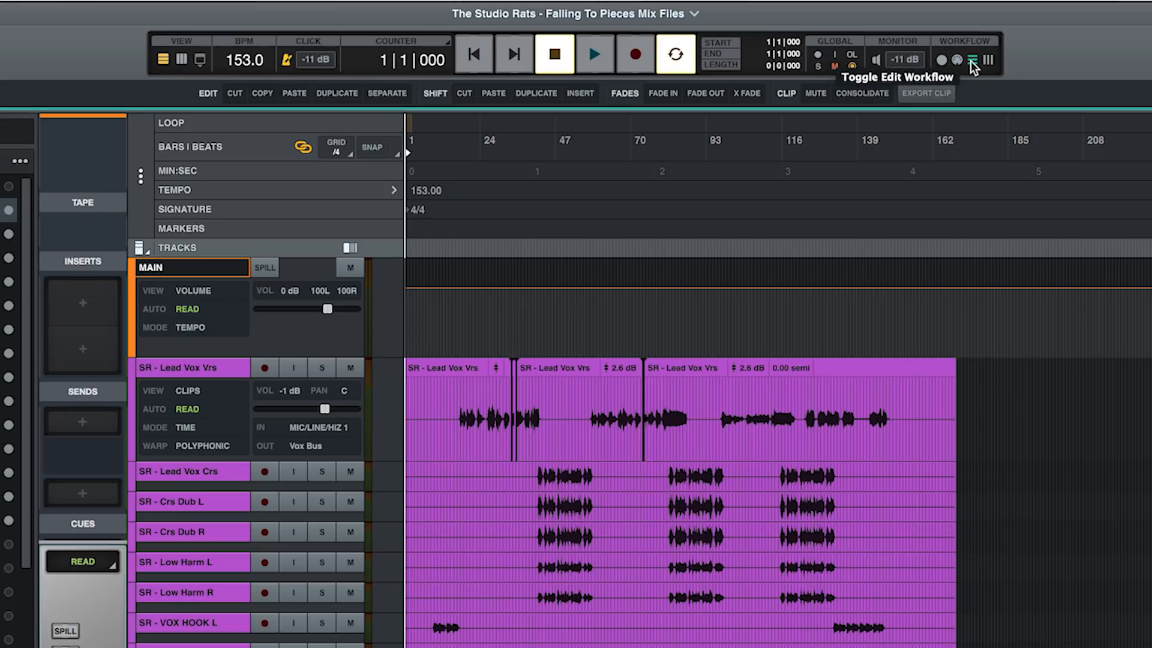
click(987, 60)
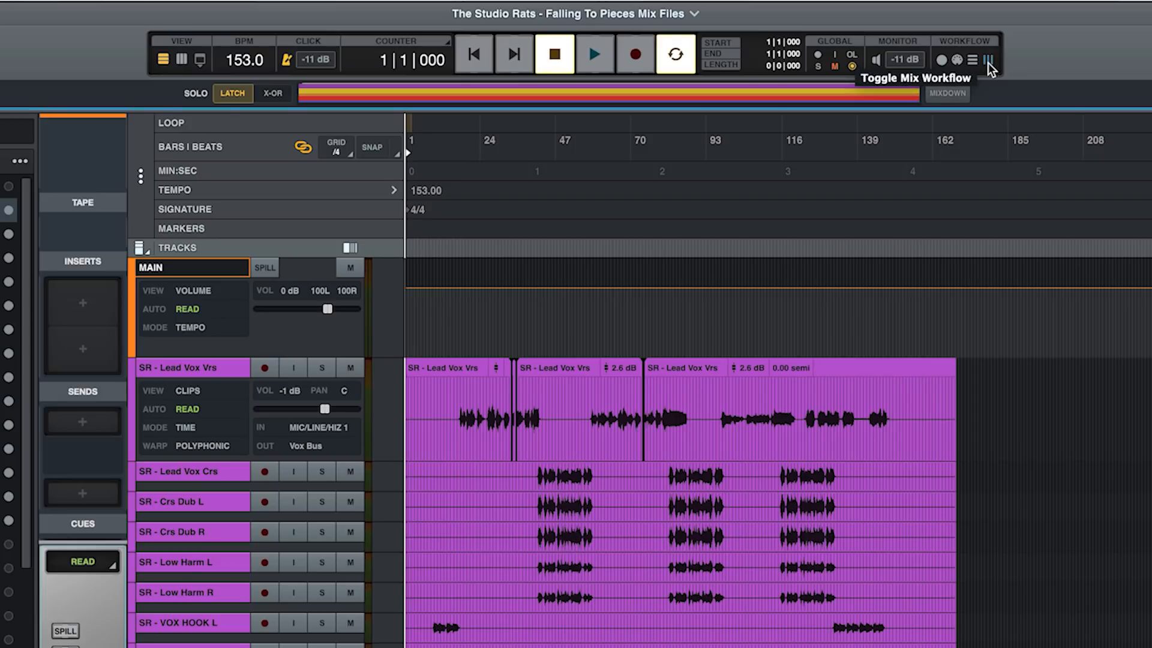
click(942, 60)
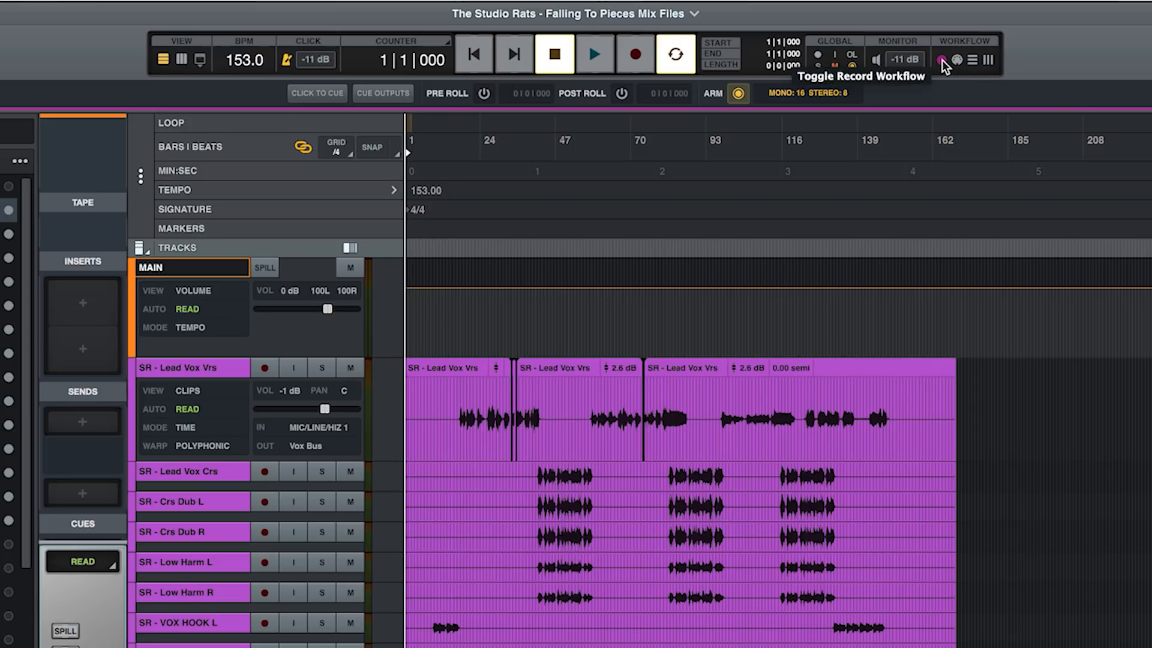
click(941, 60)
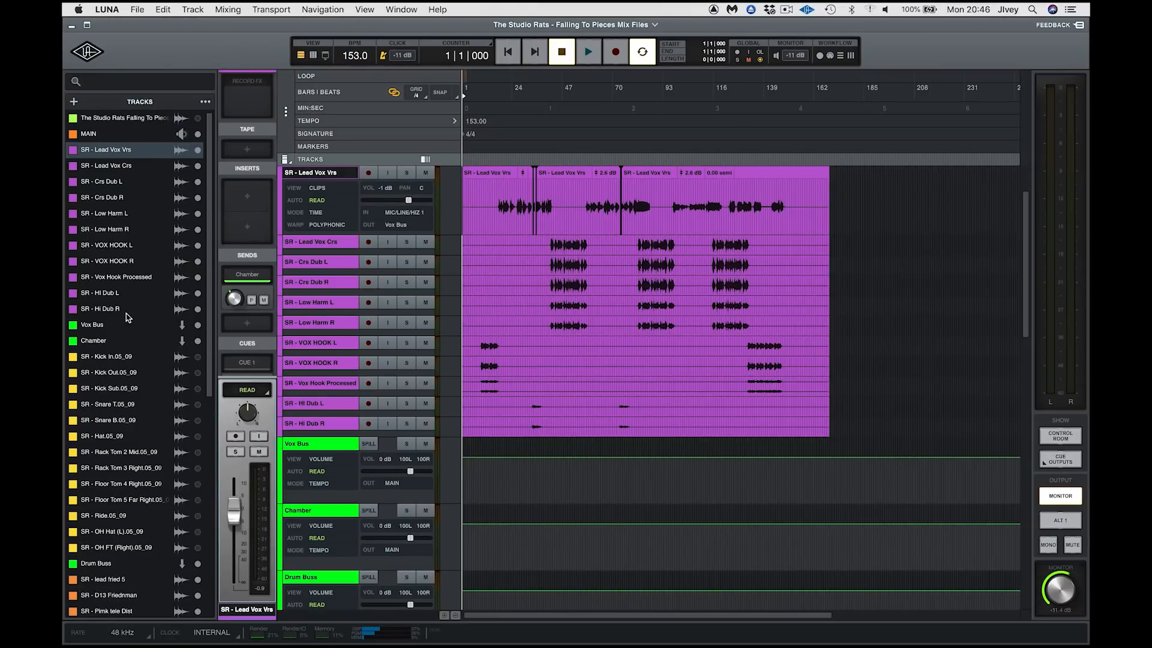
mouse_move(120, 584)
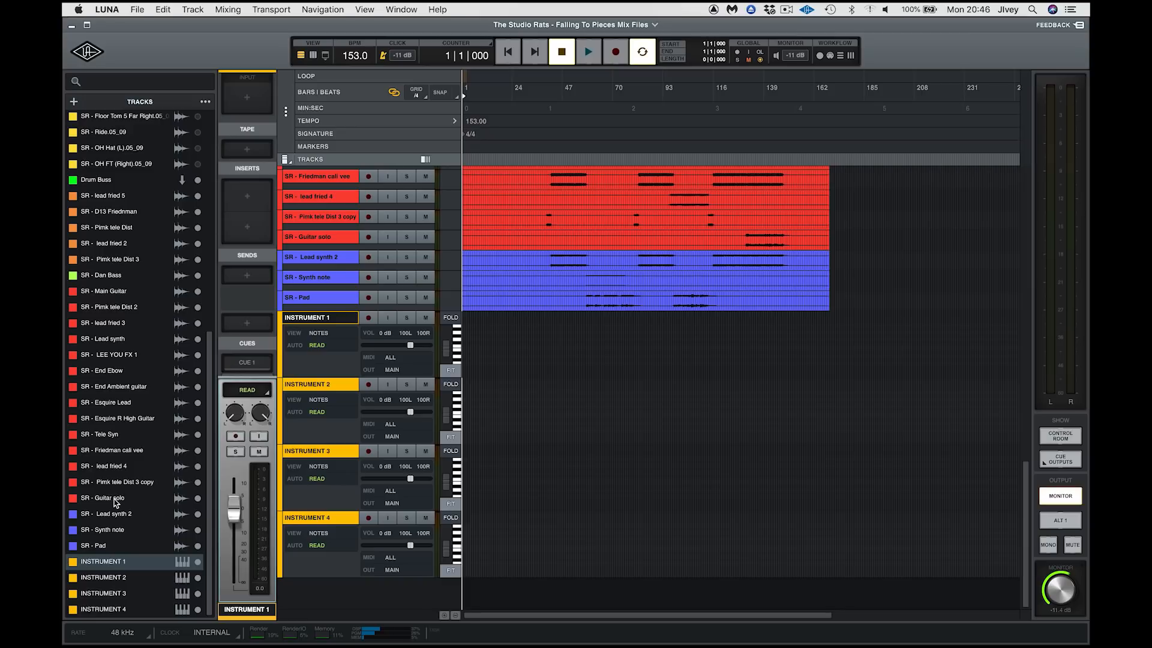
click(103, 290)
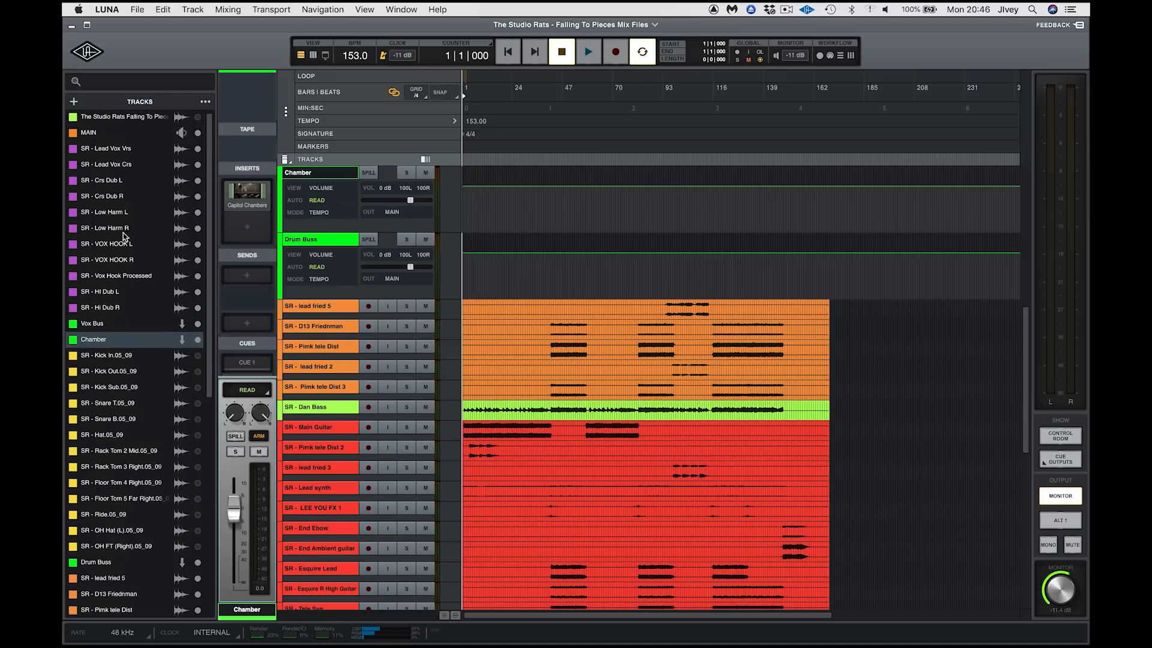
click(105, 148)
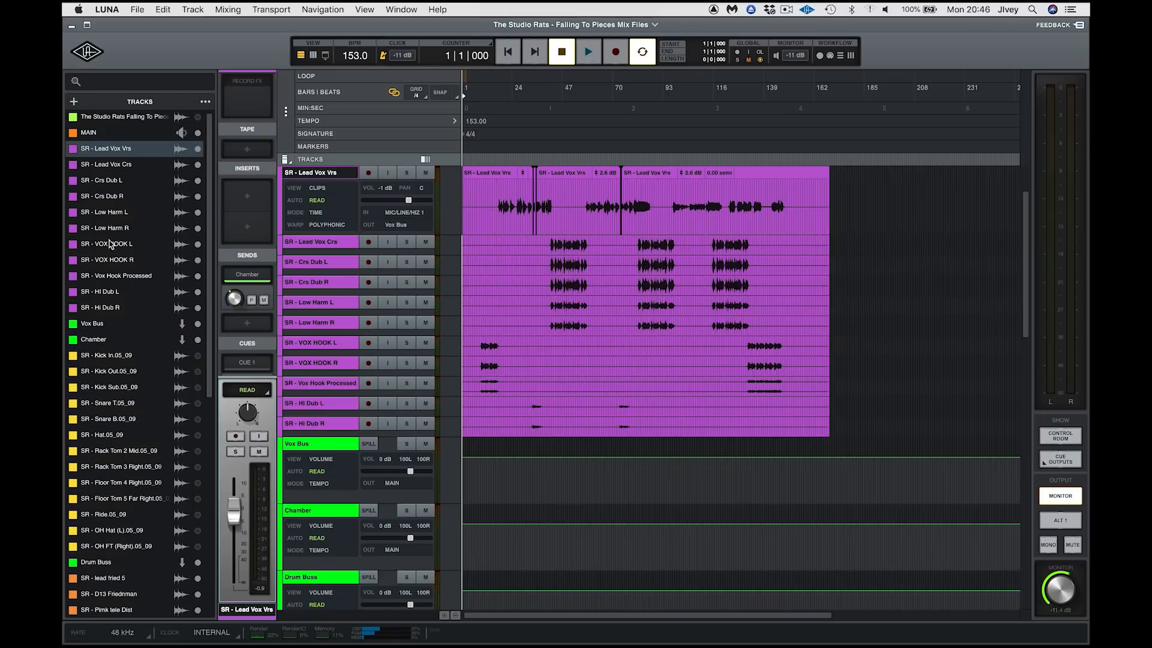
click(94, 338)
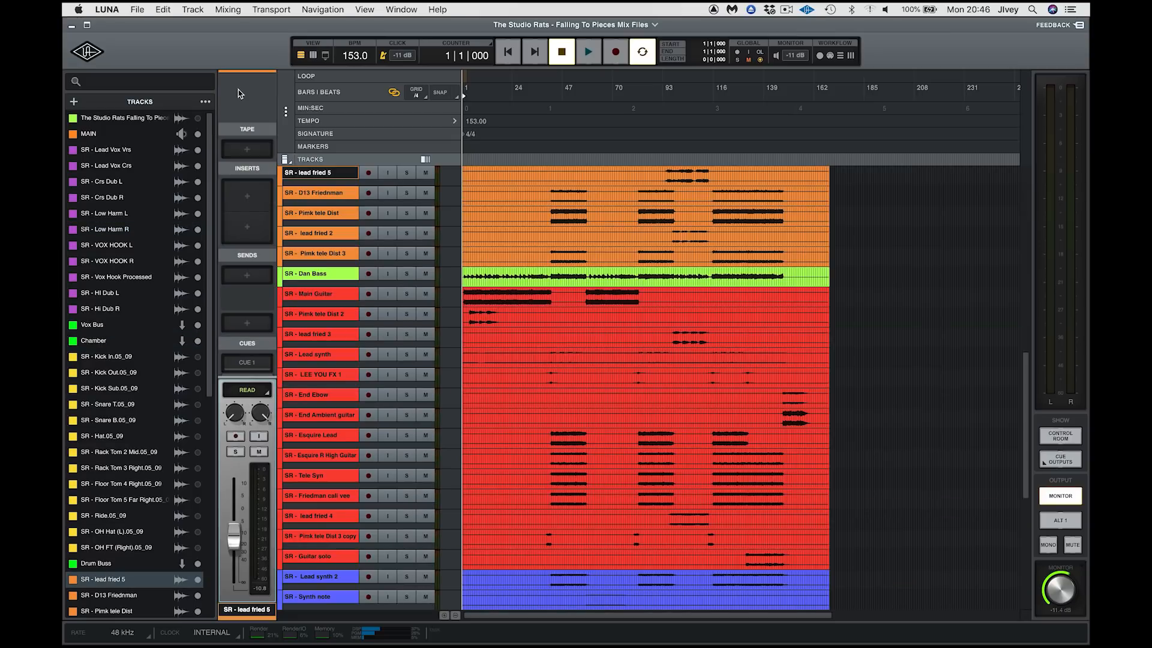
mouse_move(235, 146)
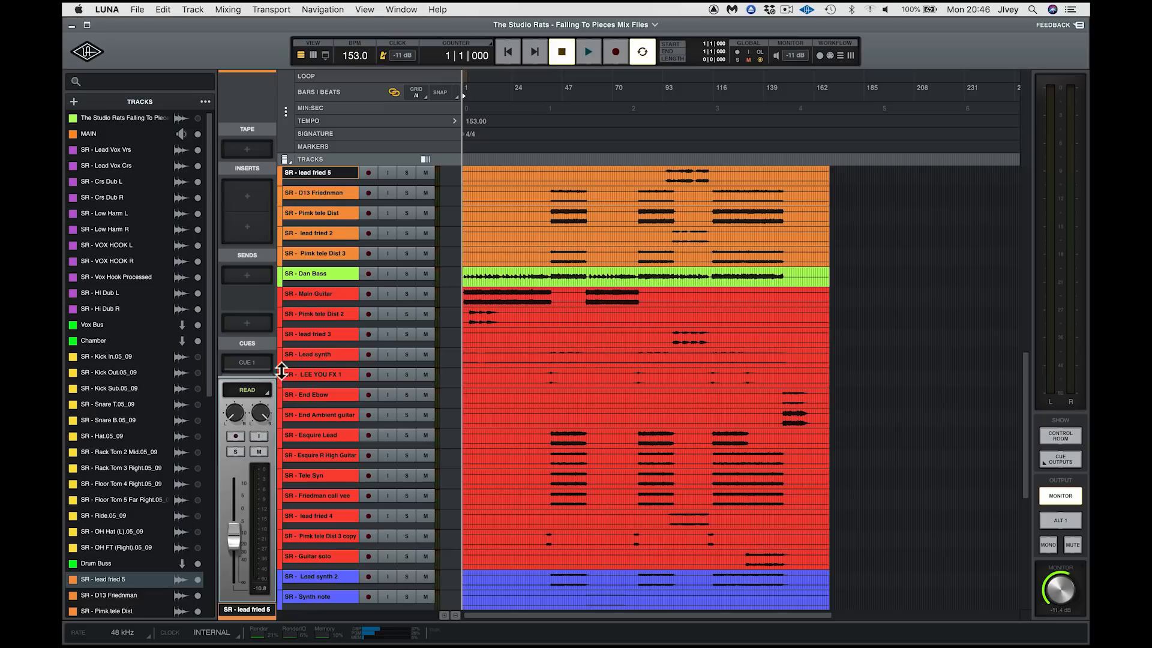
click(319, 192)
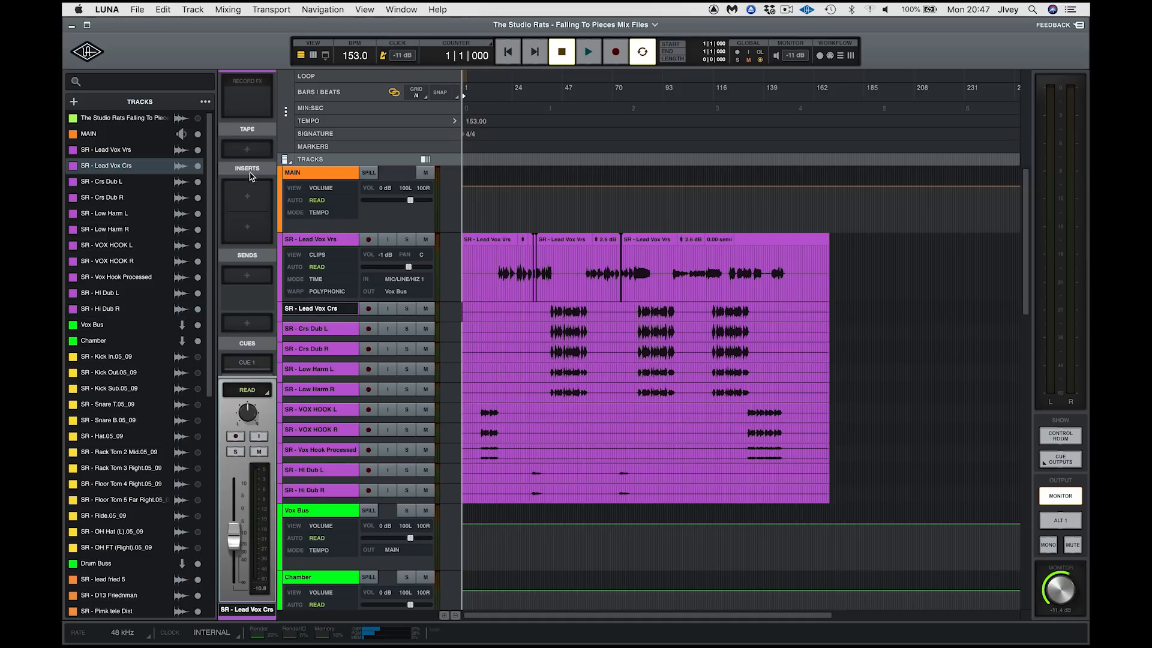
mouse_move(260, 342)
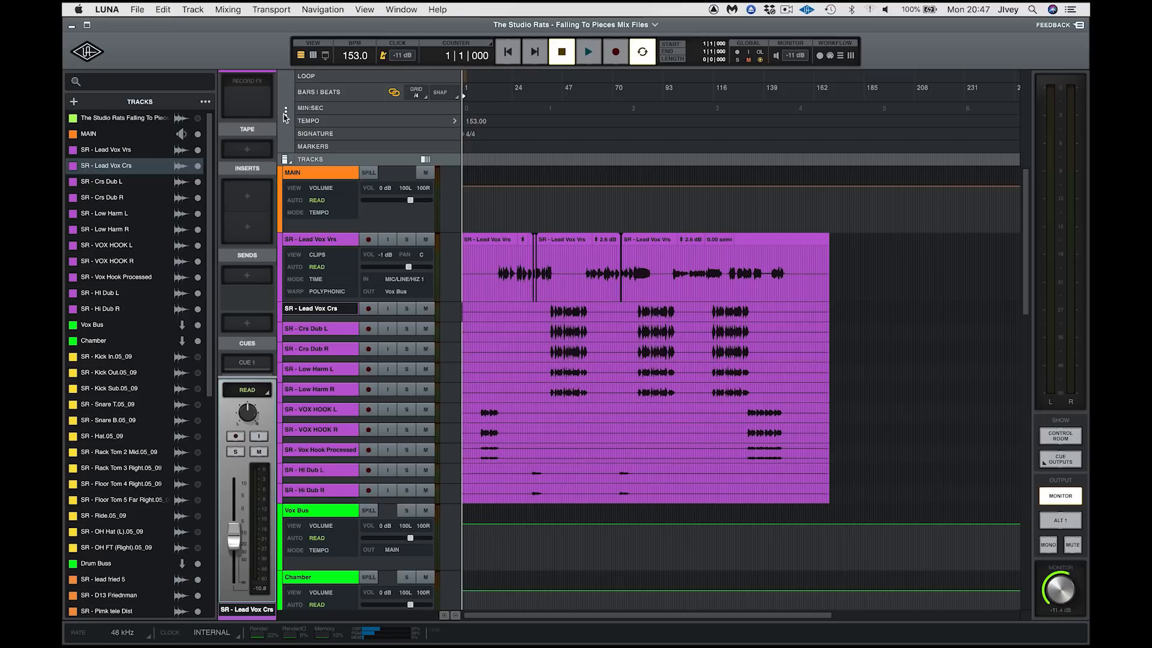
mouse_move(286, 119)
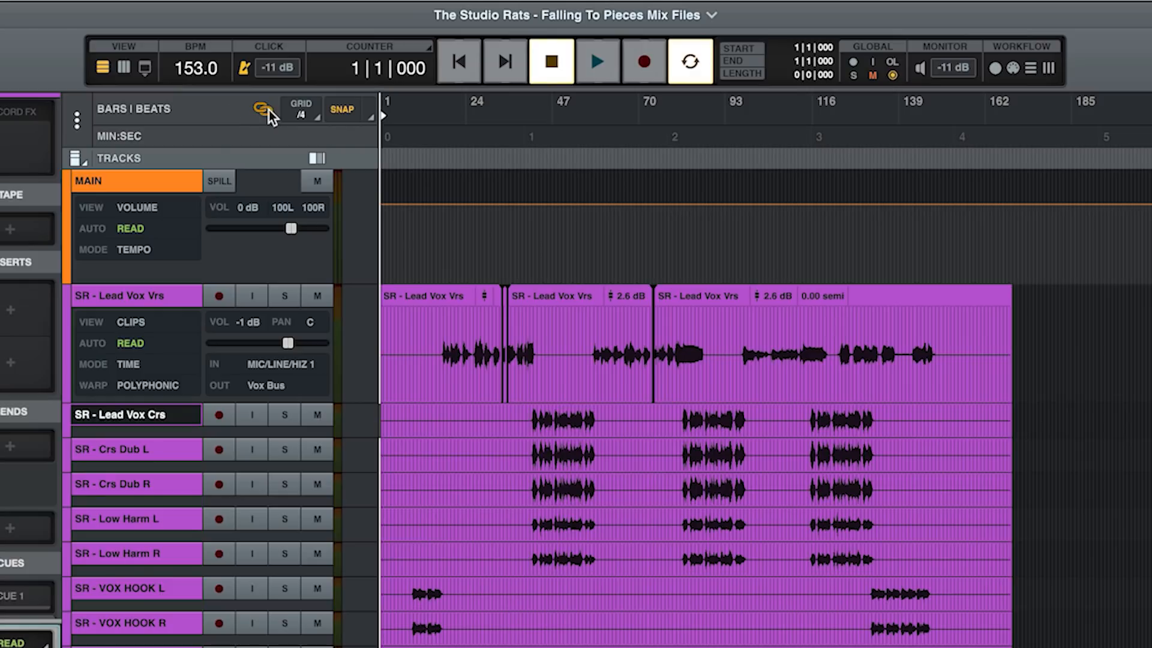
mouse_move(263, 110)
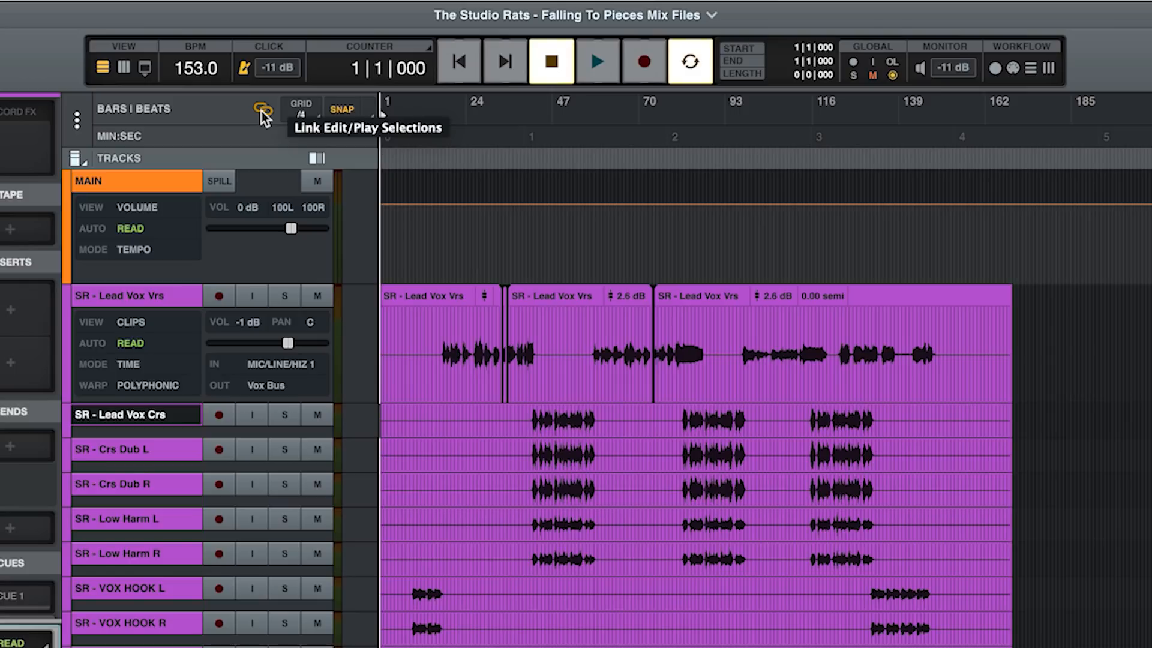
click(300, 109)
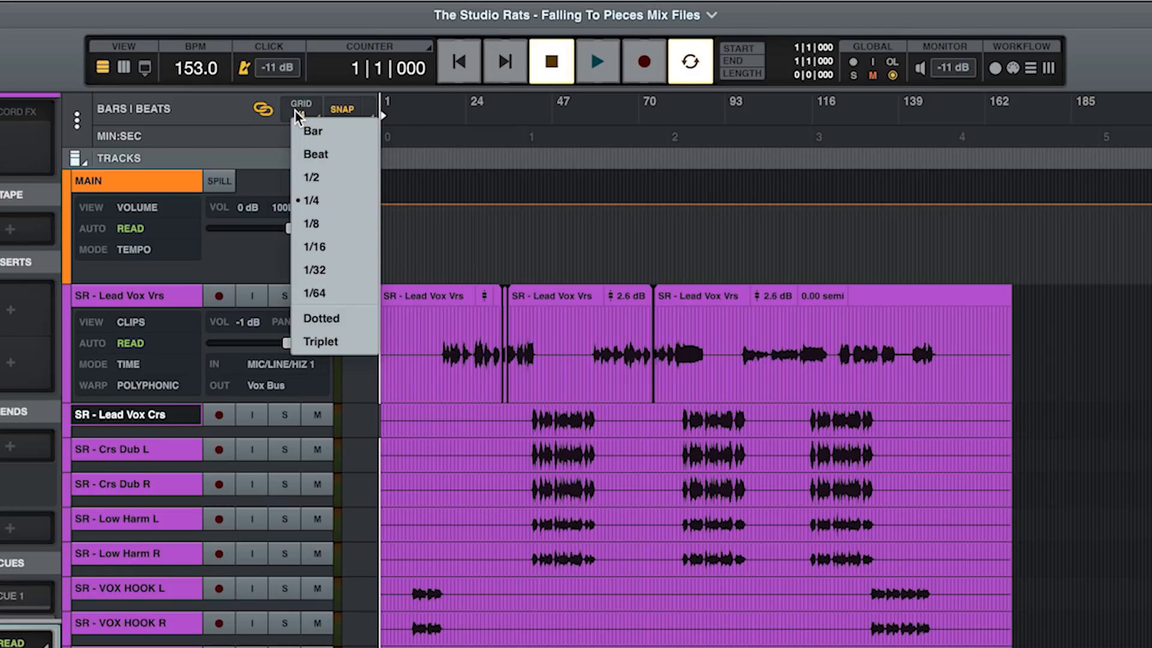
mouse_move(340, 110)
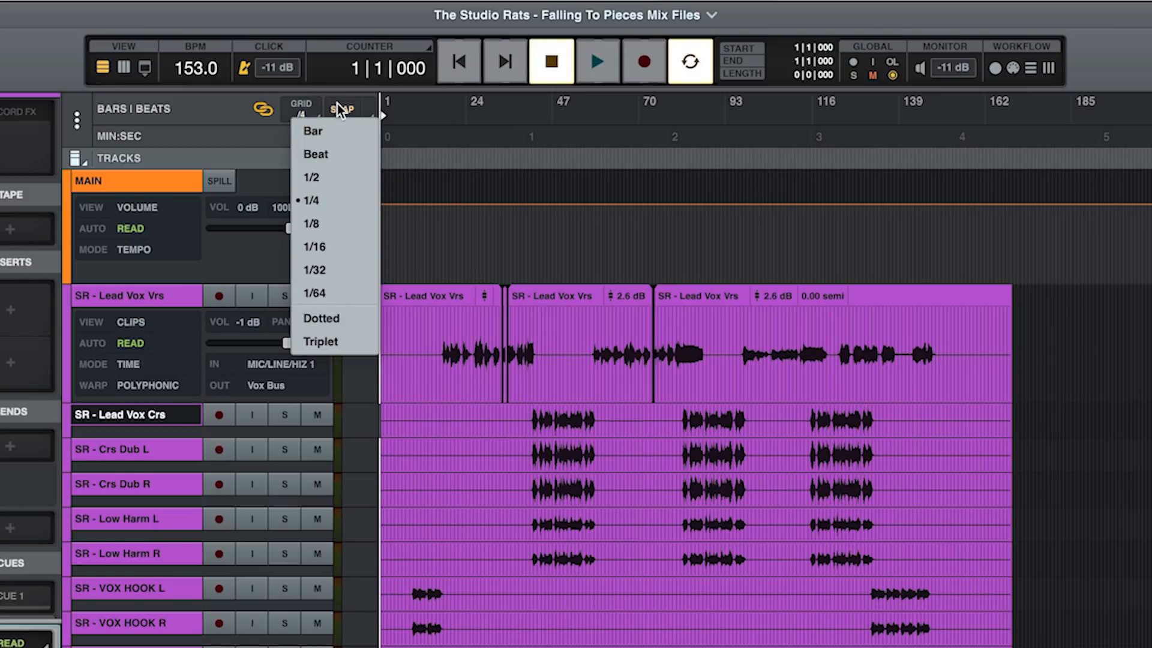
click(341, 109)
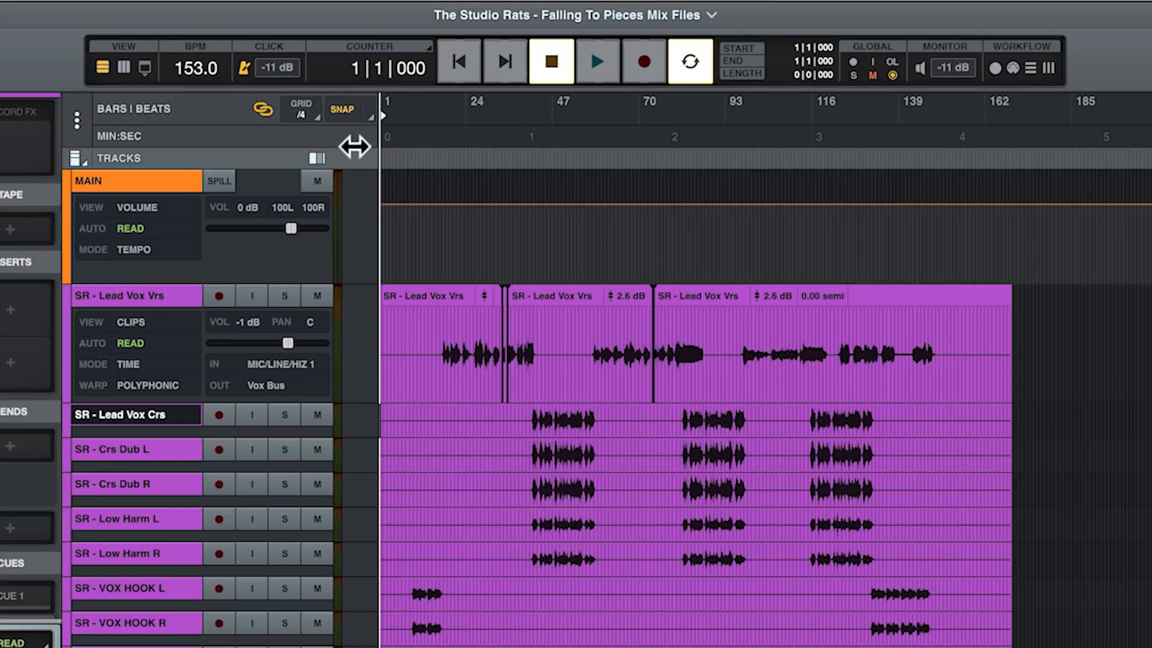
mouse_move(367, 118)
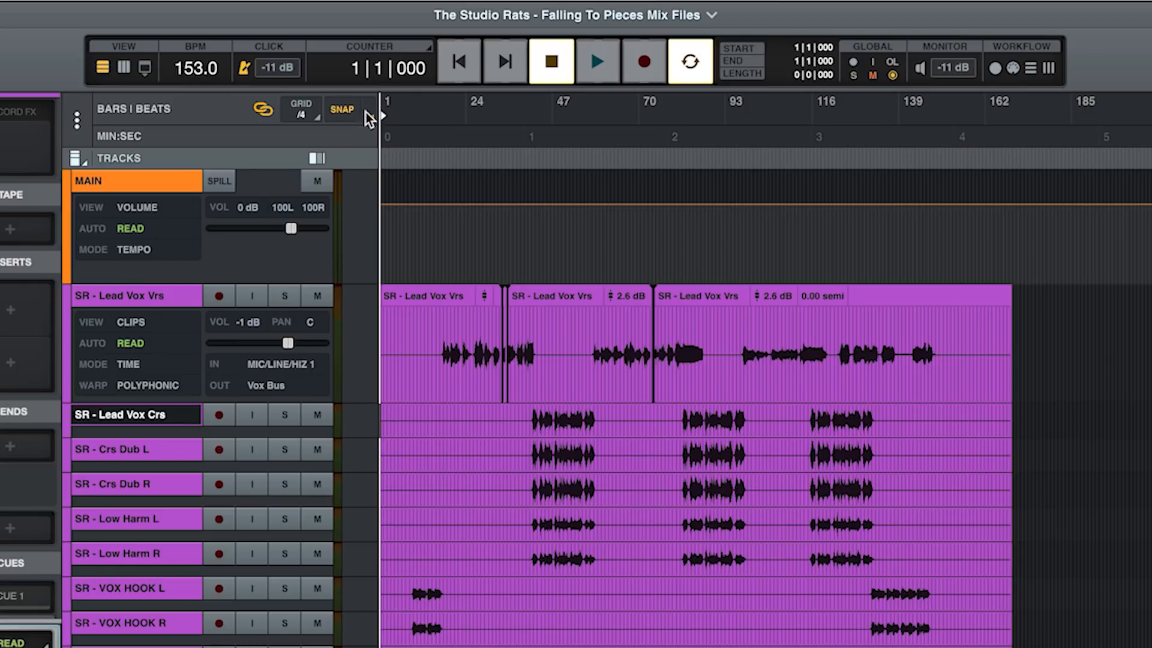
click(341, 109)
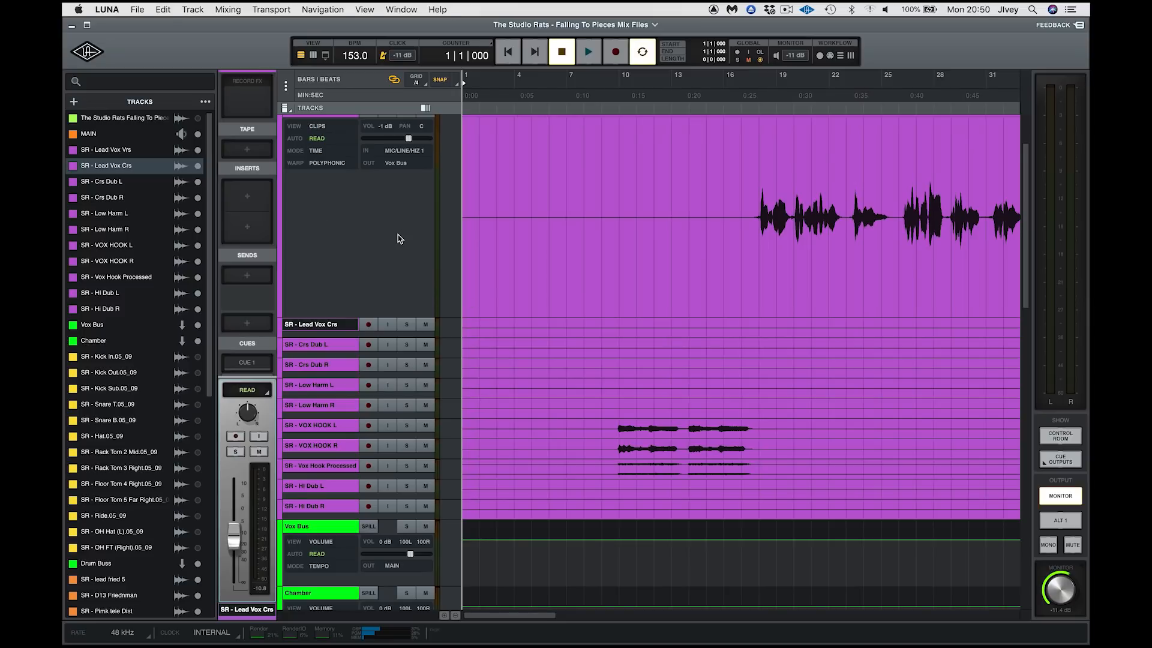
click(316, 126)
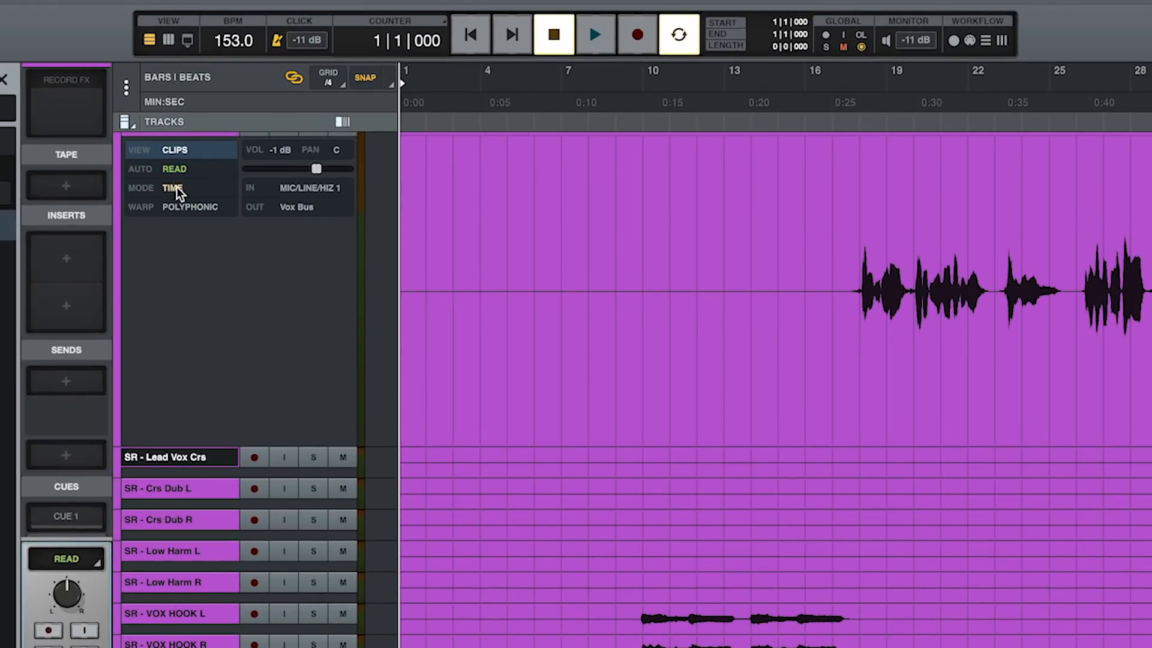
click(173, 188)
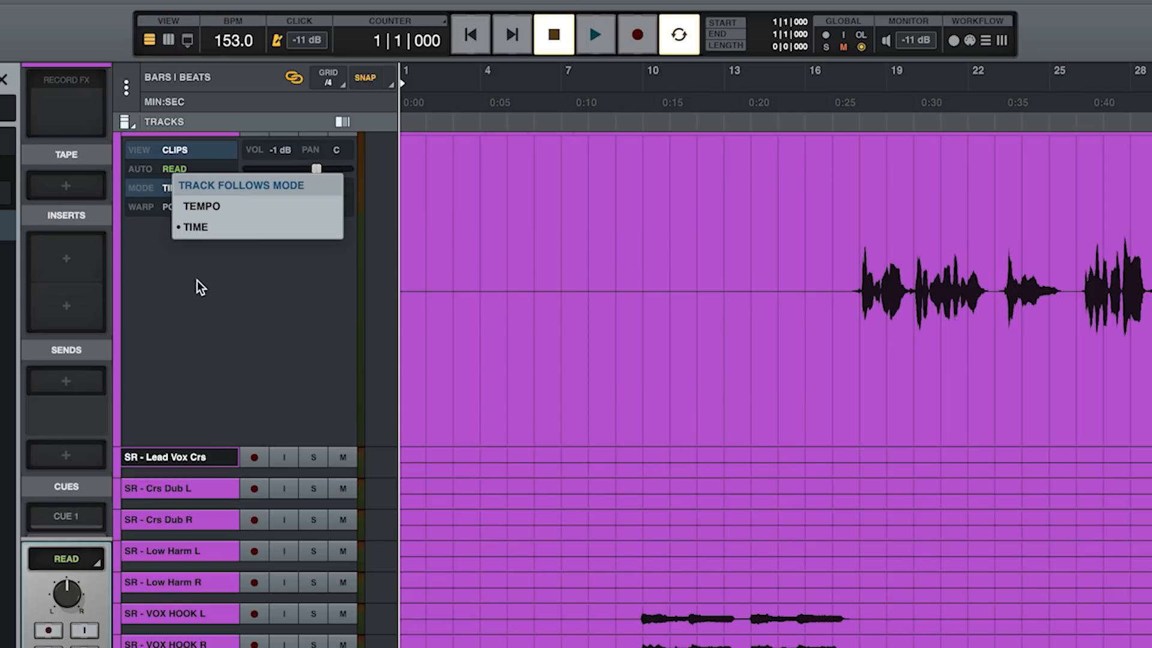
click(194, 227)
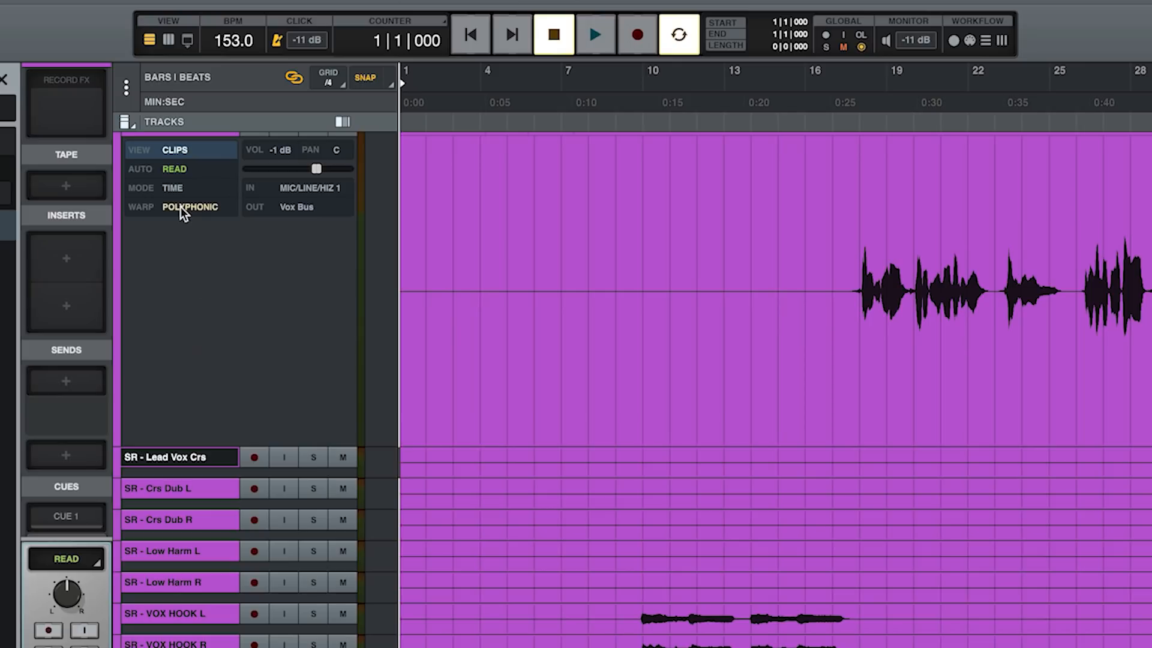
click(190, 207)
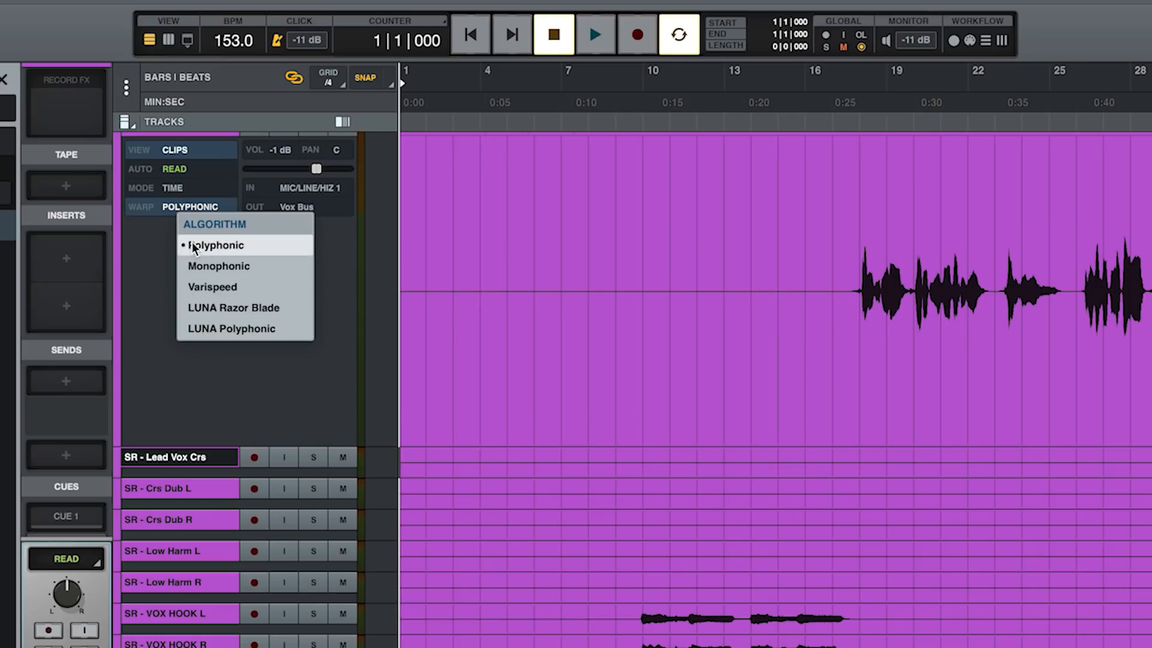
mouse_move(218, 267)
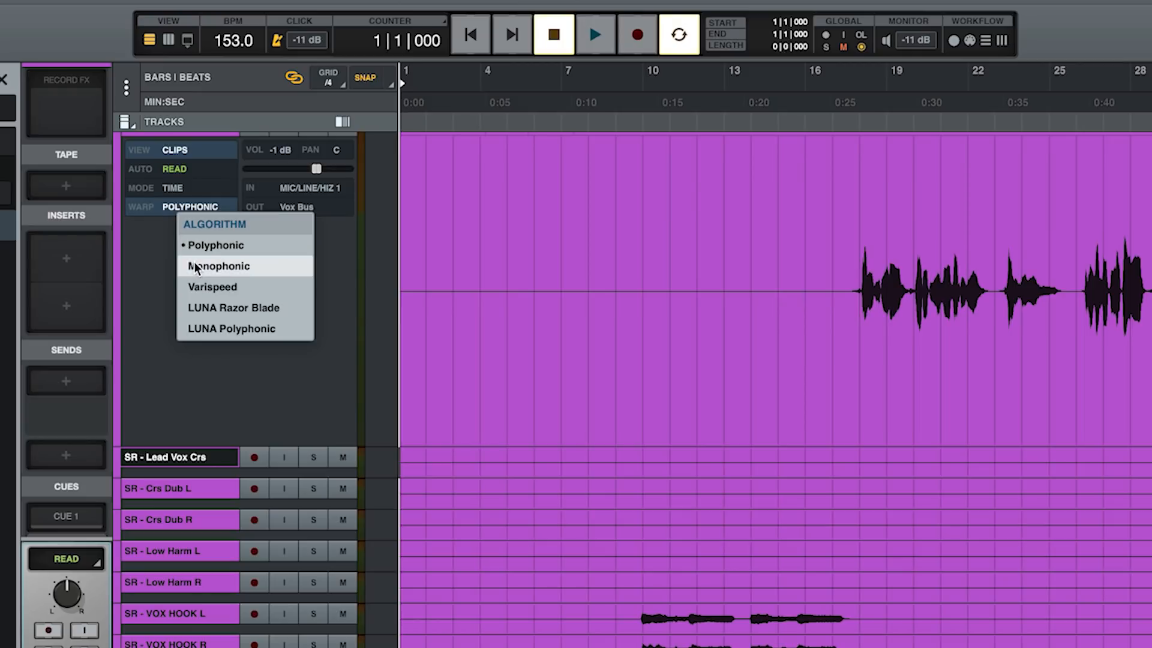
mouse_move(212, 286)
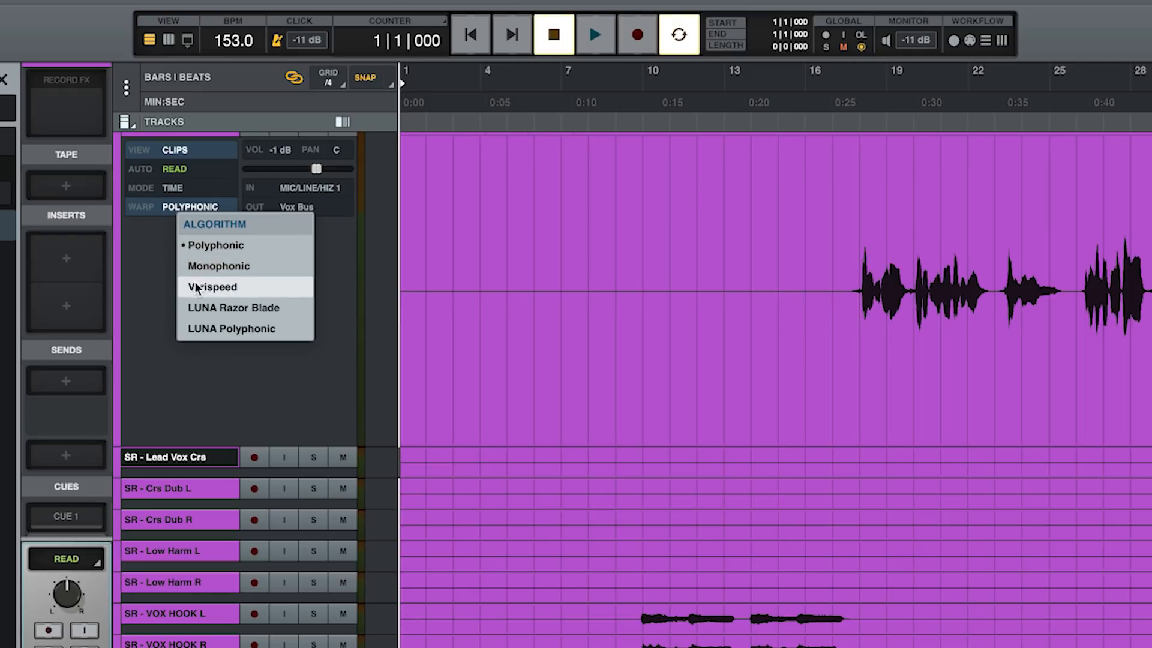
mouse_move(214, 329)
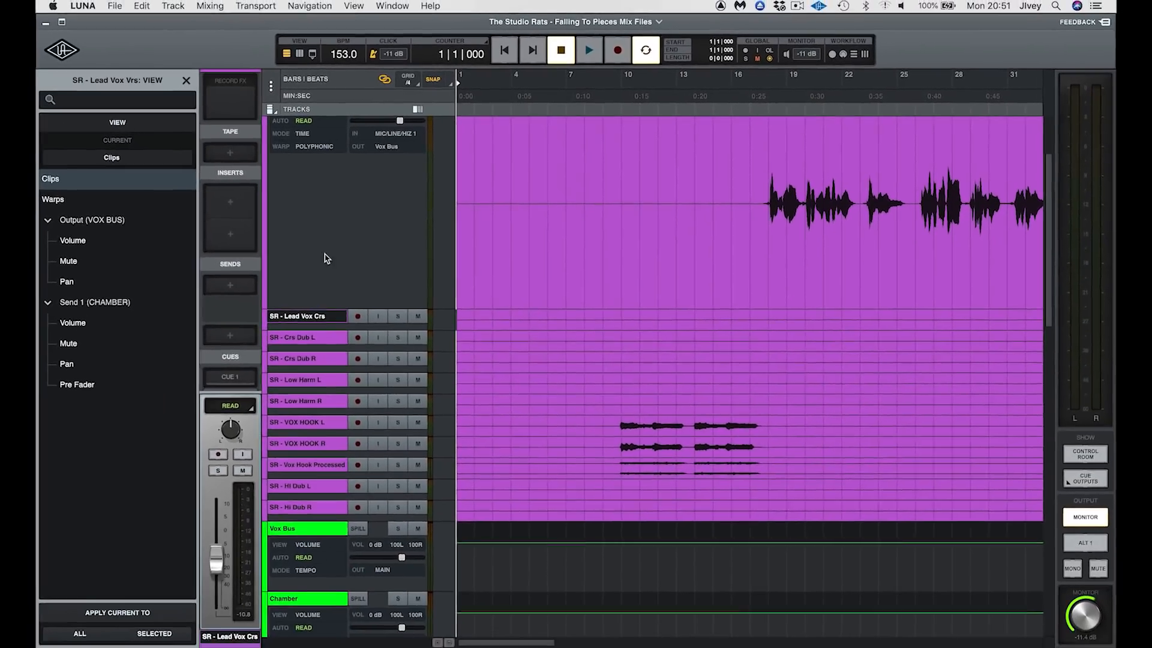
Show view options for Crs Dub L, Vox Bus and Instrument 4, then switch to the mixer
click(304, 325)
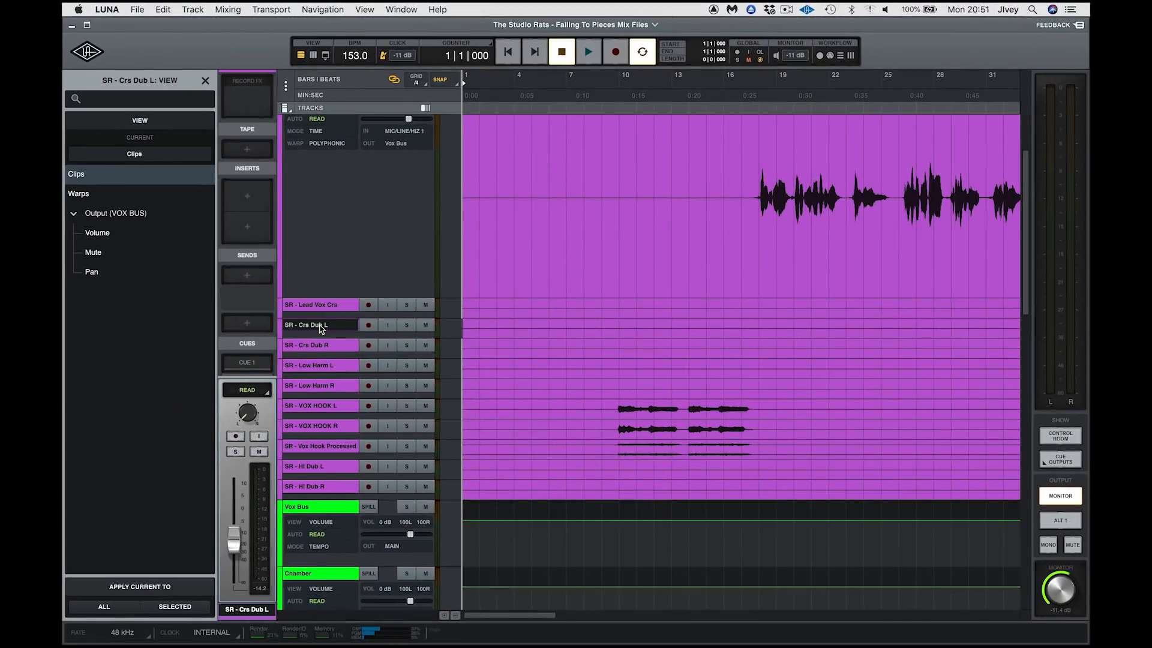
click(315, 506)
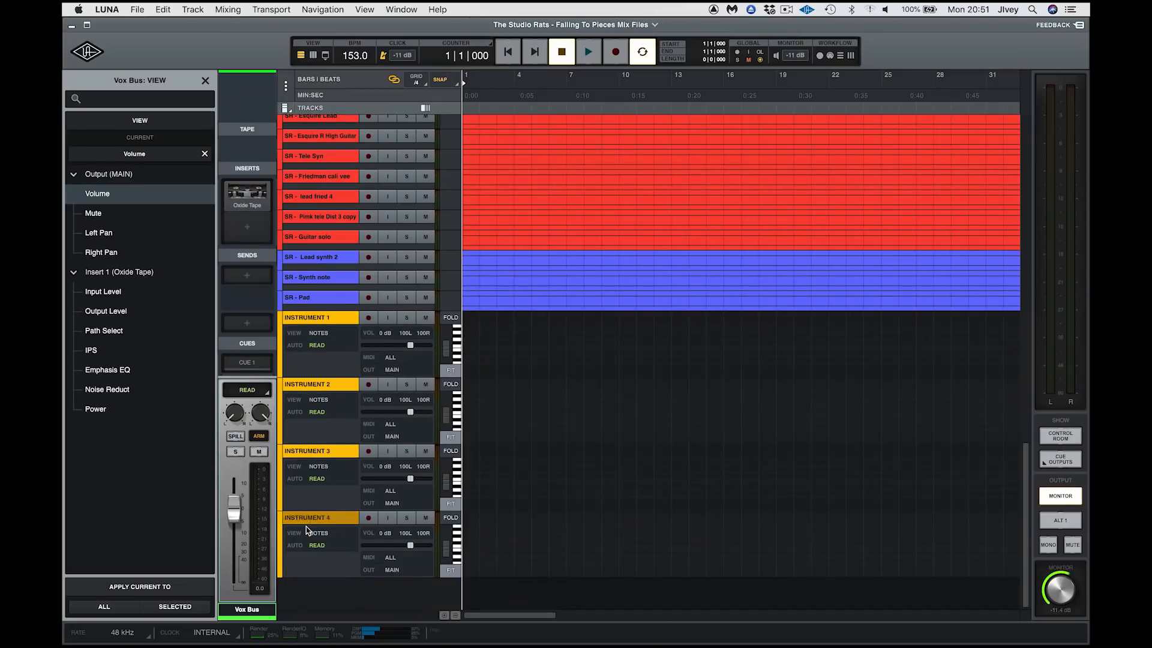
click(319, 517)
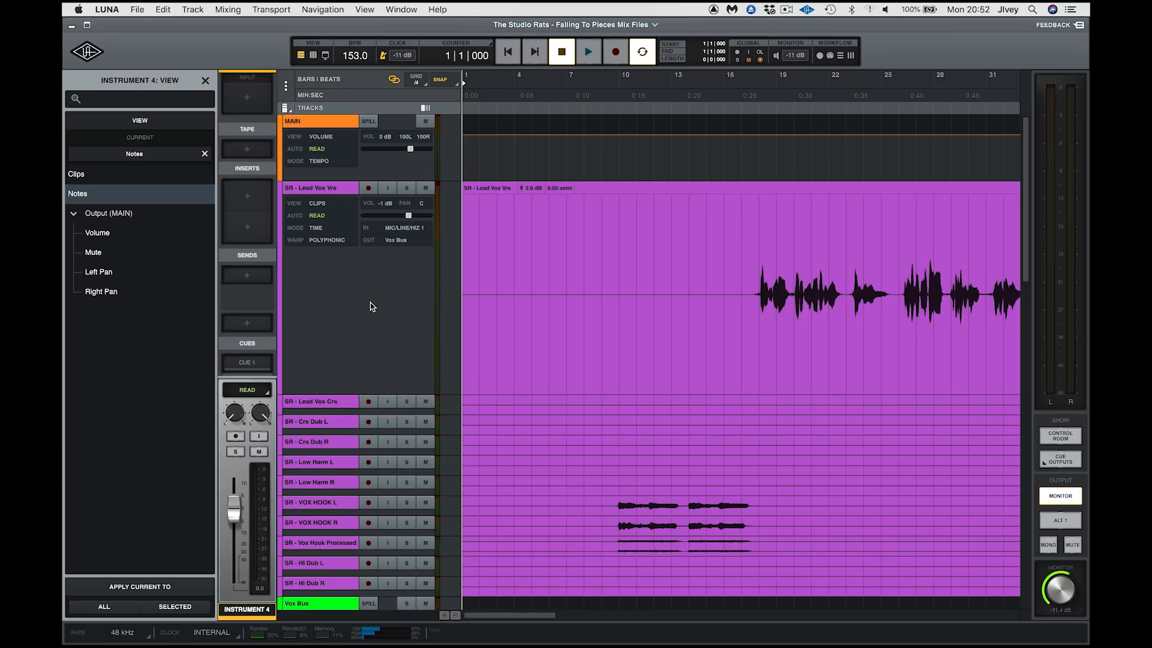
click(365, 9)
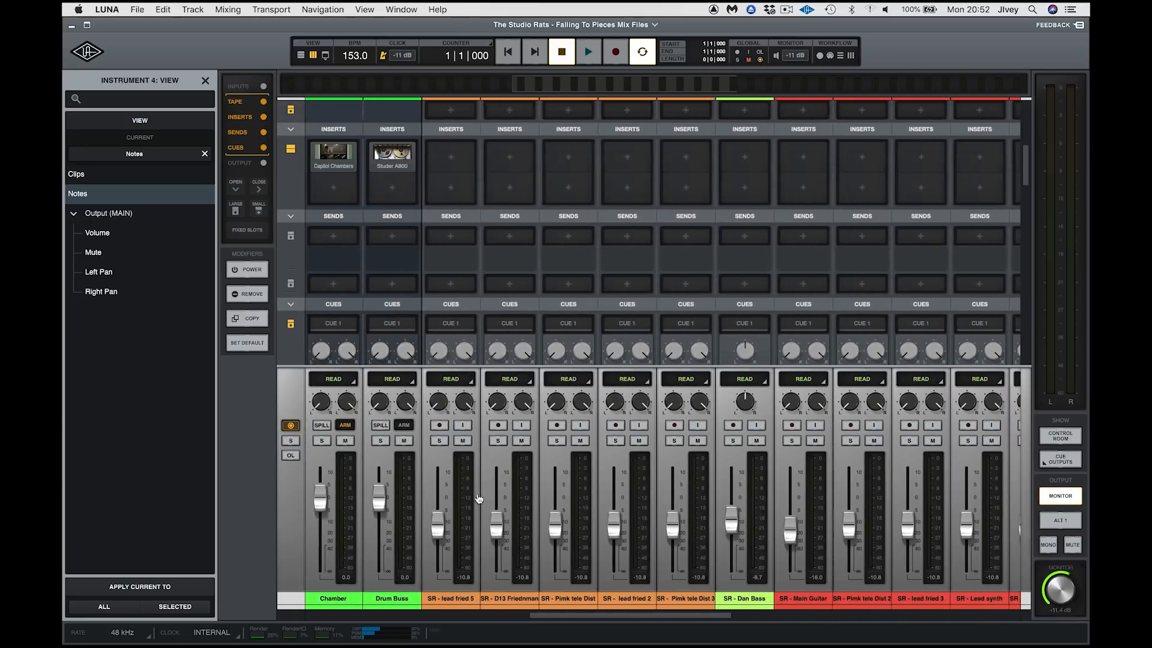
Scroll across the mixer channel strips to the bus channels
scroll(right, 3)
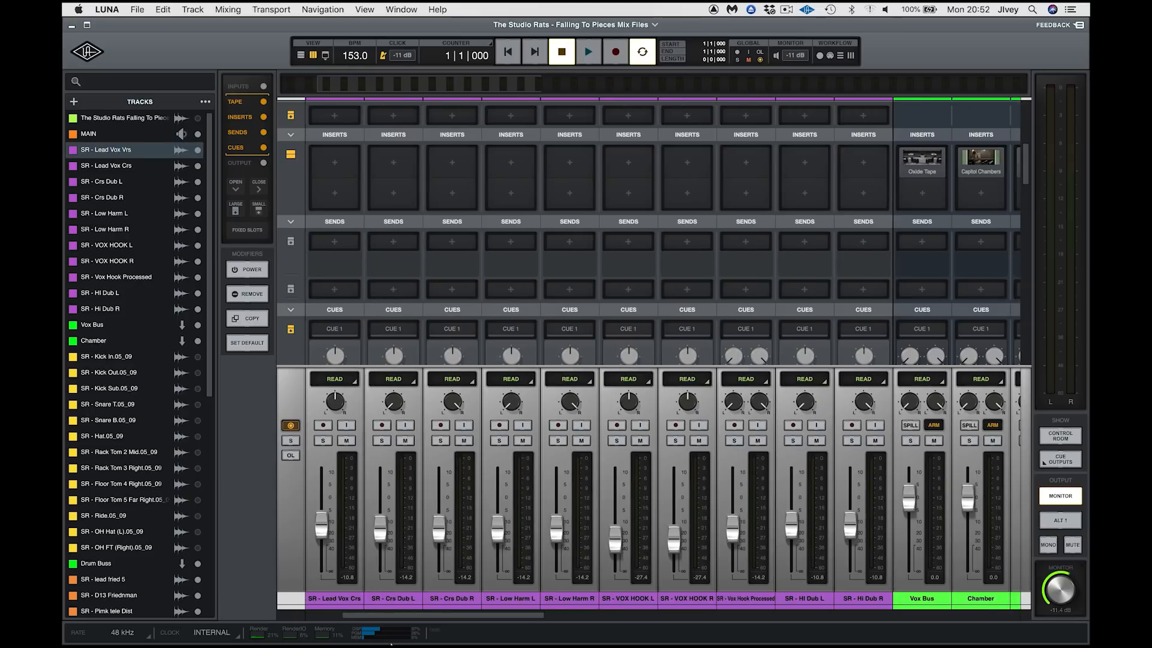
mouse_move(433, 446)
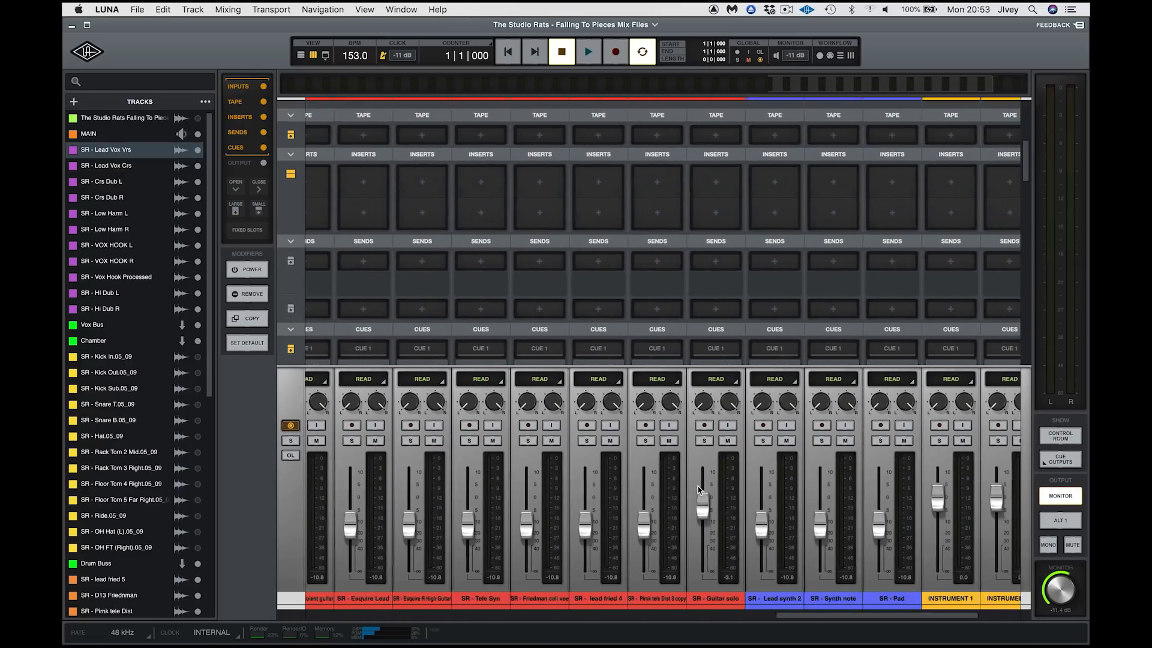
scroll(right, 3)
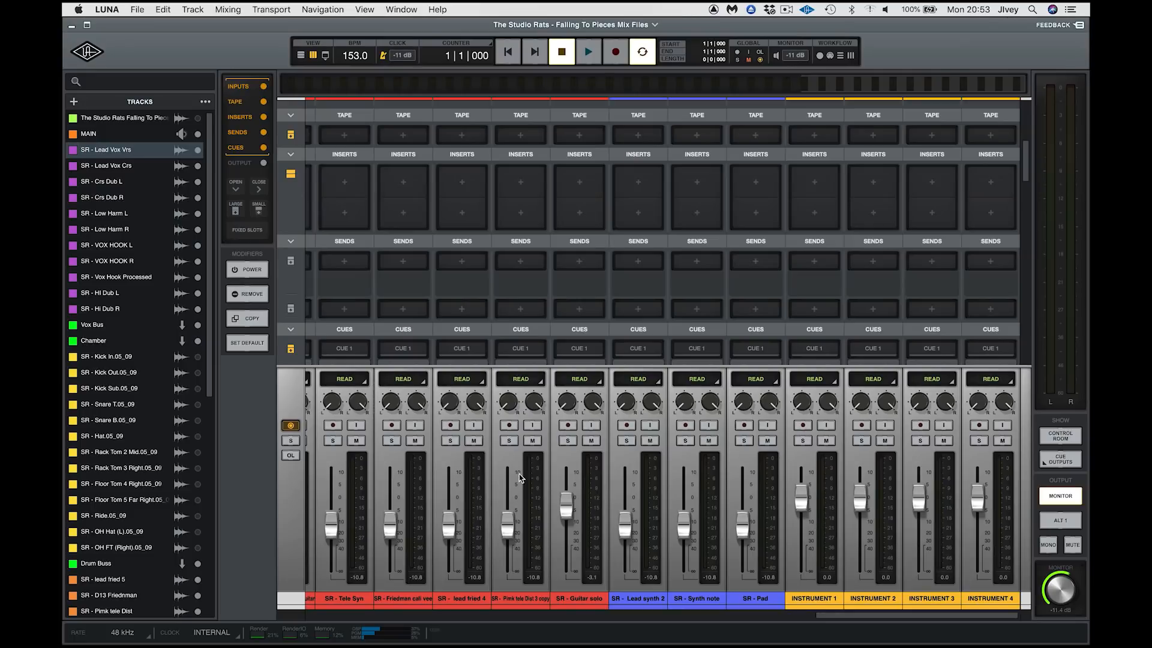
scroll(right, 3)
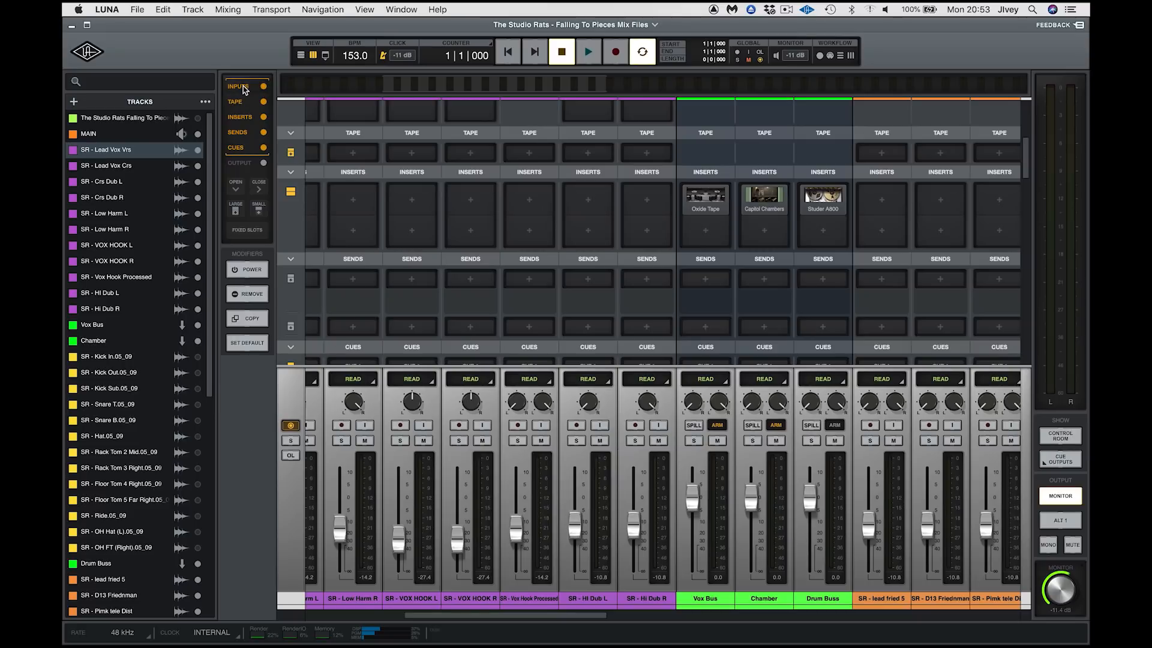
Toggle the mixer sections so only Inputs, Tape and Inserts show, with shrunken slots
click(238, 86)
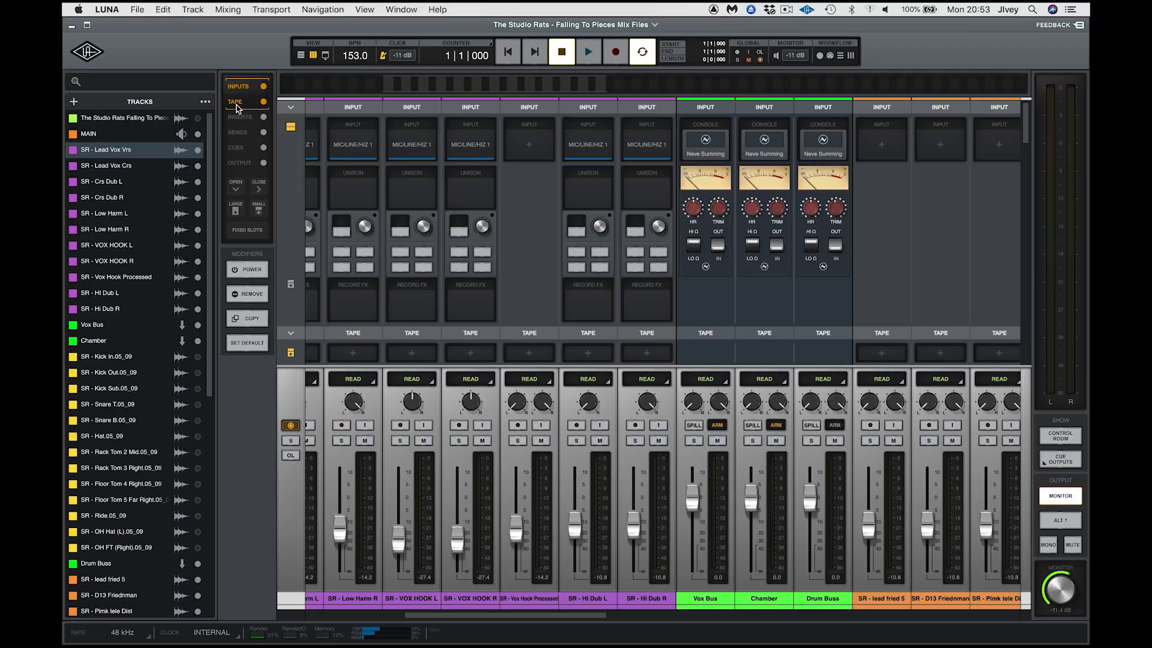
click(240, 117)
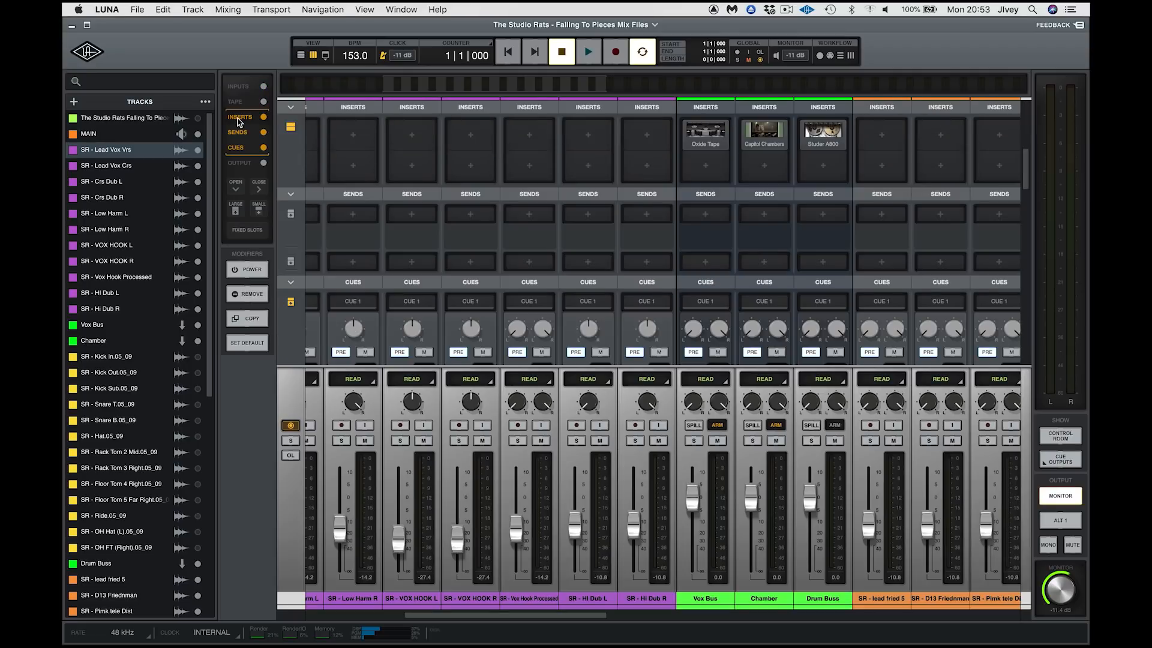
click(236, 146)
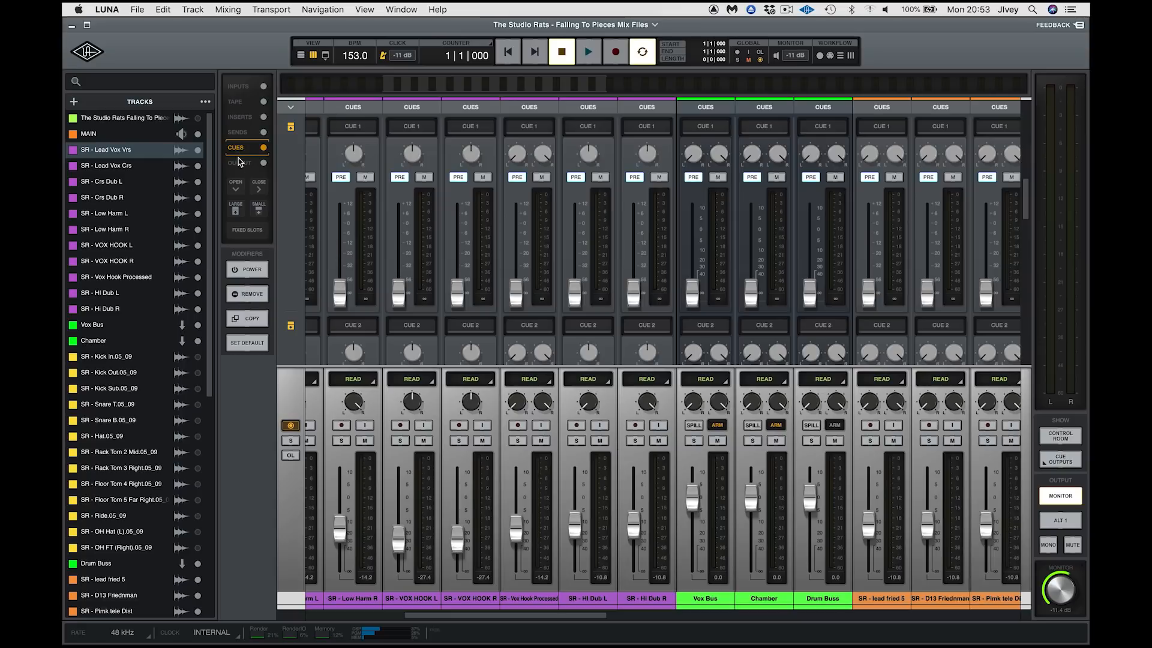
click(238, 162)
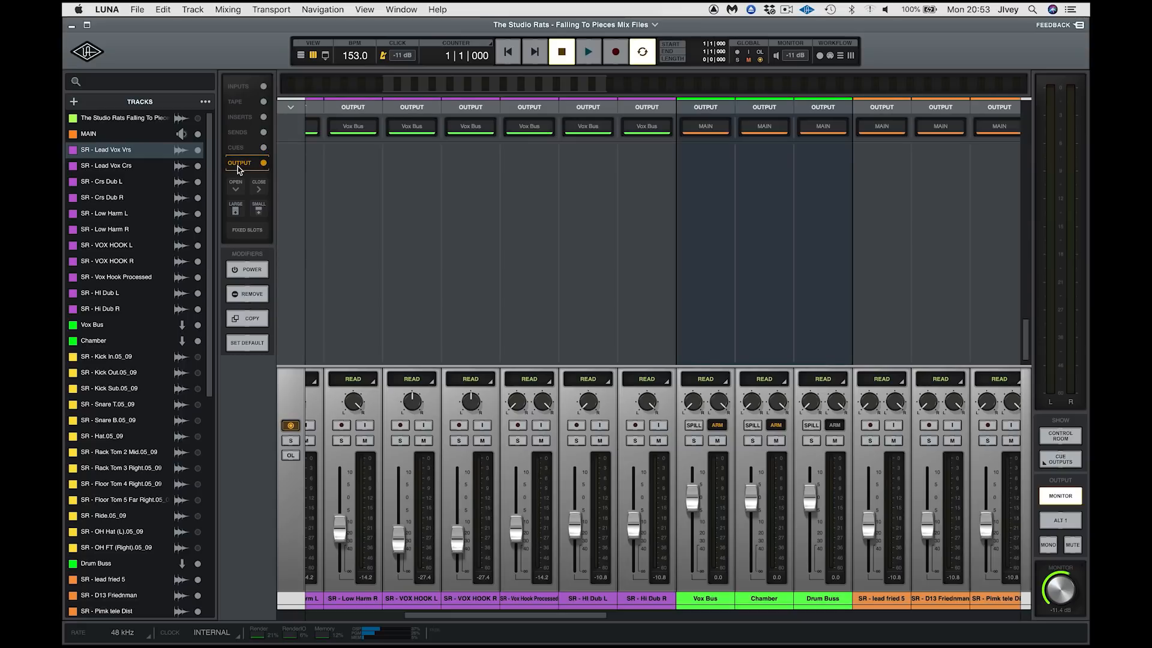
click(237, 146)
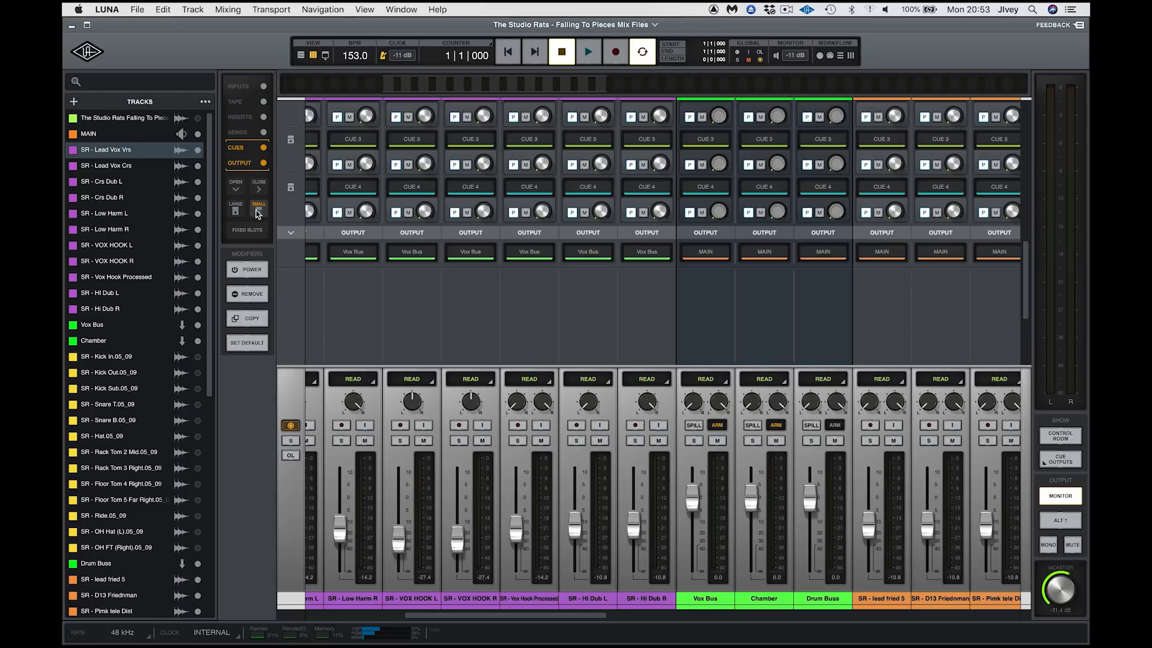
click(258, 211)
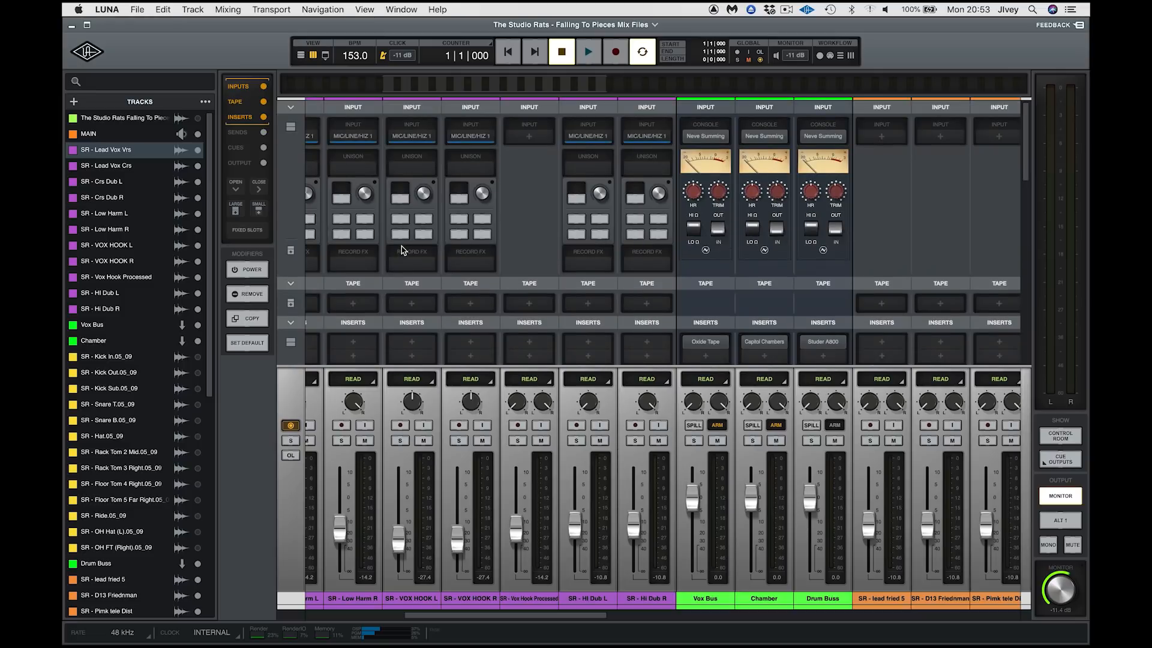
mouse_move(533, 221)
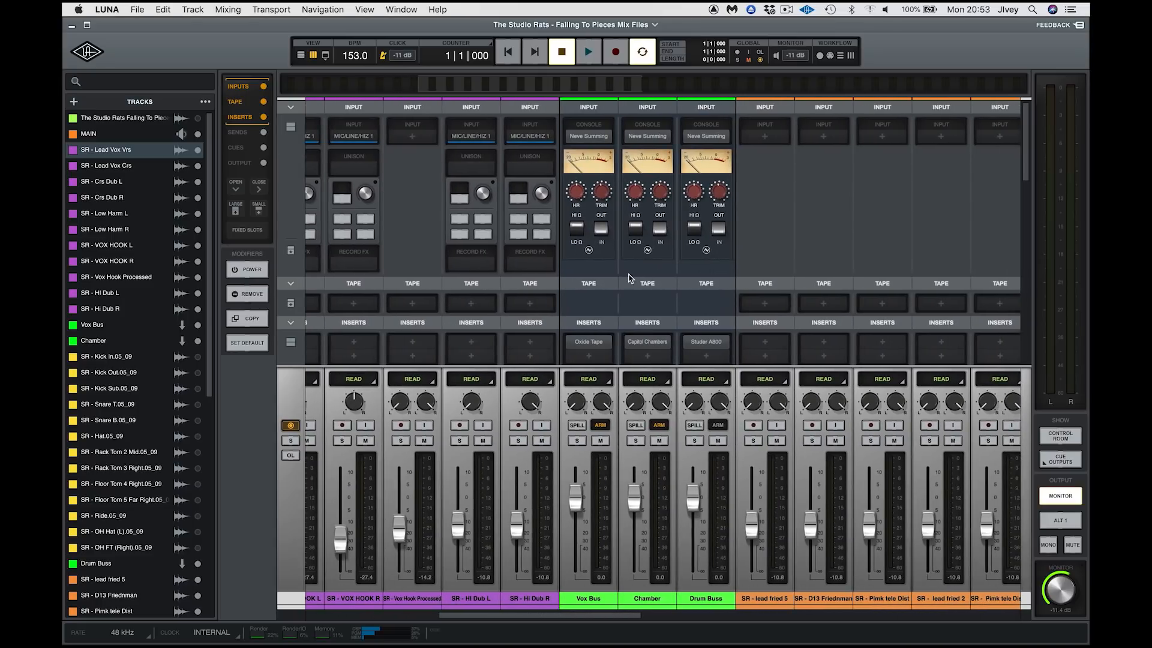
mouse_move(643, 519)
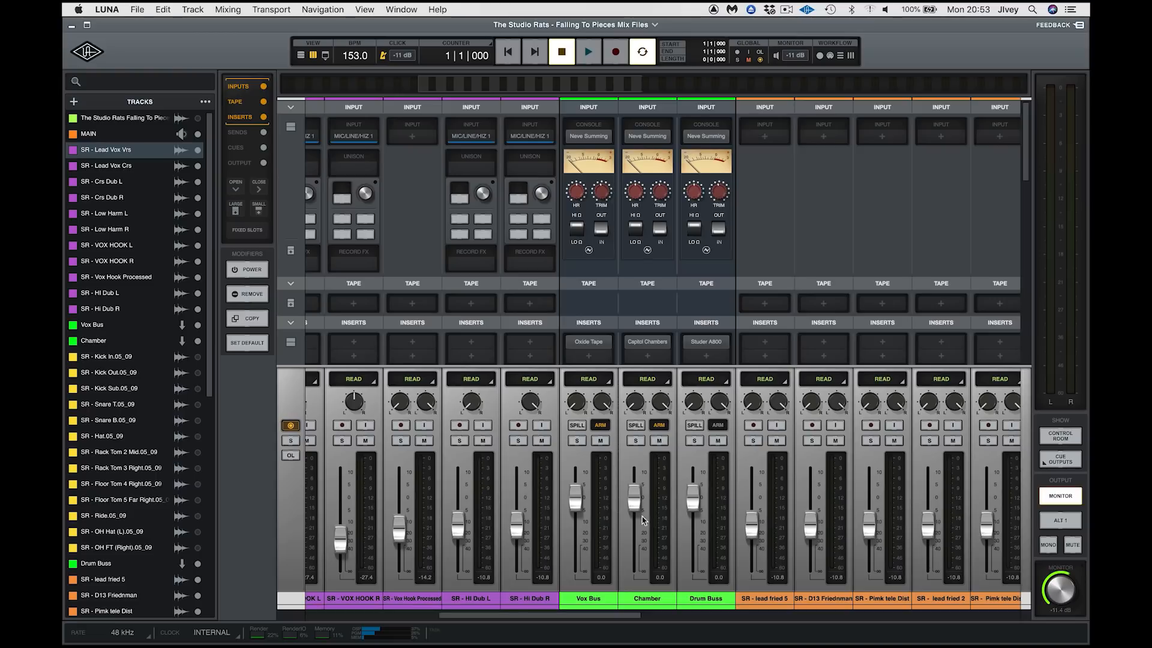
mouse_move(649, 481)
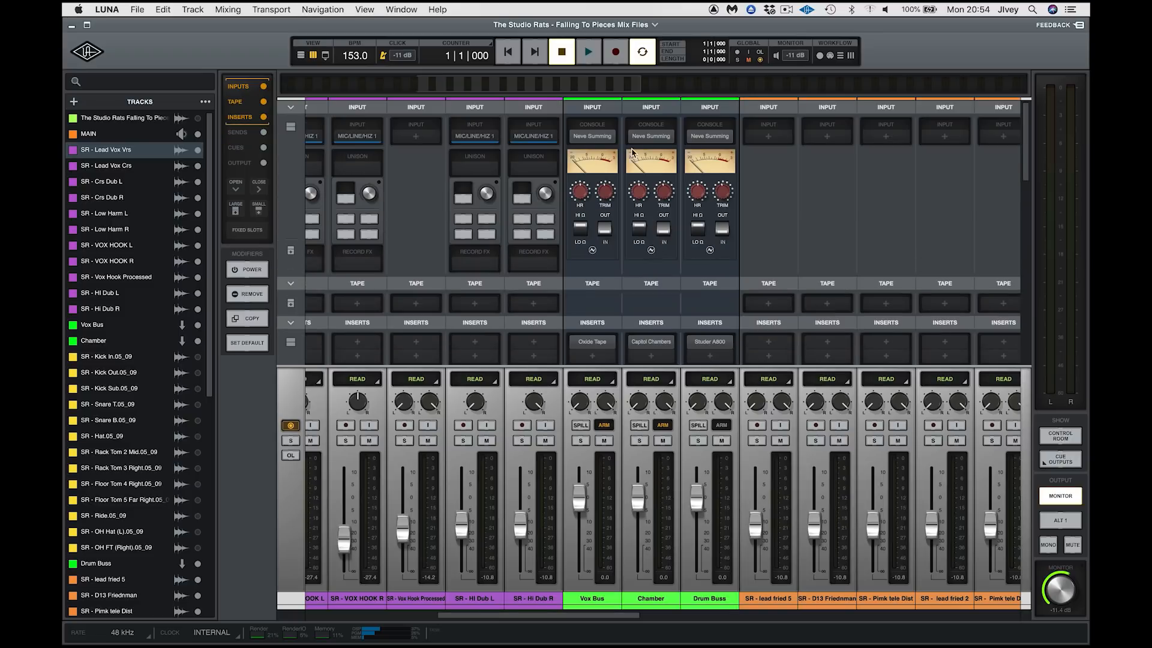
Show sends and cues again and open Capitol Chambers on the Chamber bus insert
click(650, 136)
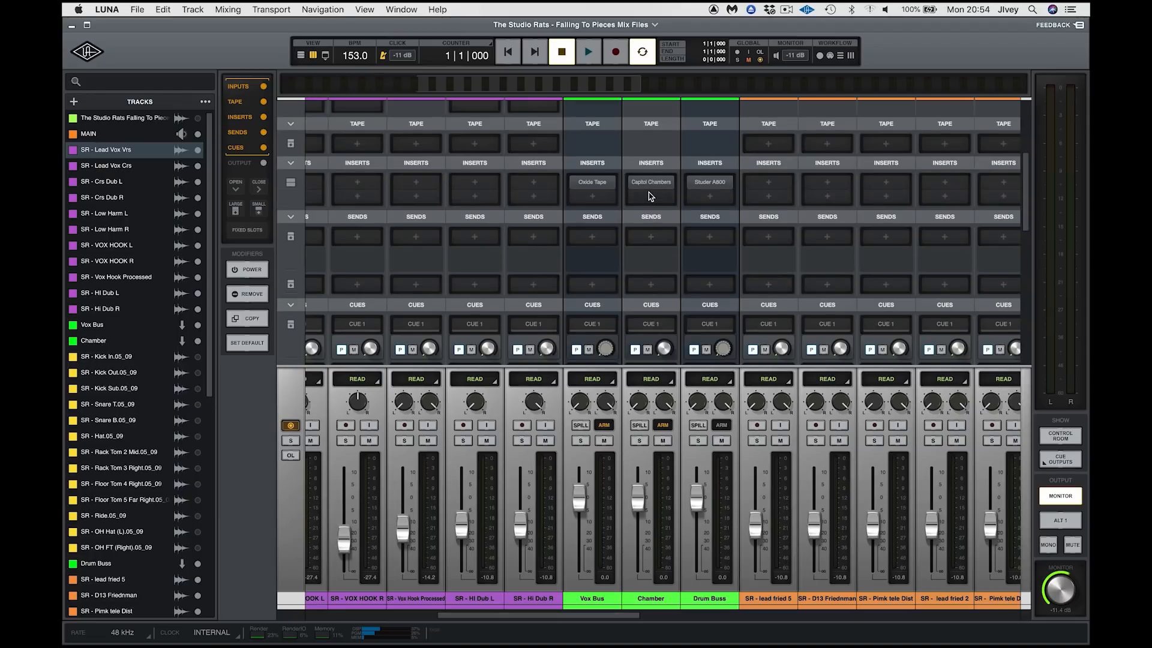
click(649, 189)
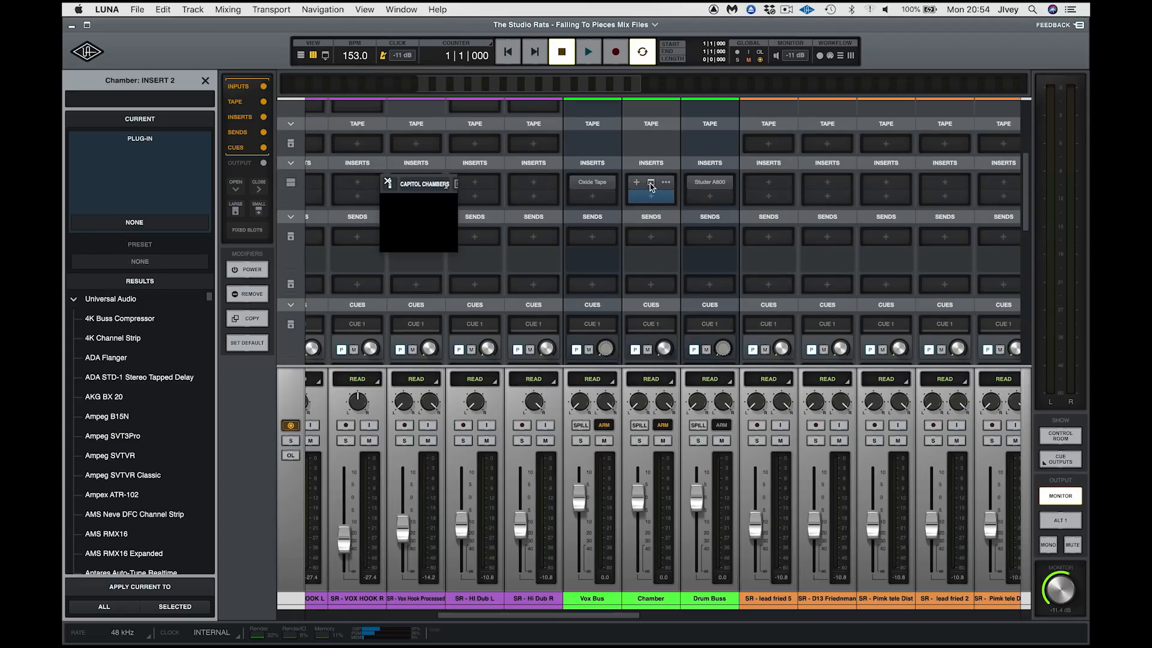
click(649, 182)
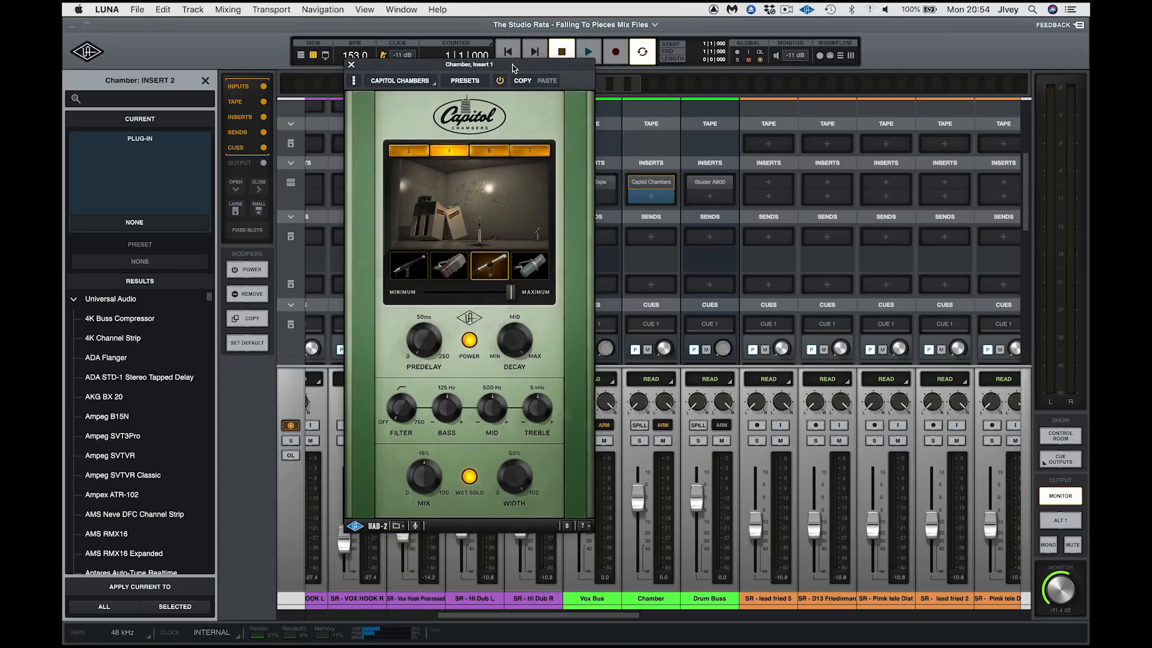
mouse_move(349, 65)
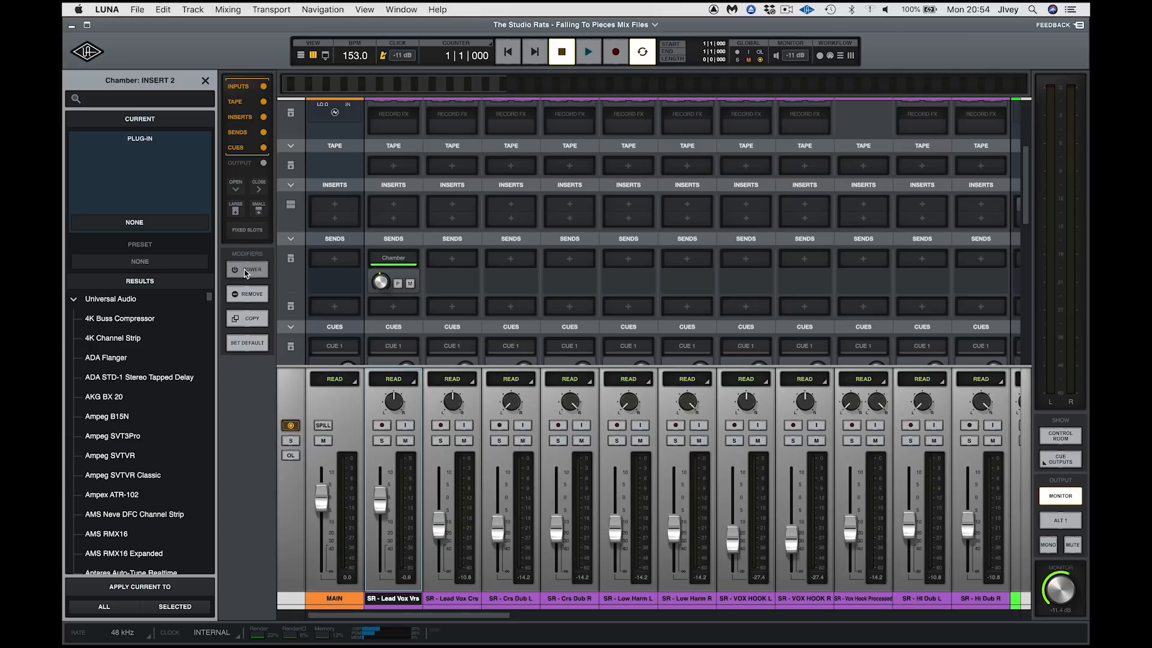
click(248, 269)
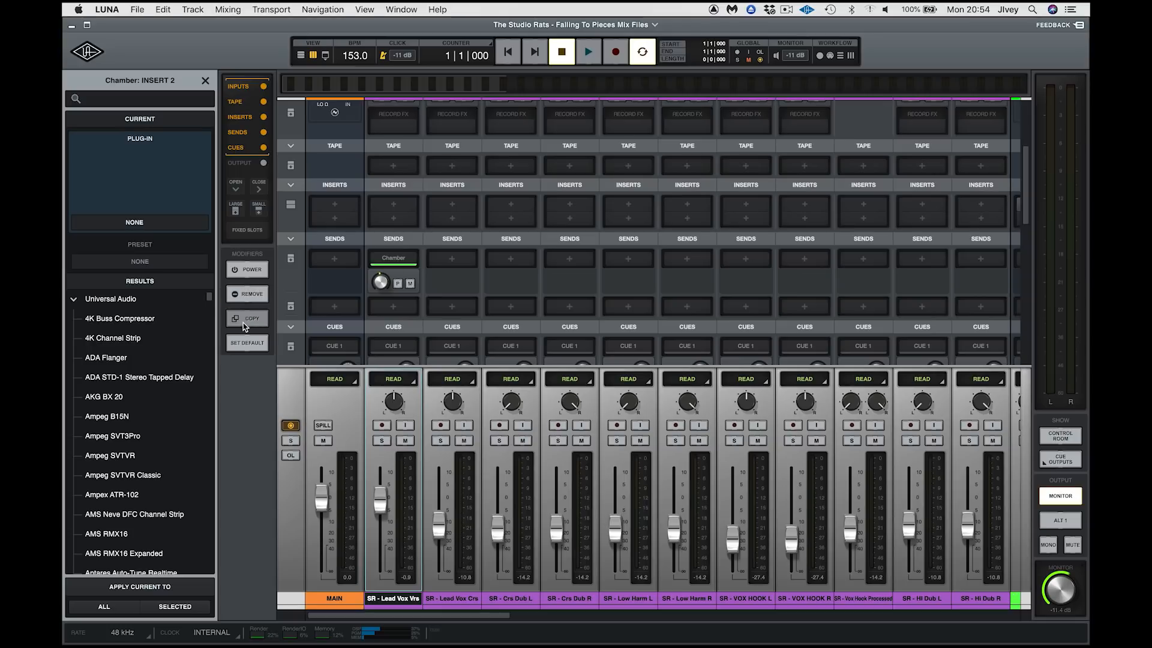
mouse_move(248, 355)
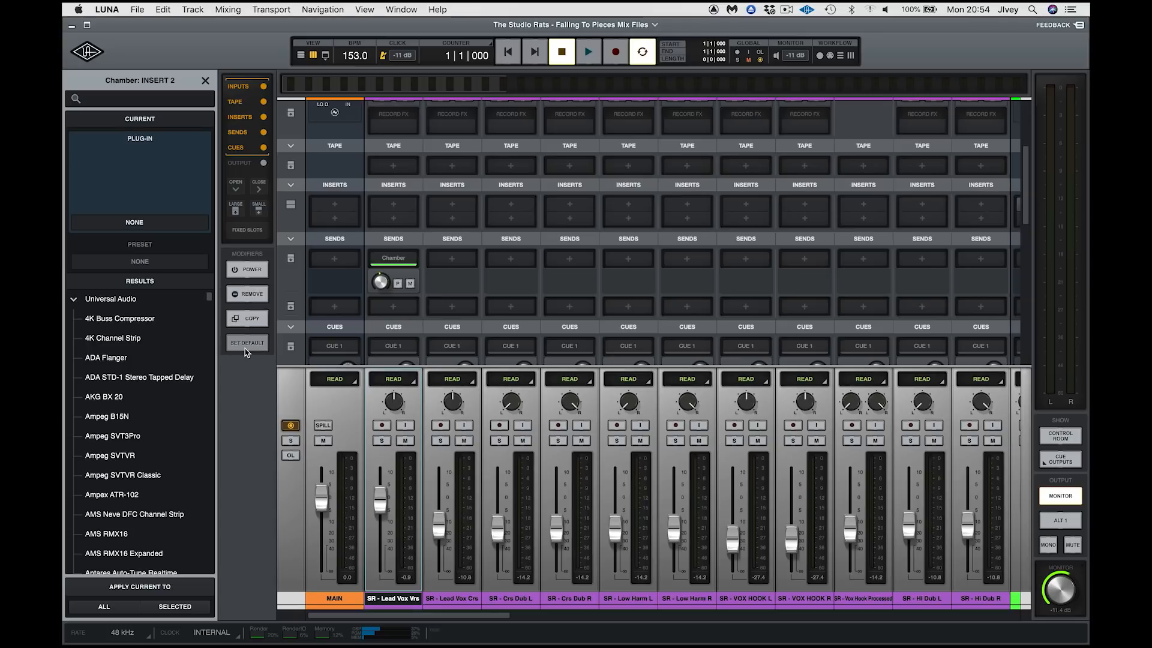
mouse_move(279, 472)
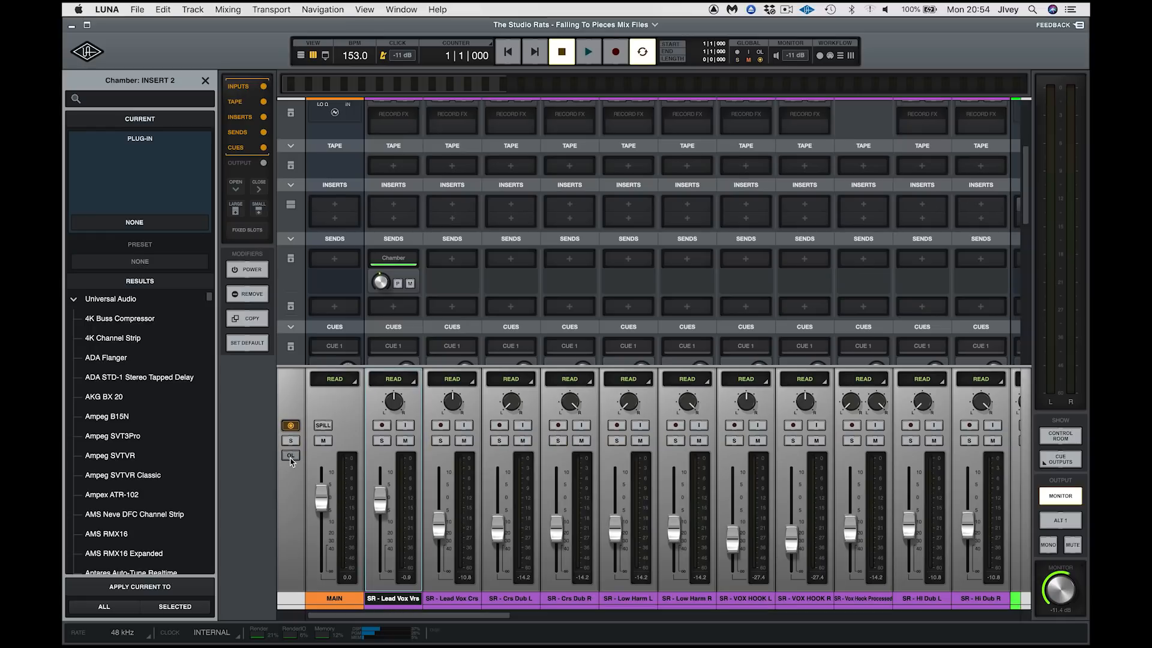
click(290, 426)
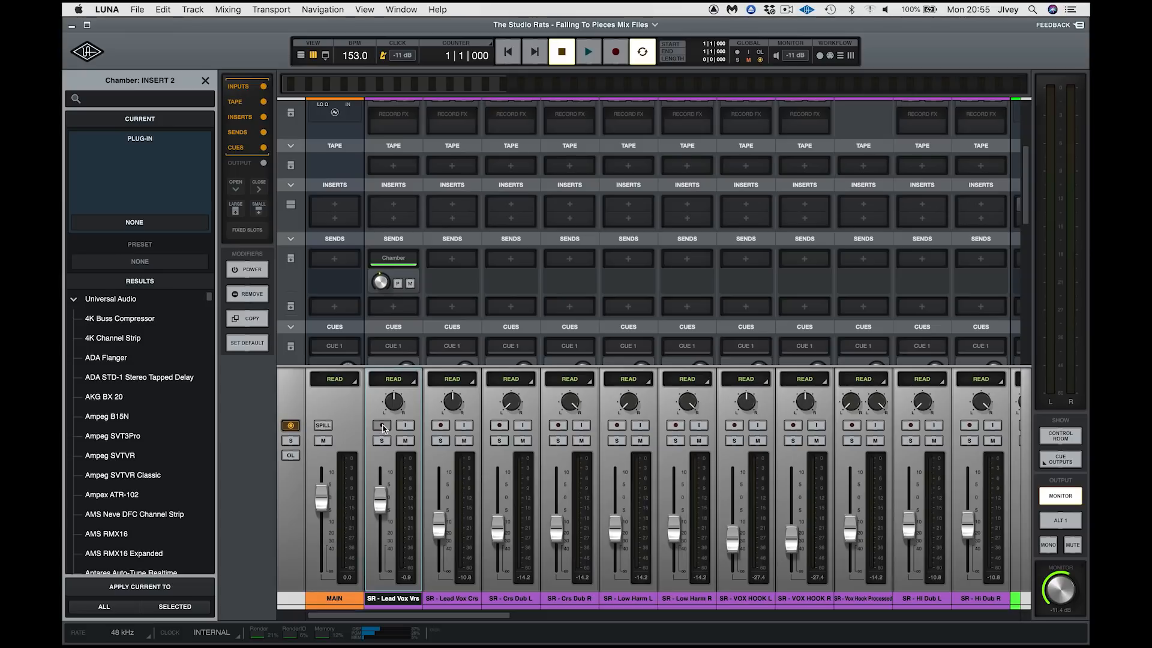
Record-arm Lead Vox Vrs and open its input routing on MIC/LINE/HIZ 1
click(382, 426)
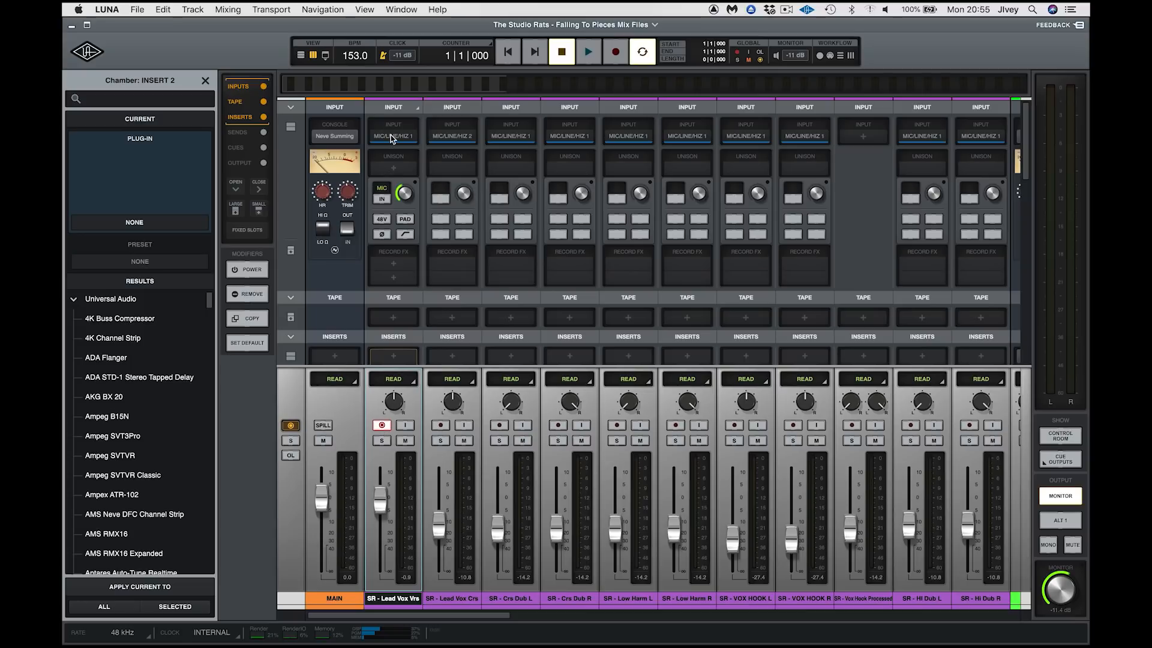
click(394, 130)
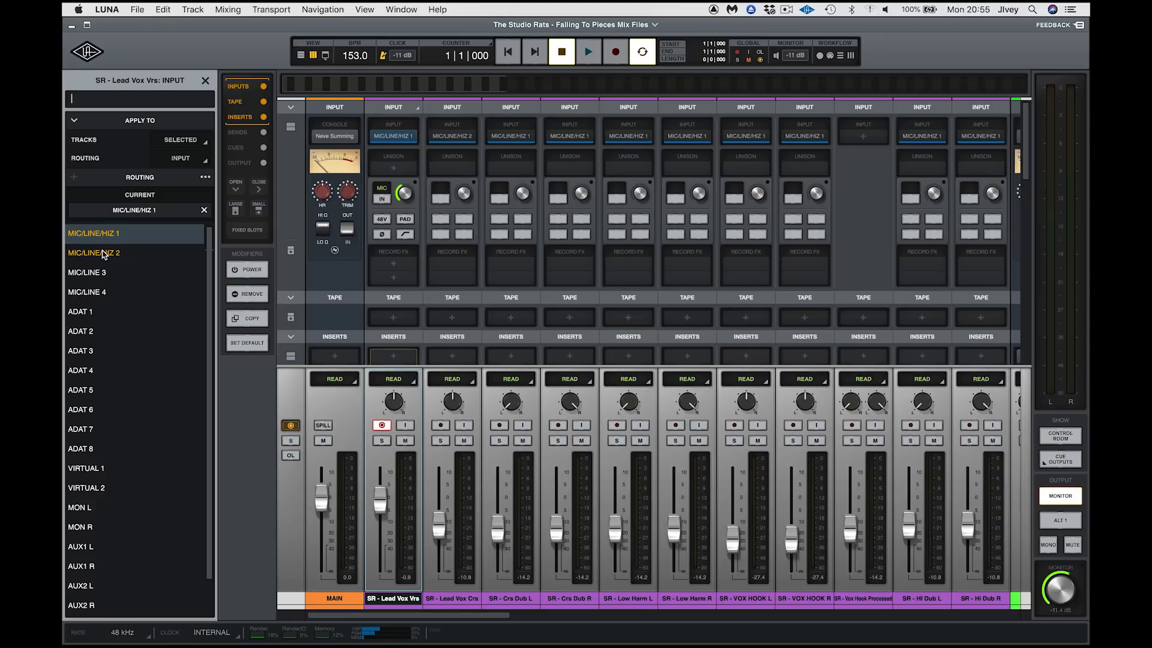
mouse_move(92, 457)
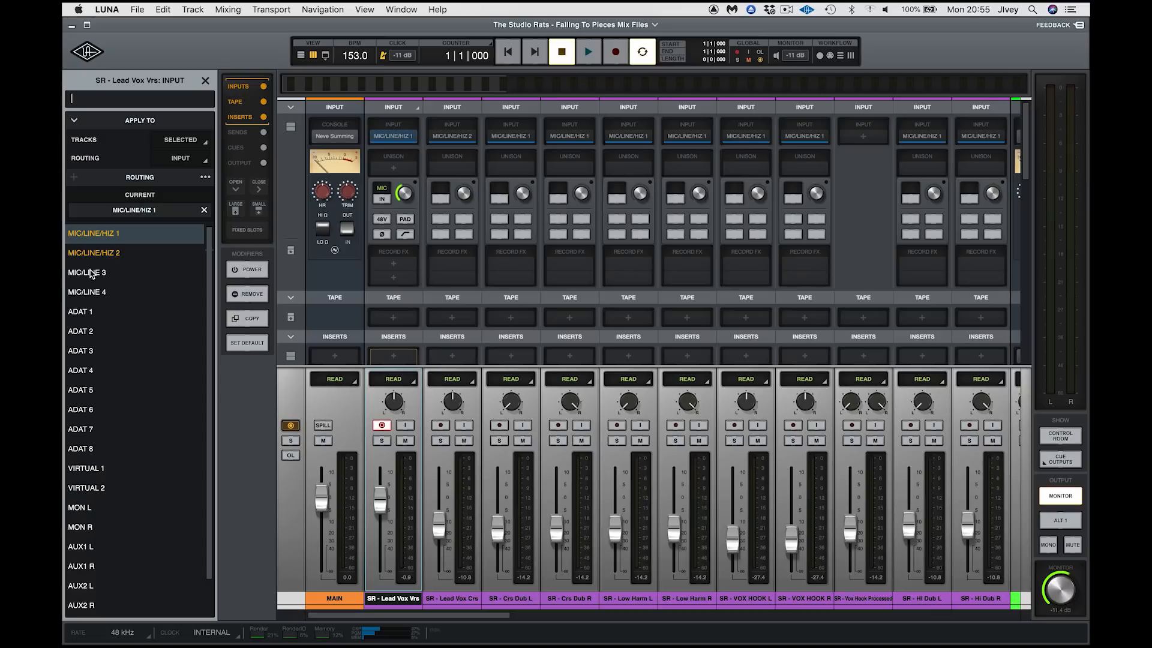
click(392, 167)
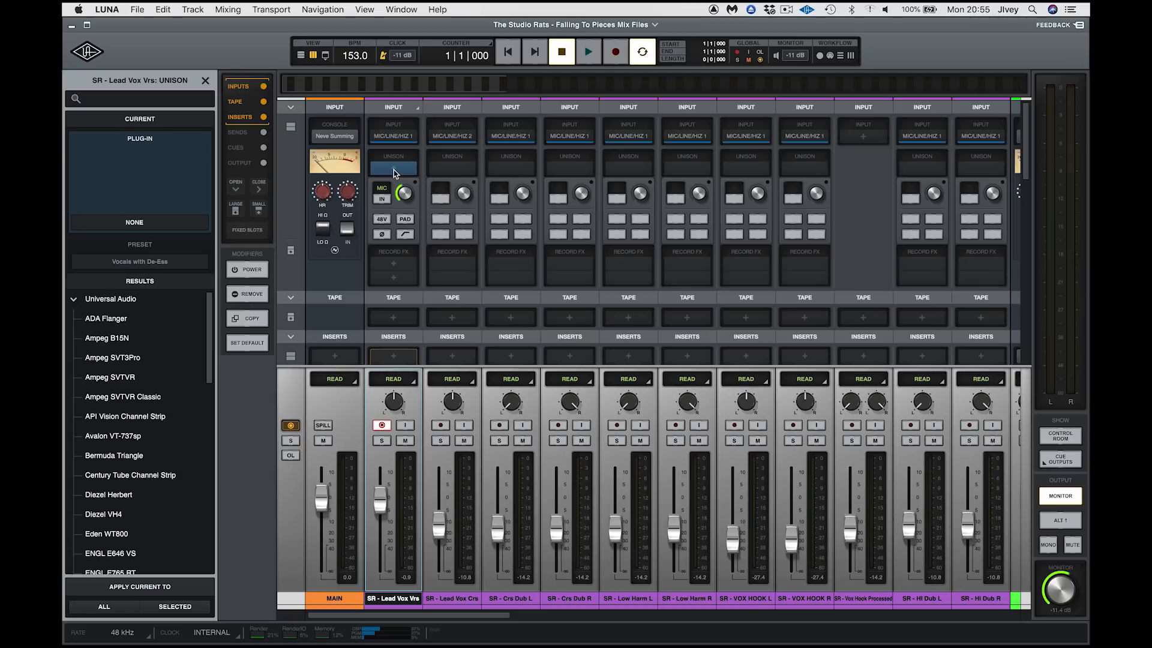
Load the Avalon VT-737sp as the lead vocal's Unison preamp by searching 'AVA'
click(138, 98)
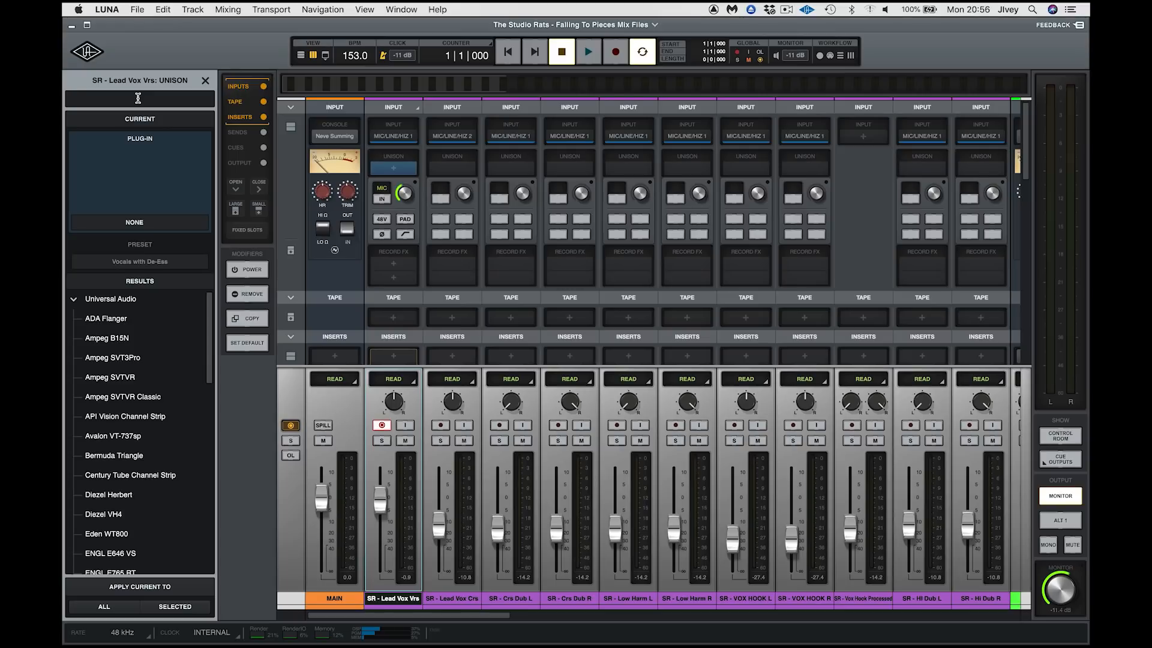
text(AVA)
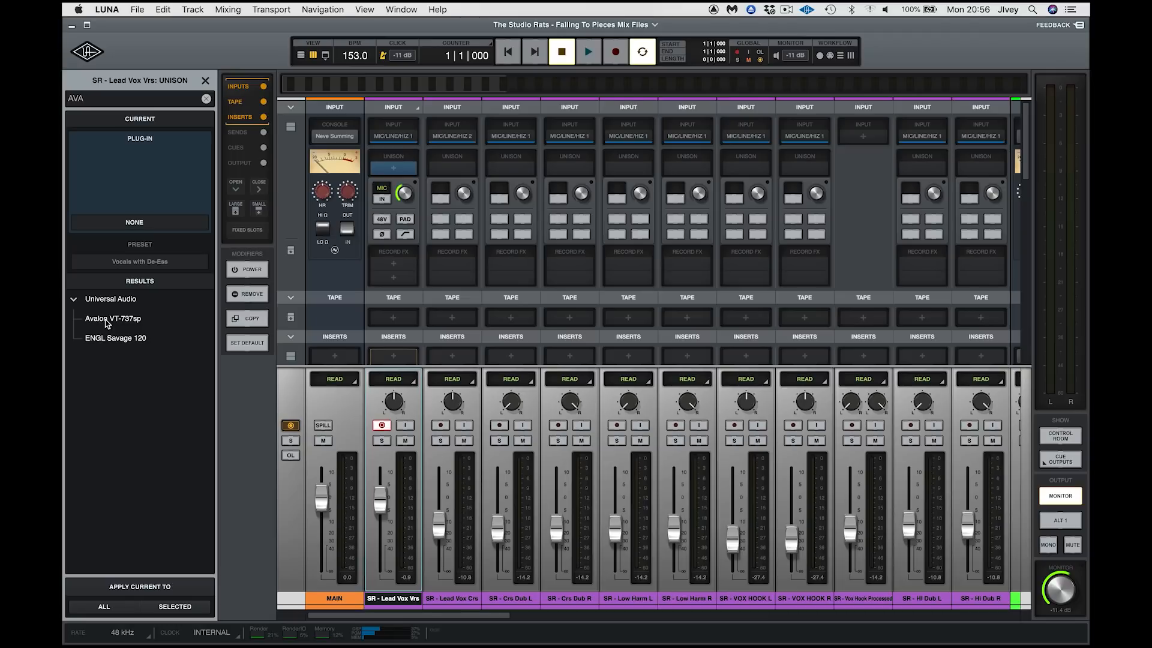
double_click(113, 318)
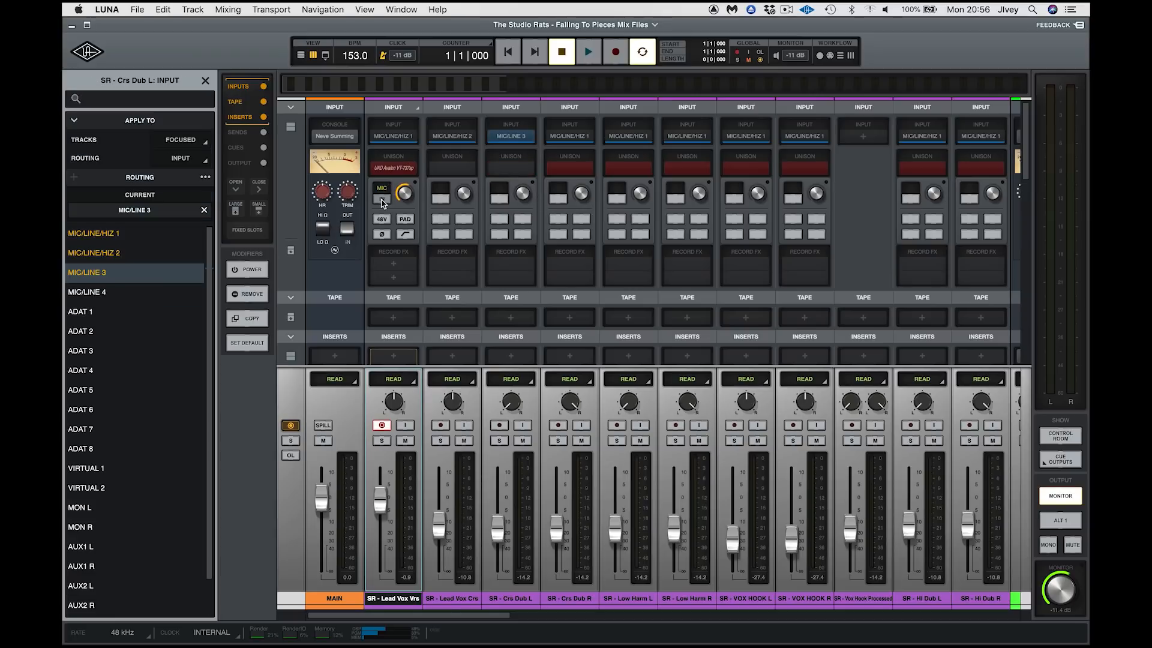
Switch on 48V phantom power and the pad on the Avalon preamp
click(381, 201)
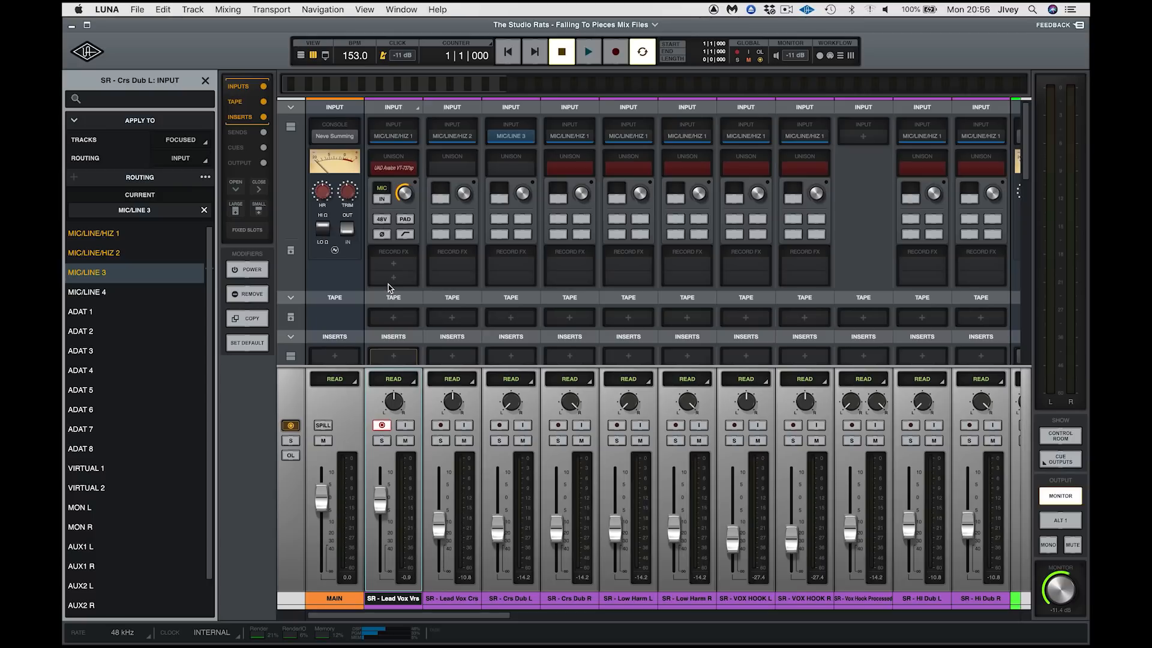
click(405, 218)
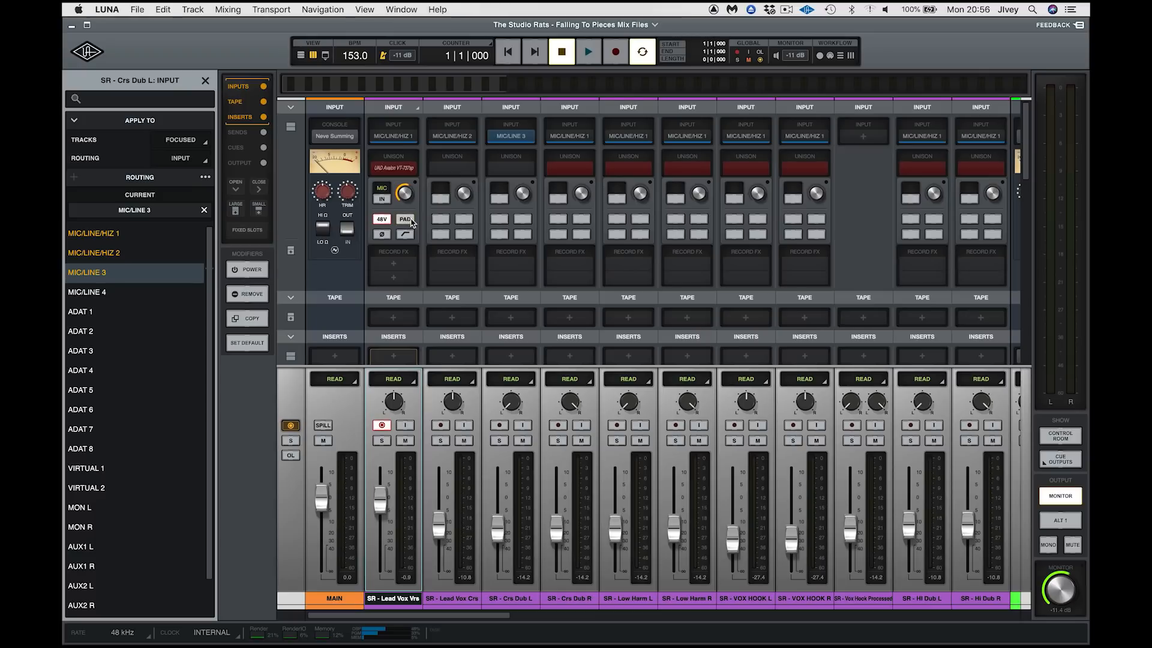
click(404, 234)
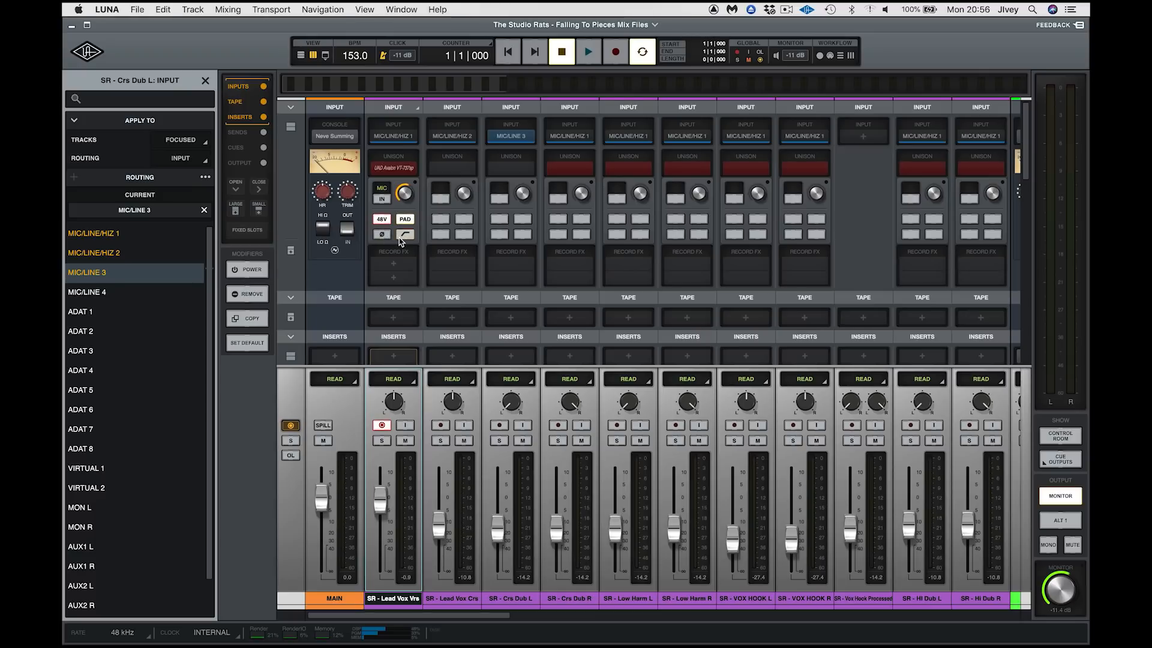
click(236, 132)
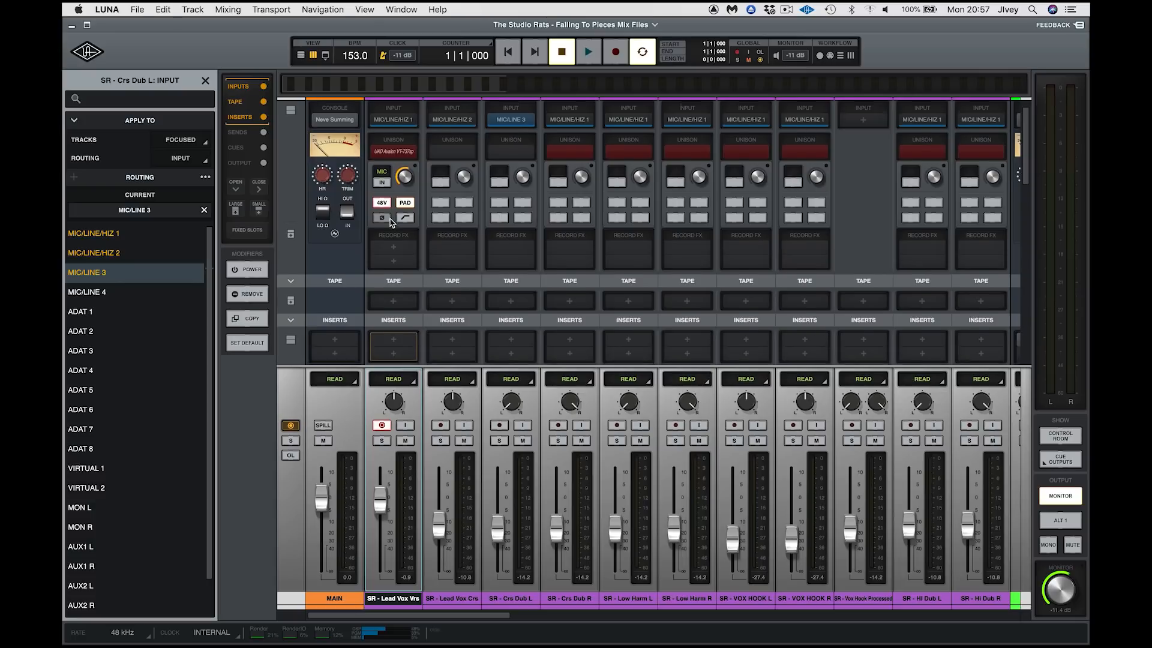
Load the API 560 as the first record effect on the lead vocal
click(237, 132)
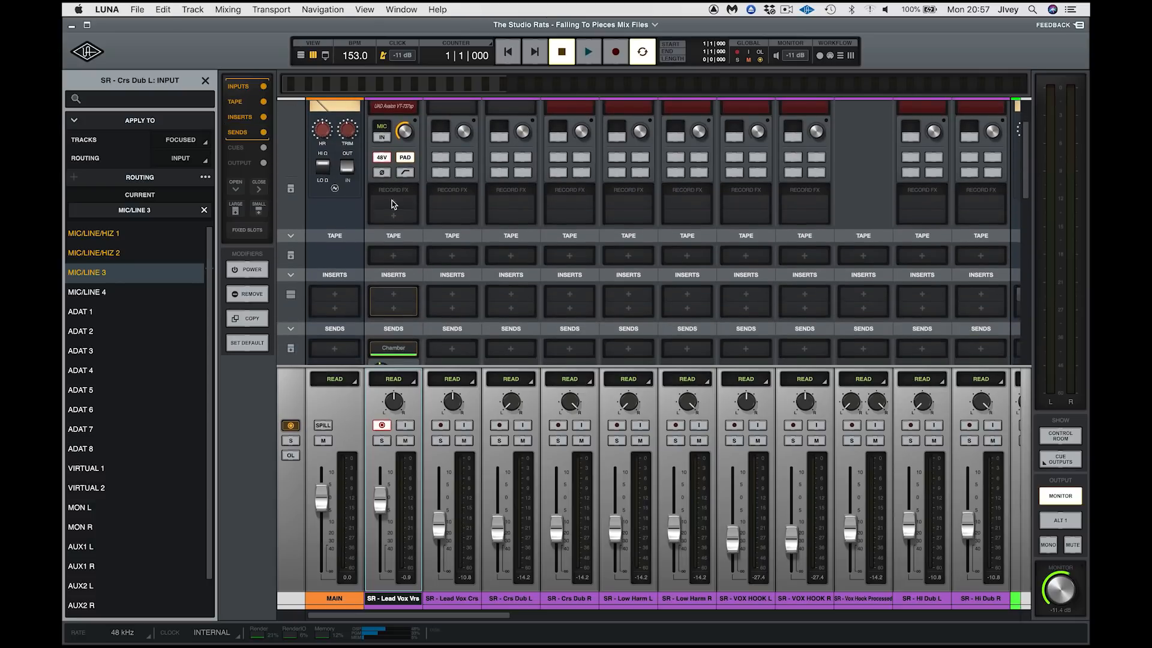
click(394, 202)
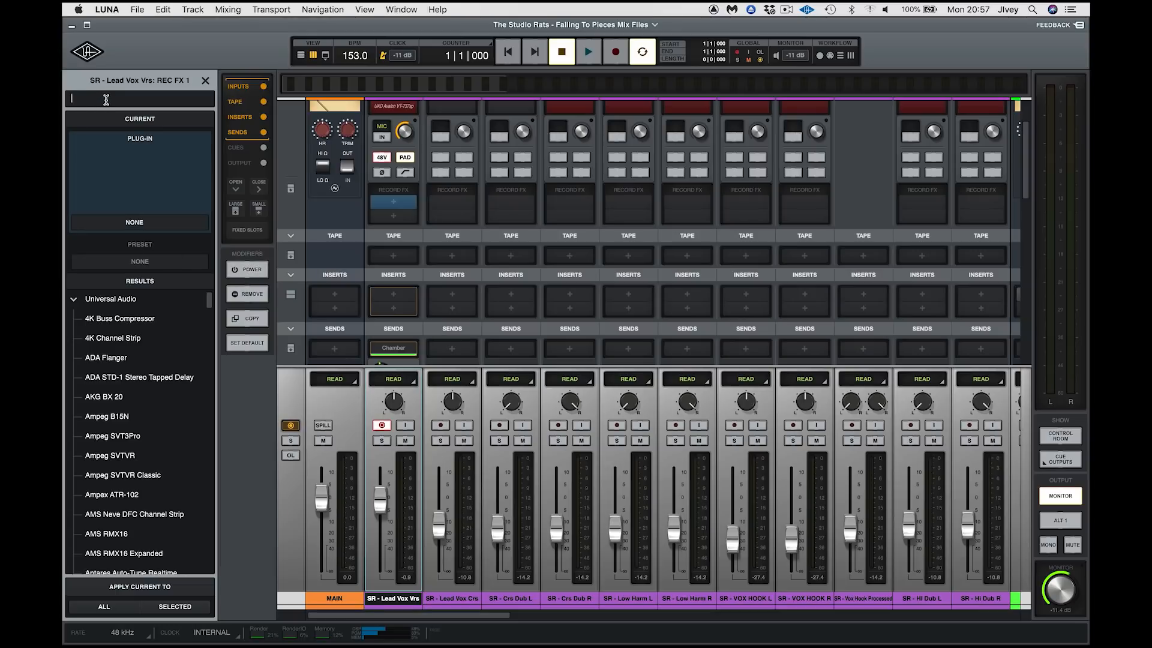
text(API)
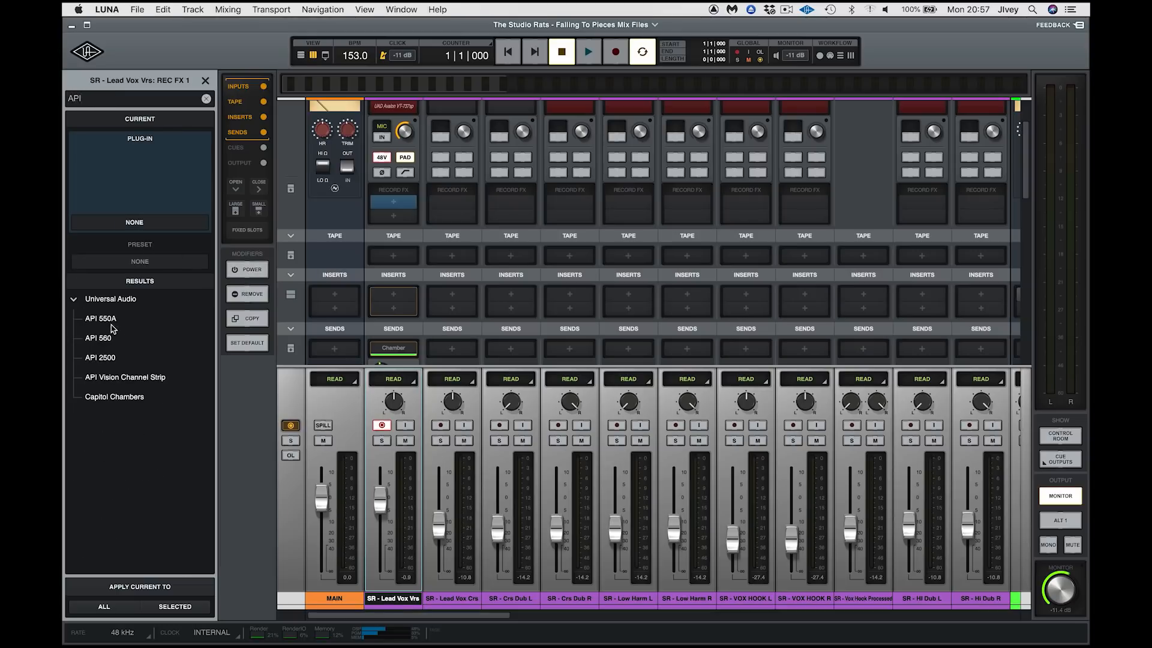
click(97, 338)
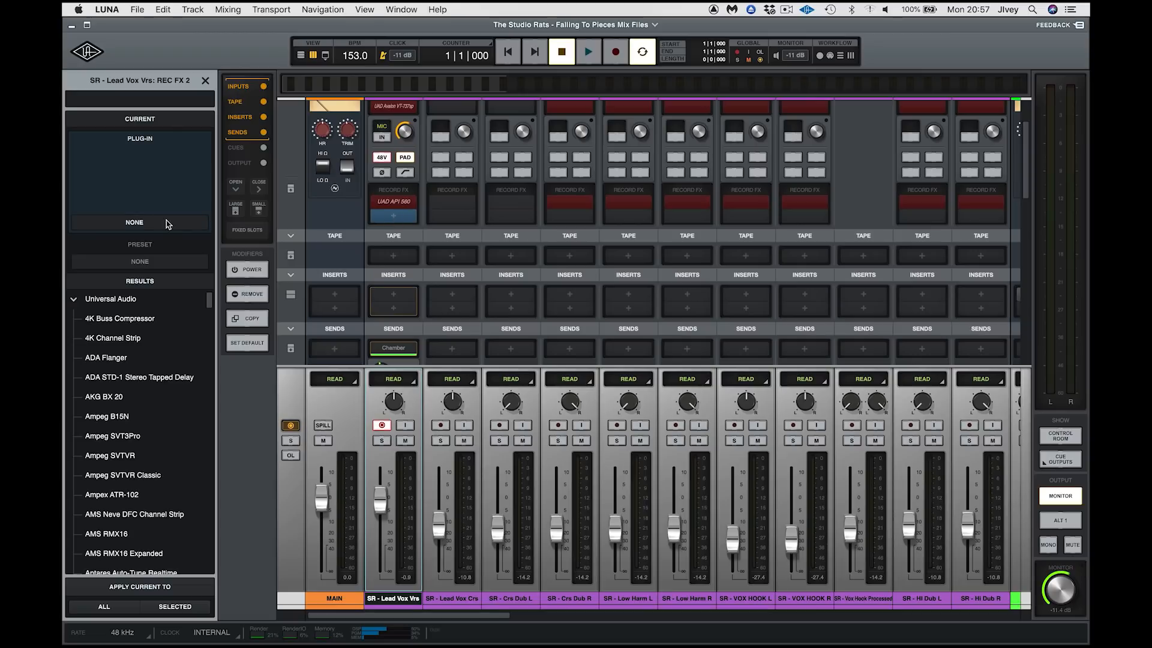
mouse_move(134, 107)
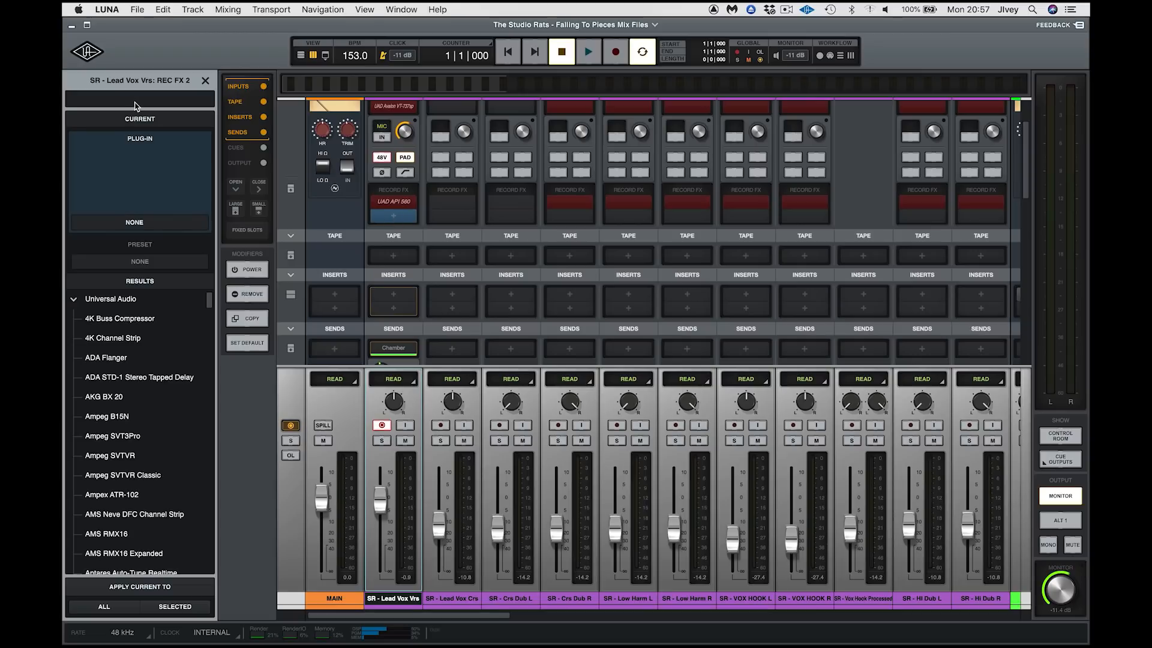
Load the UA 1176 Rev A as the second record effect on the lead vocal
click(136, 98)
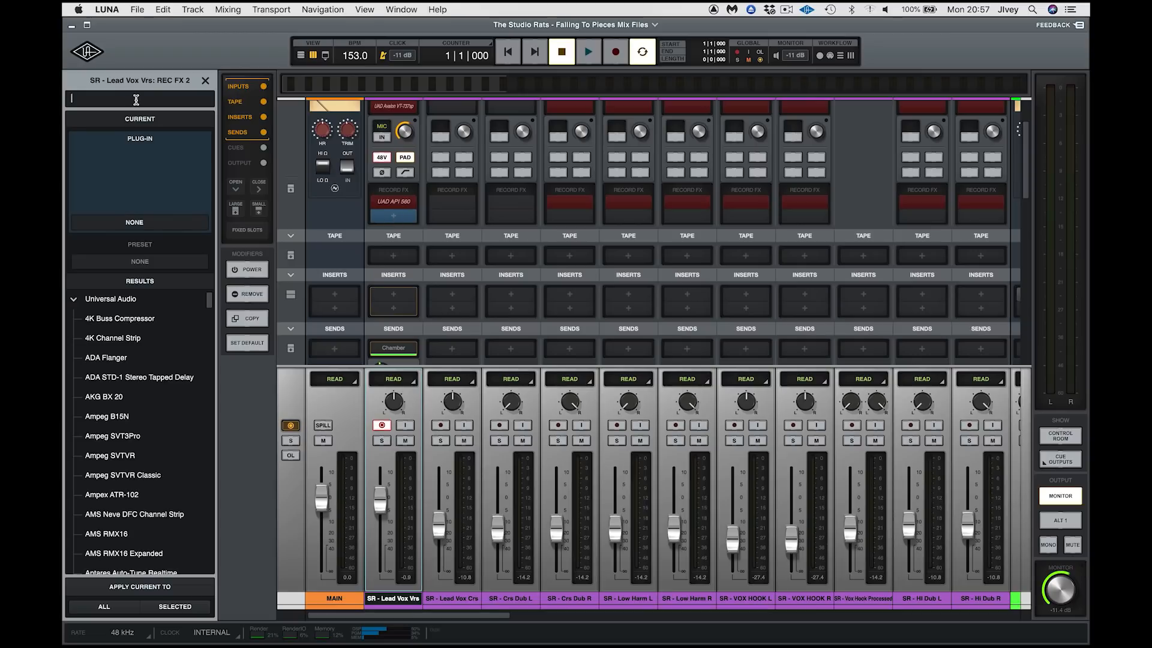
text(117)
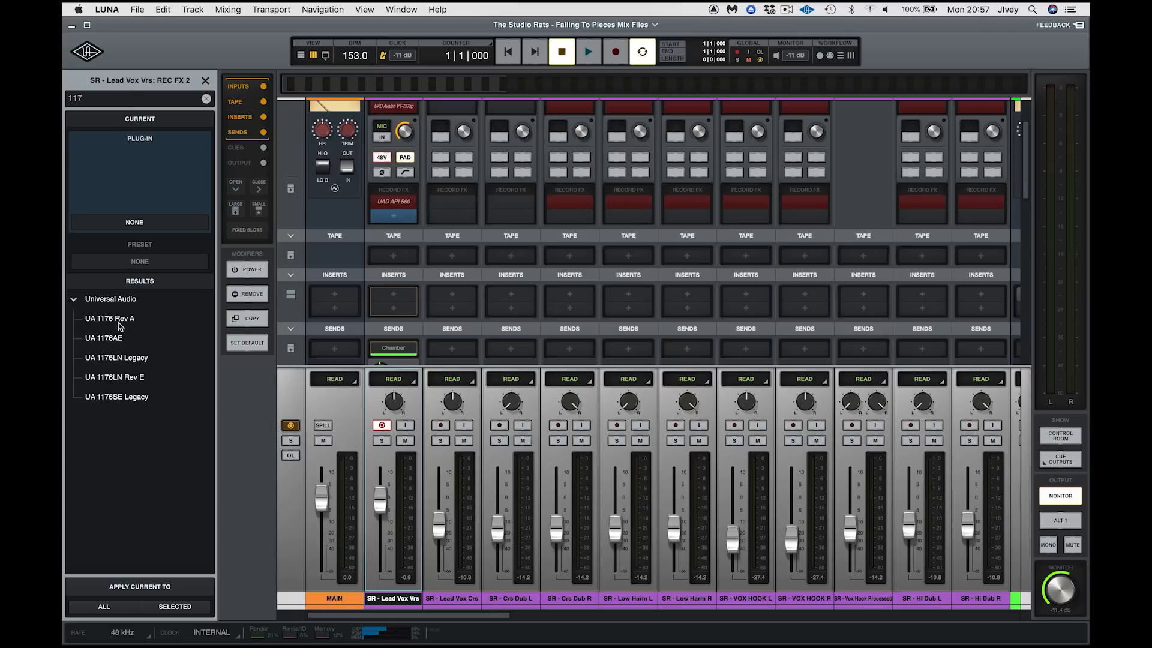
click(109, 318)
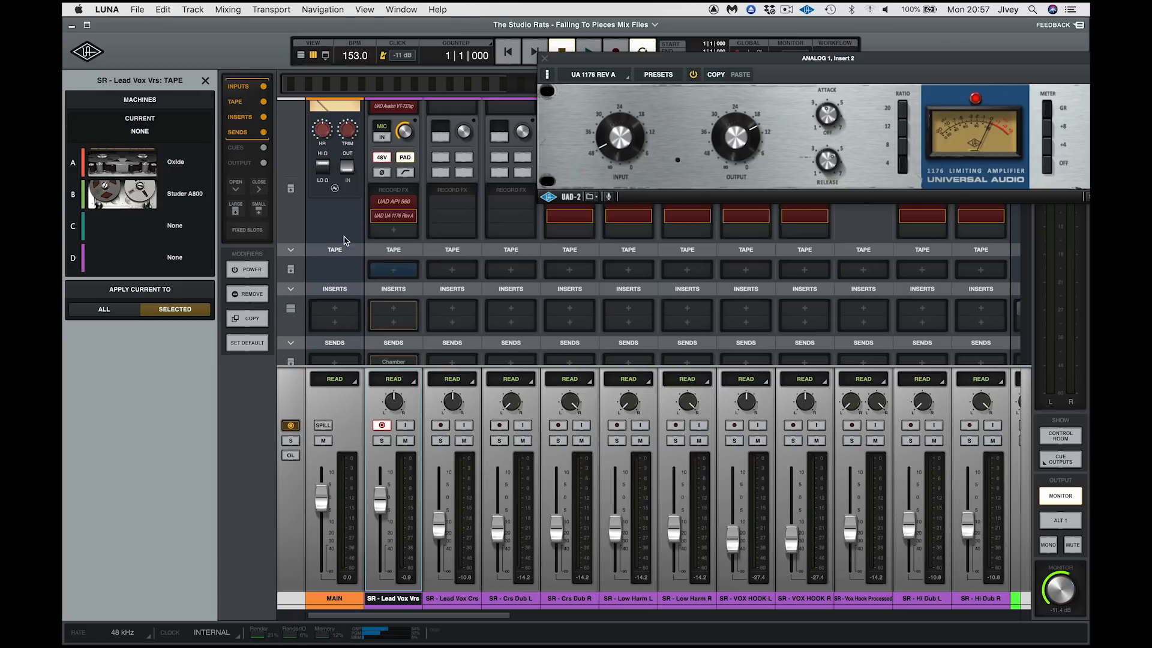
Load the Studer A800 tape machine in the lead vocal's Tape slot
click(120, 195)
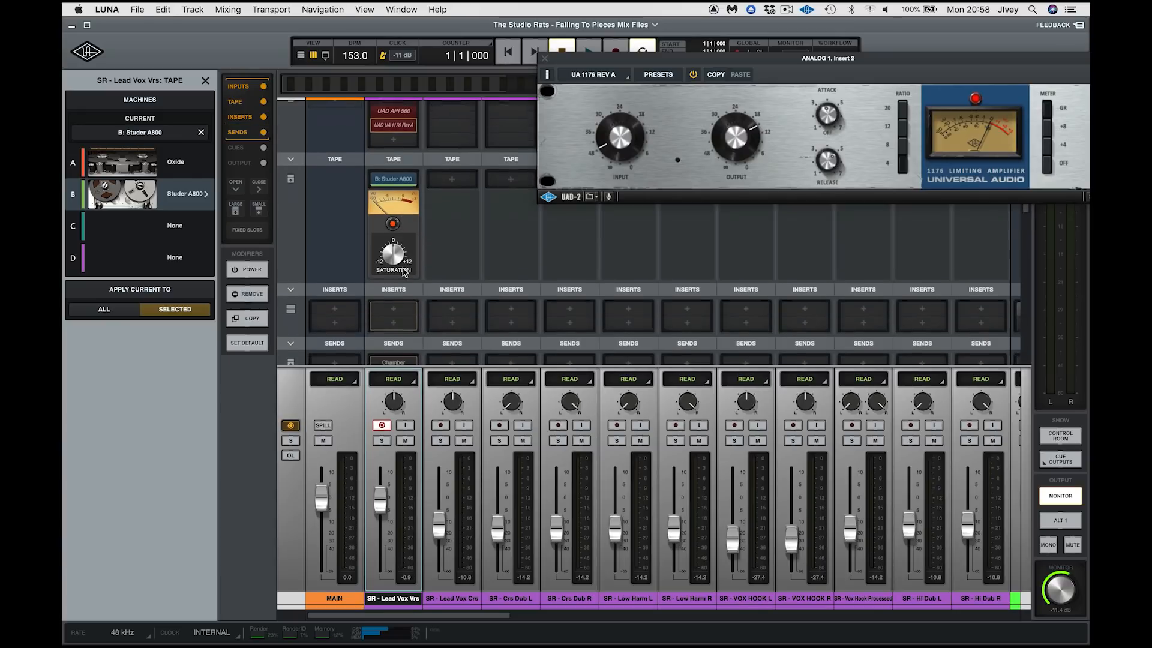
Load a Fairchild 660 compressor into the lead vocal's first insert slot, searching '660'
click(394, 272)
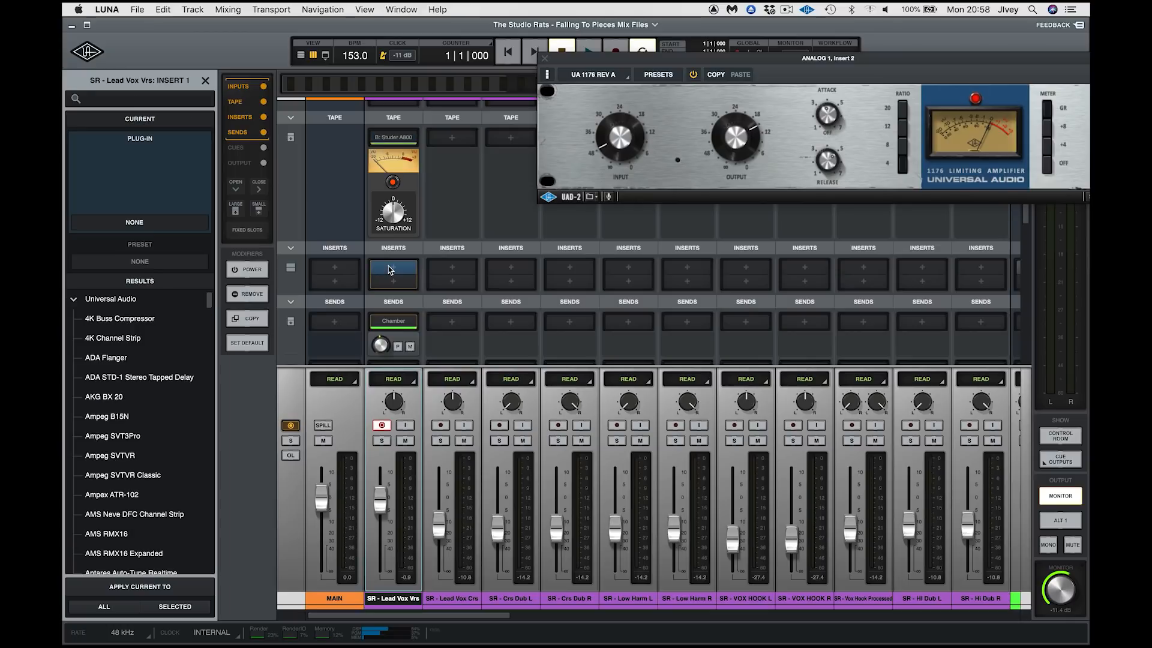
click(136, 97)
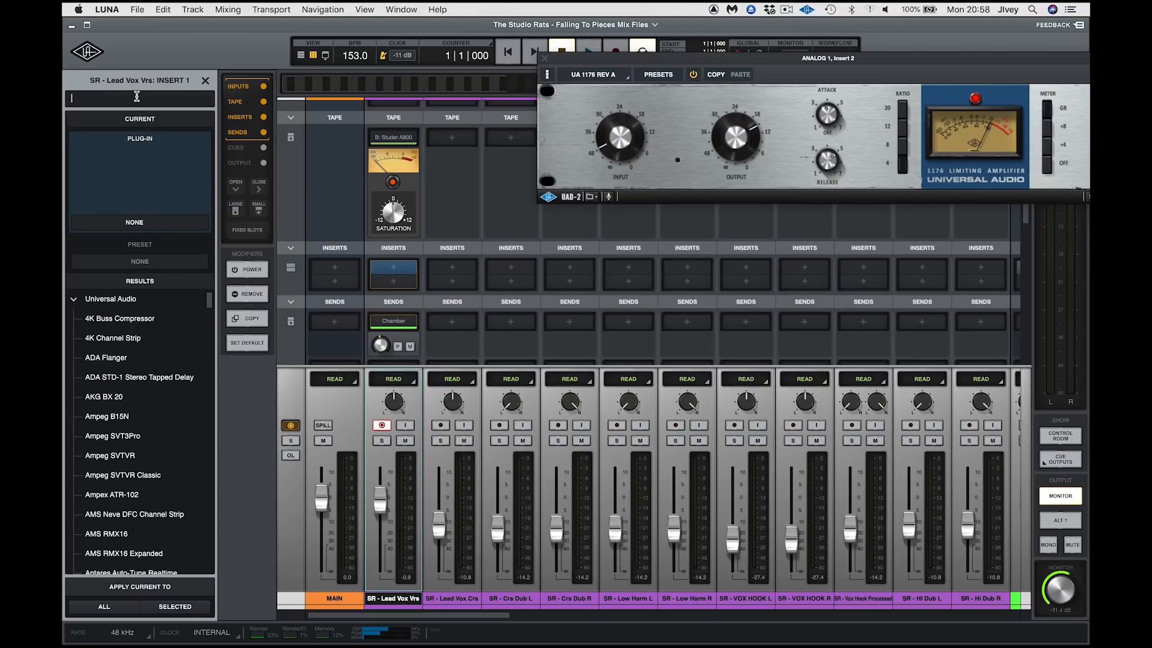
text(660)
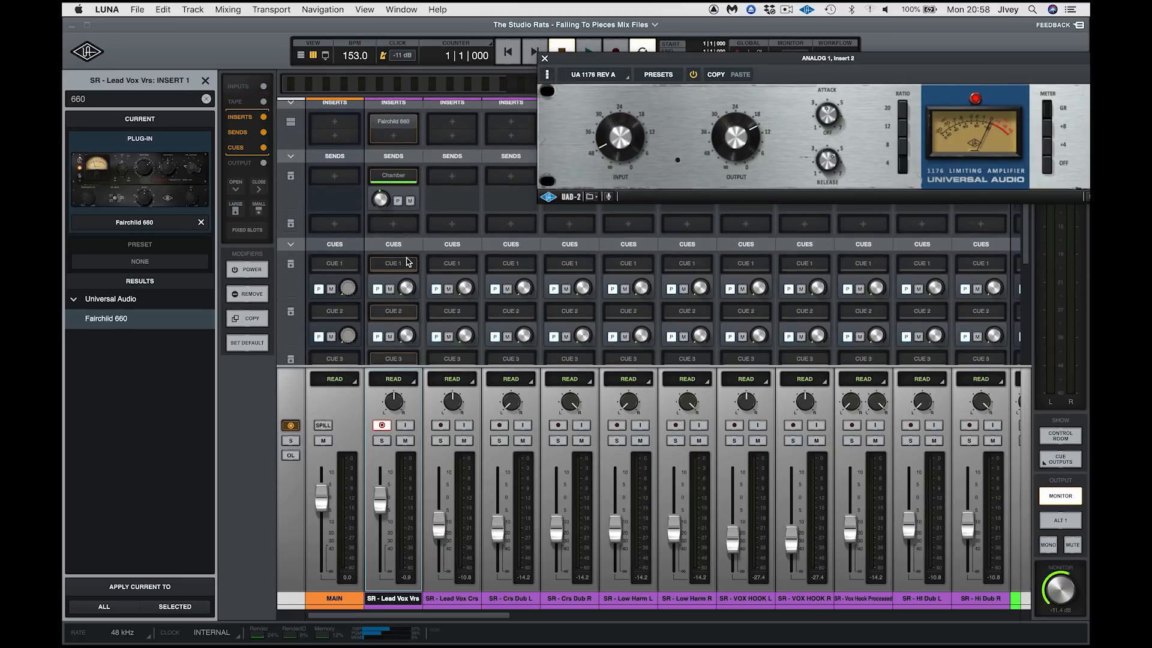
click(236, 101)
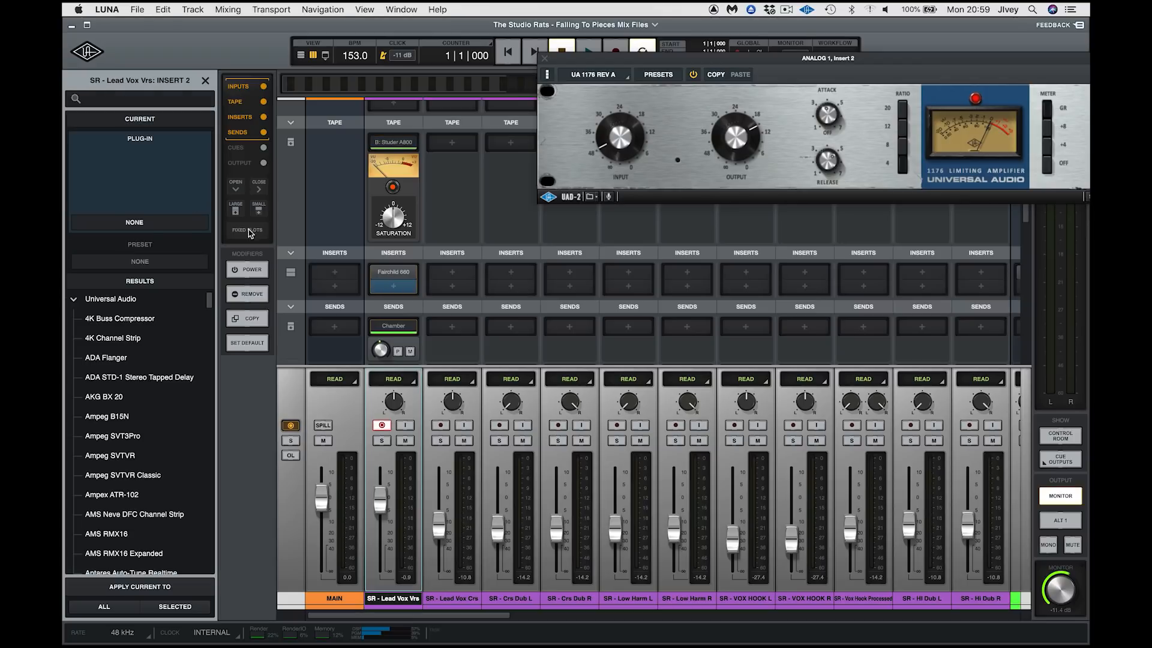
click(132, 98)
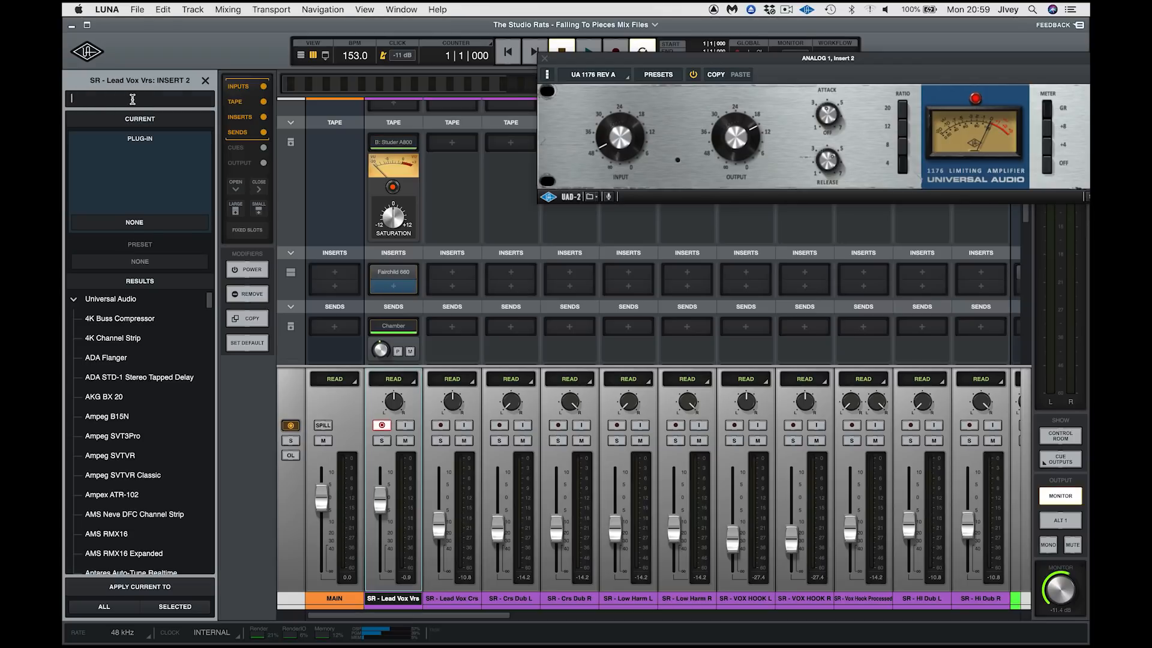
click(73, 299)
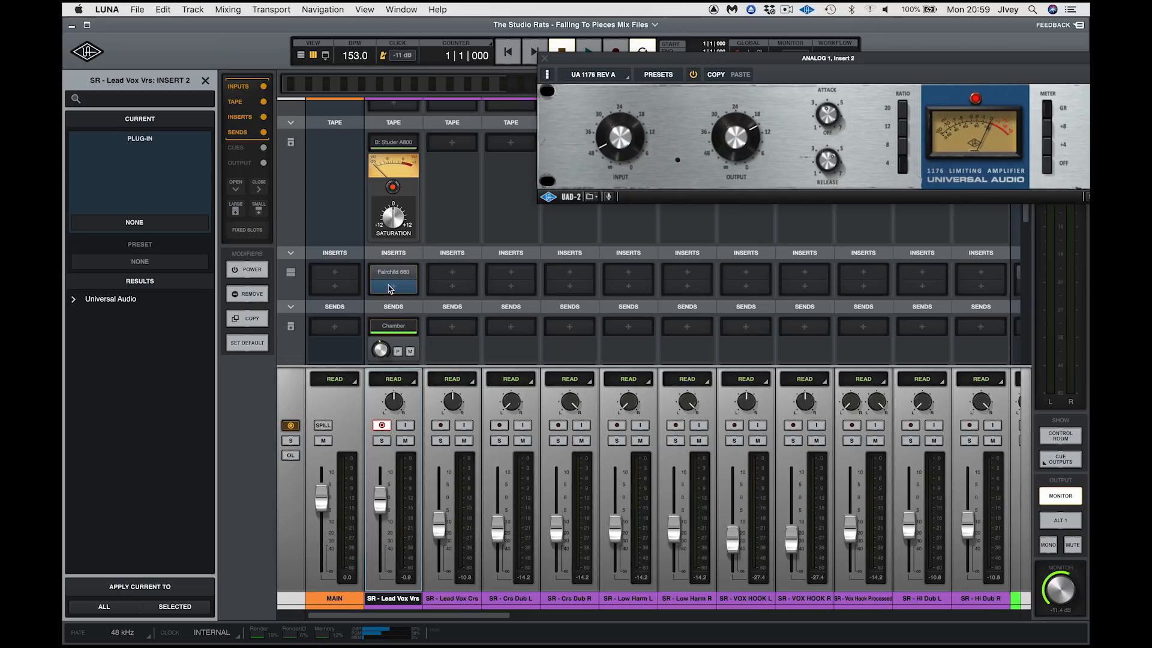
mouse_move(387, 313)
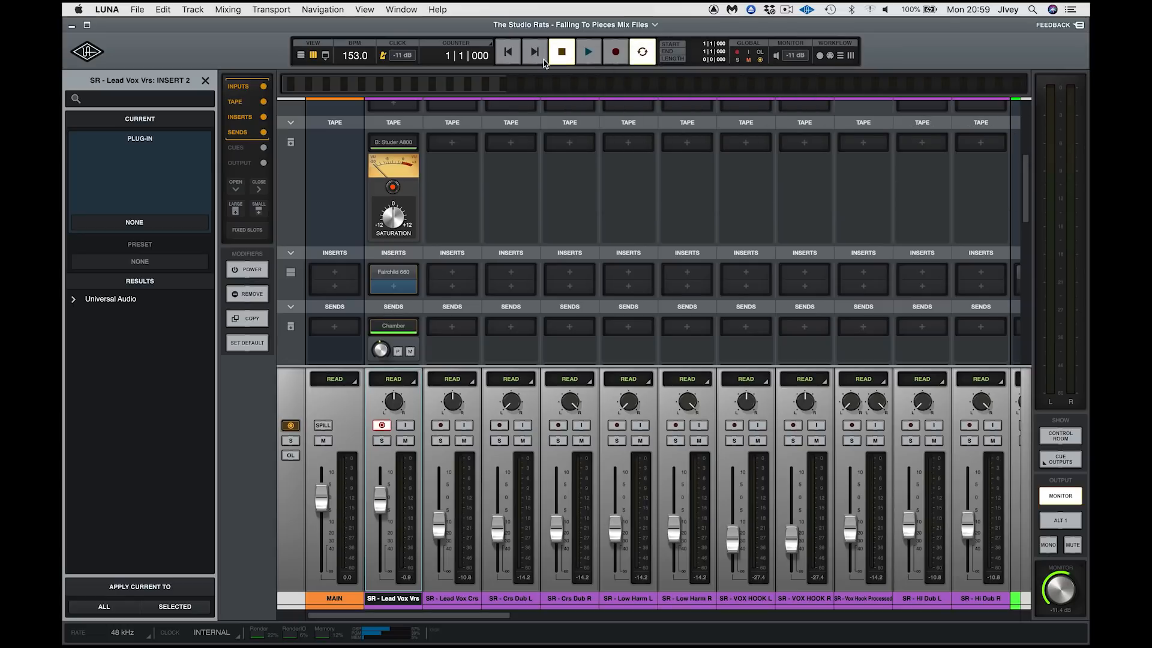
mouse_move(450, 253)
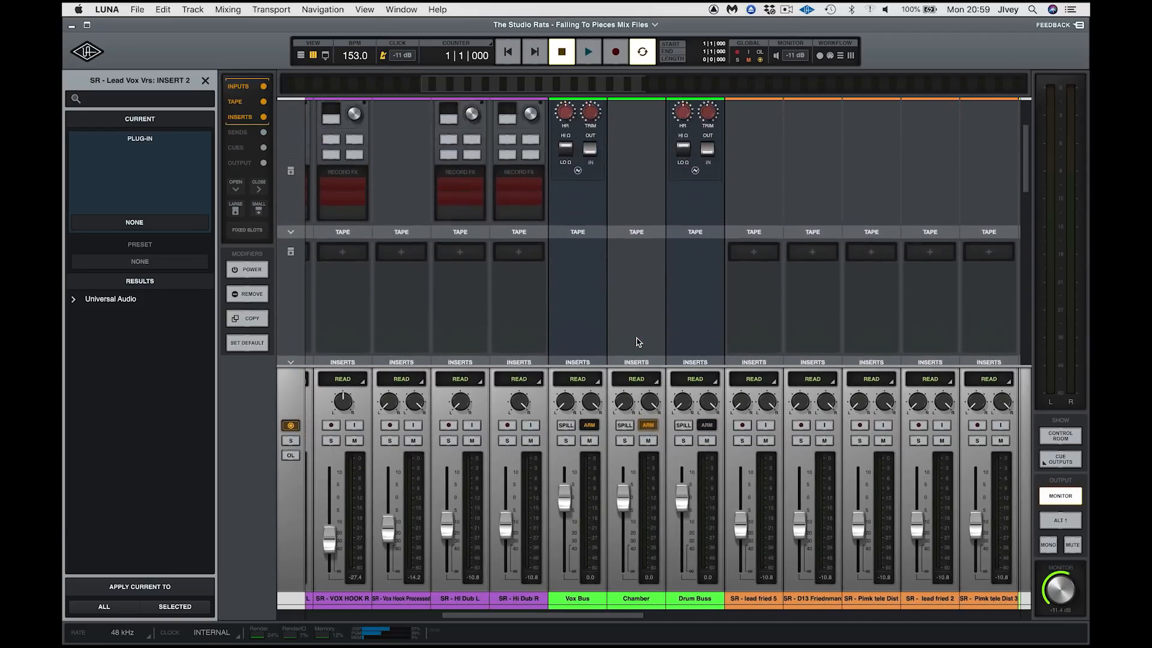
Show the cue sends and output assignments, then bring up Instrument 1's first insert plug-in list
click(238, 86)
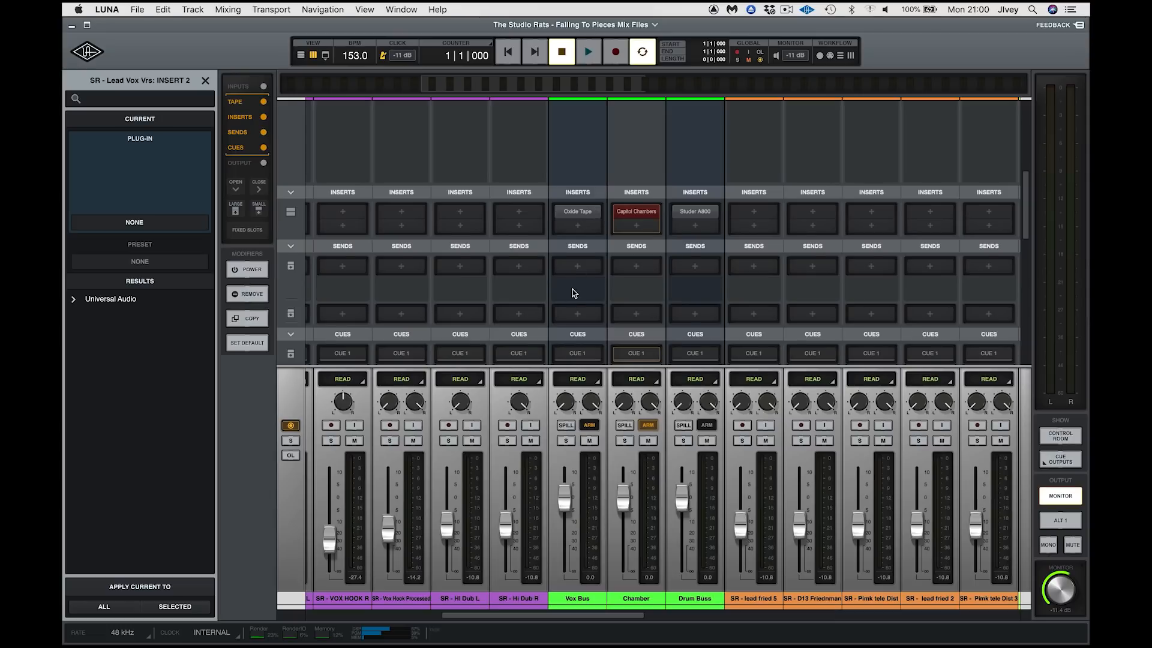
click(236, 146)
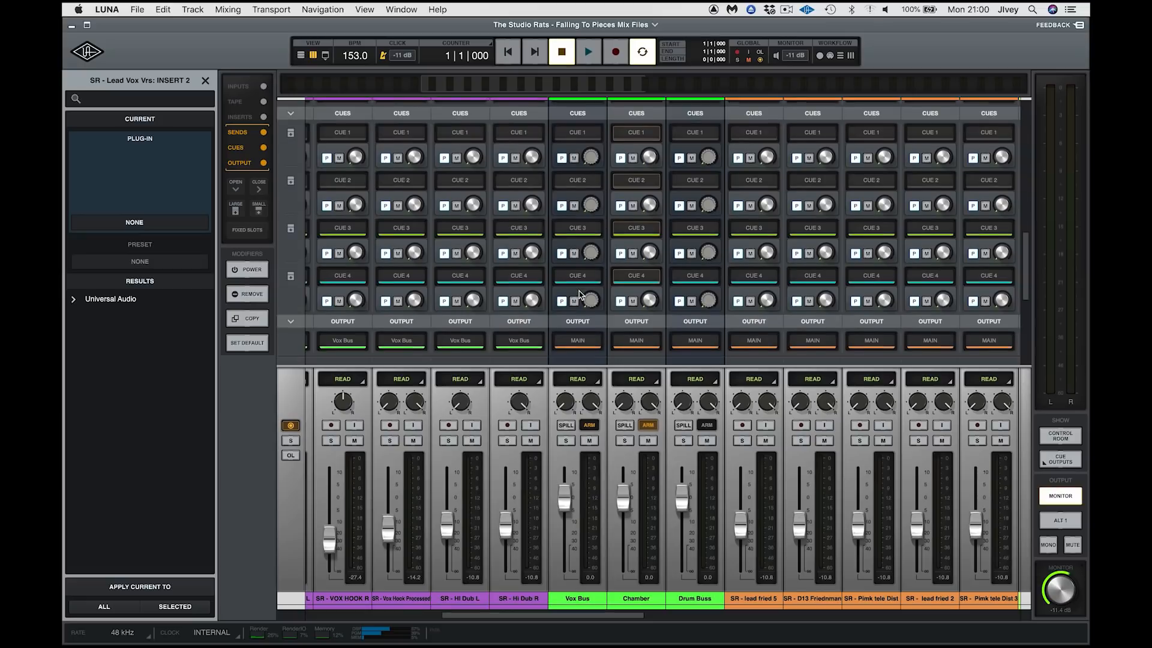
click(237, 117)
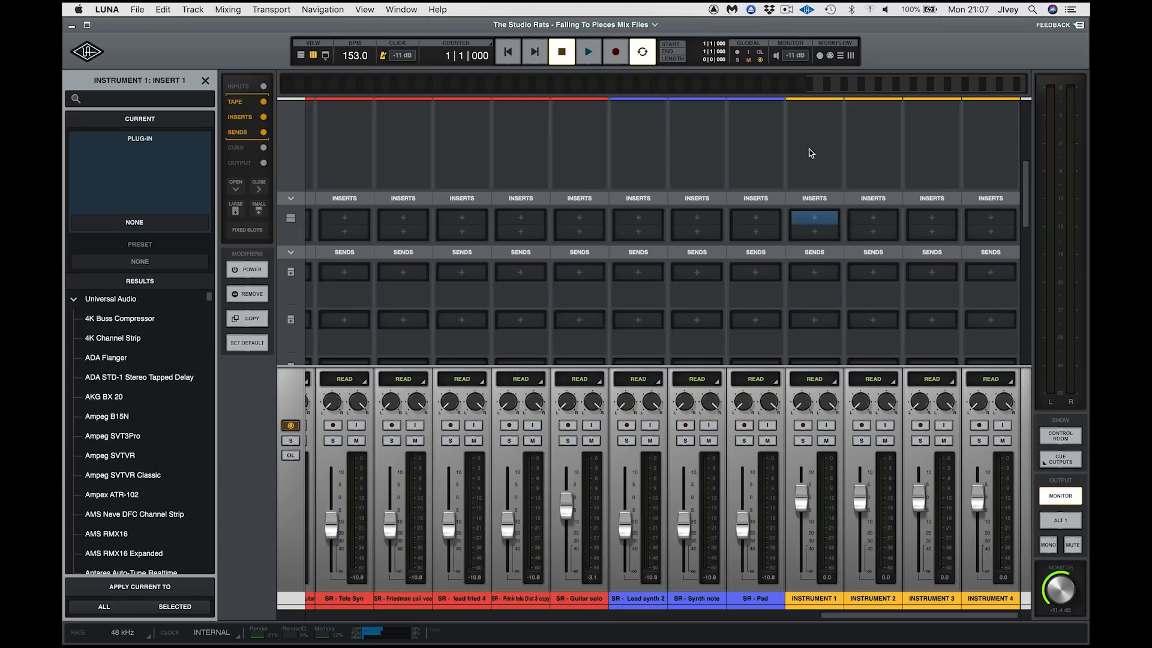
mouse_move(1062, 337)
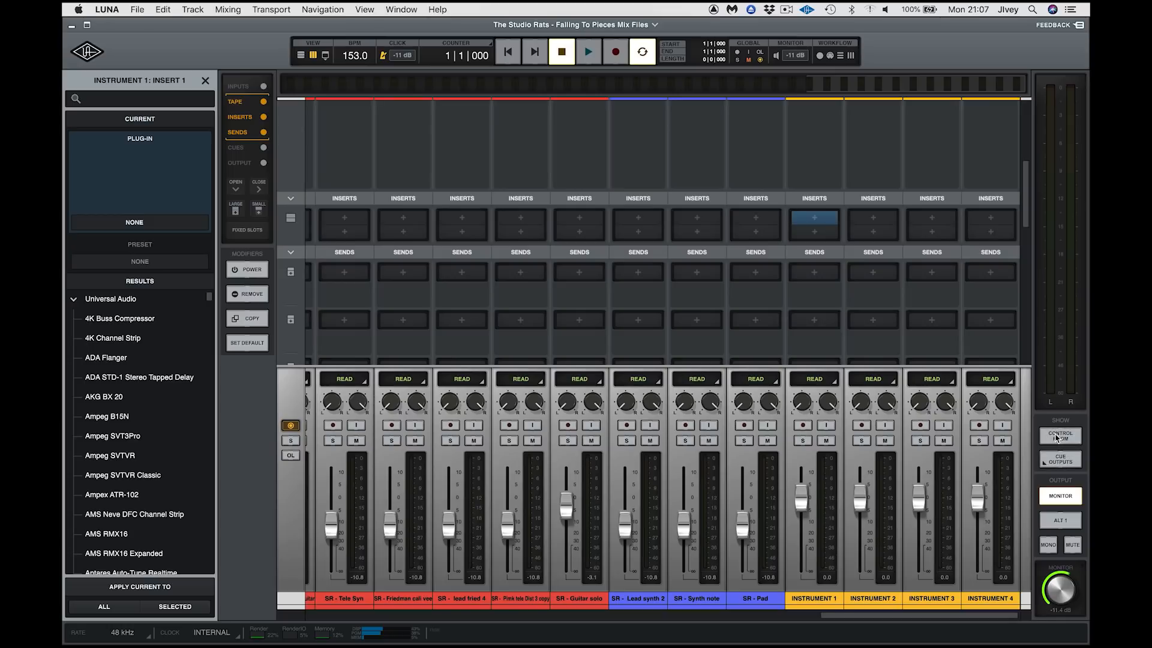
Show Control Room and Cue Outputs, switch to the REC workflow and lower the click to -14 dB
click(1059, 435)
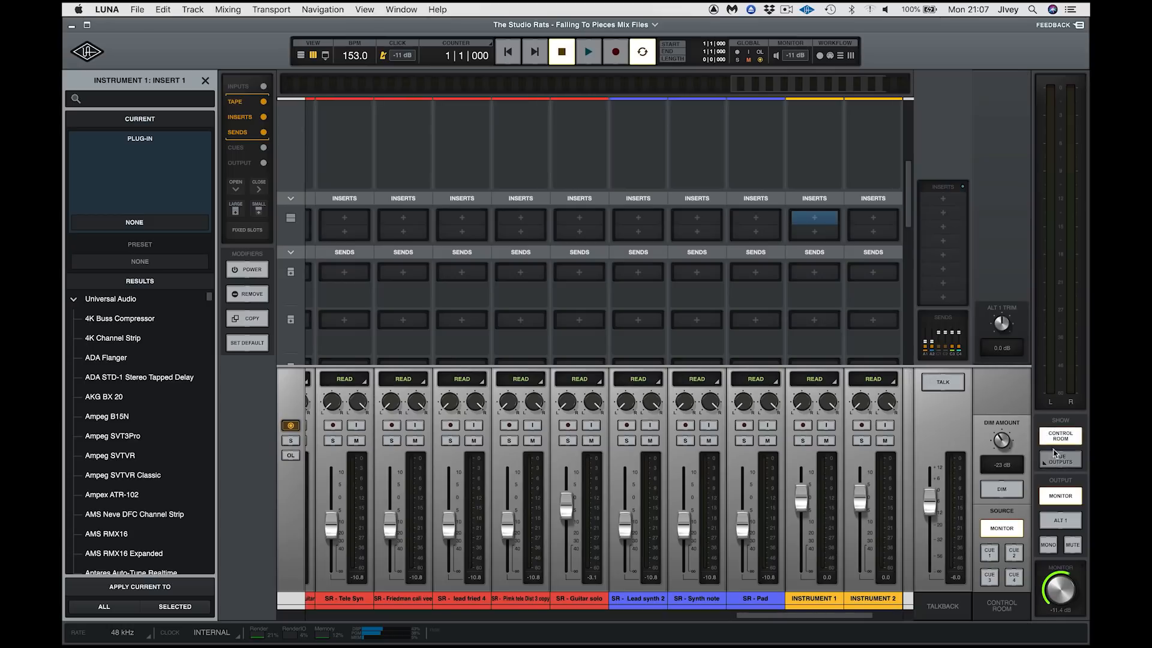
click(1060, 461)
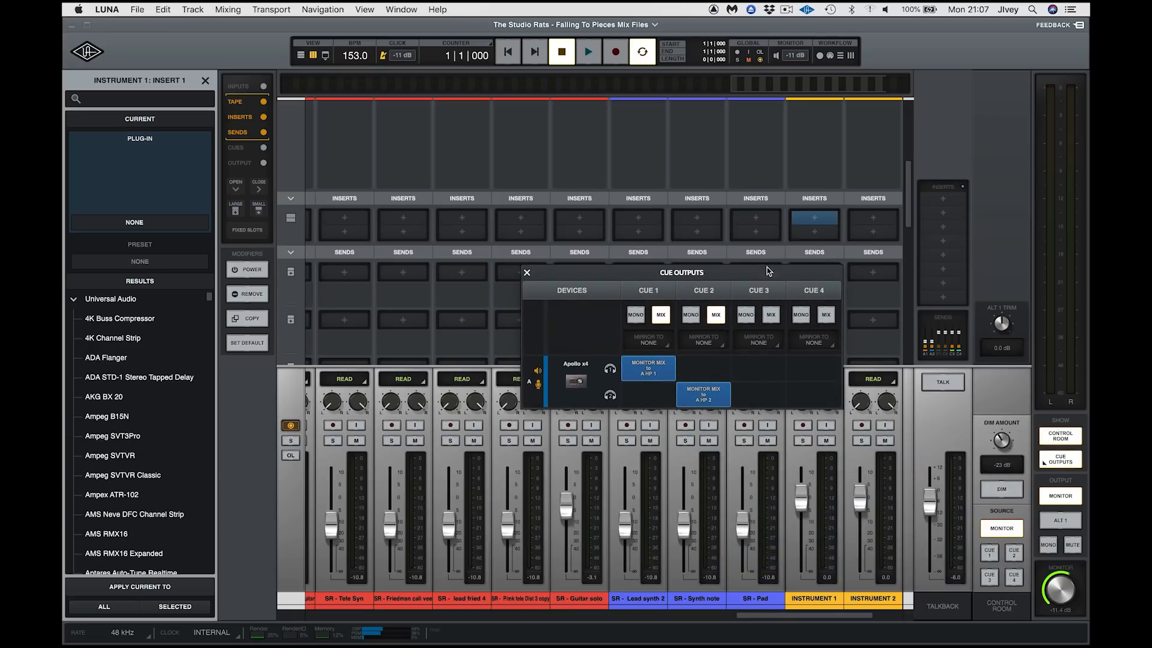
mouse_move(819, 59)
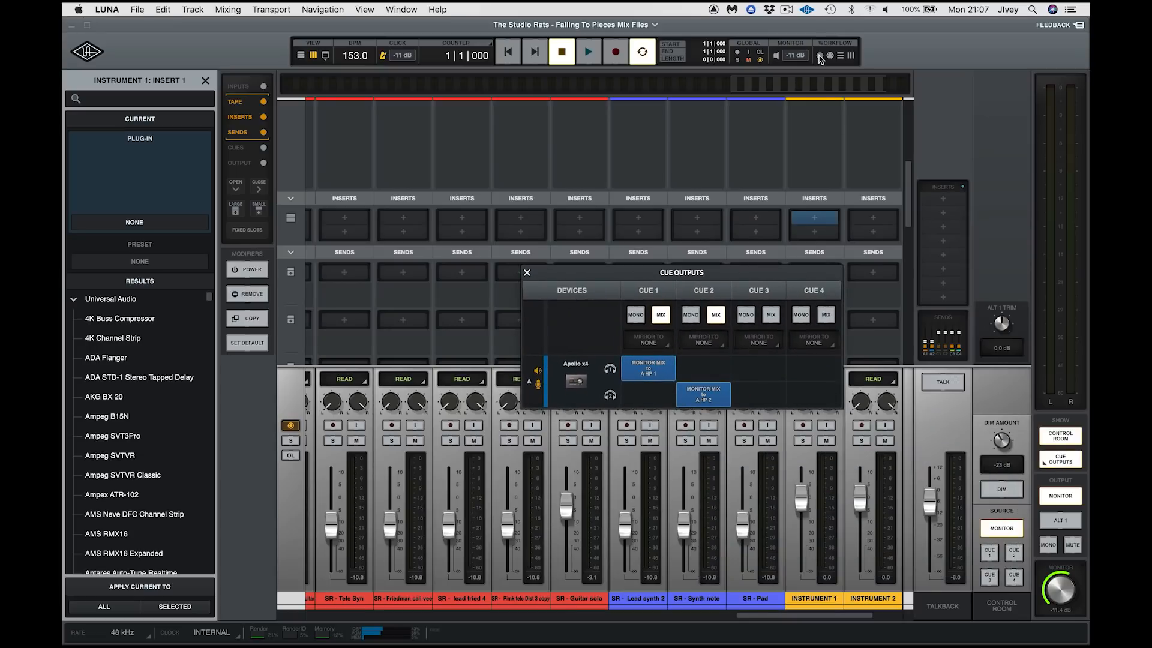
click(616, 52)
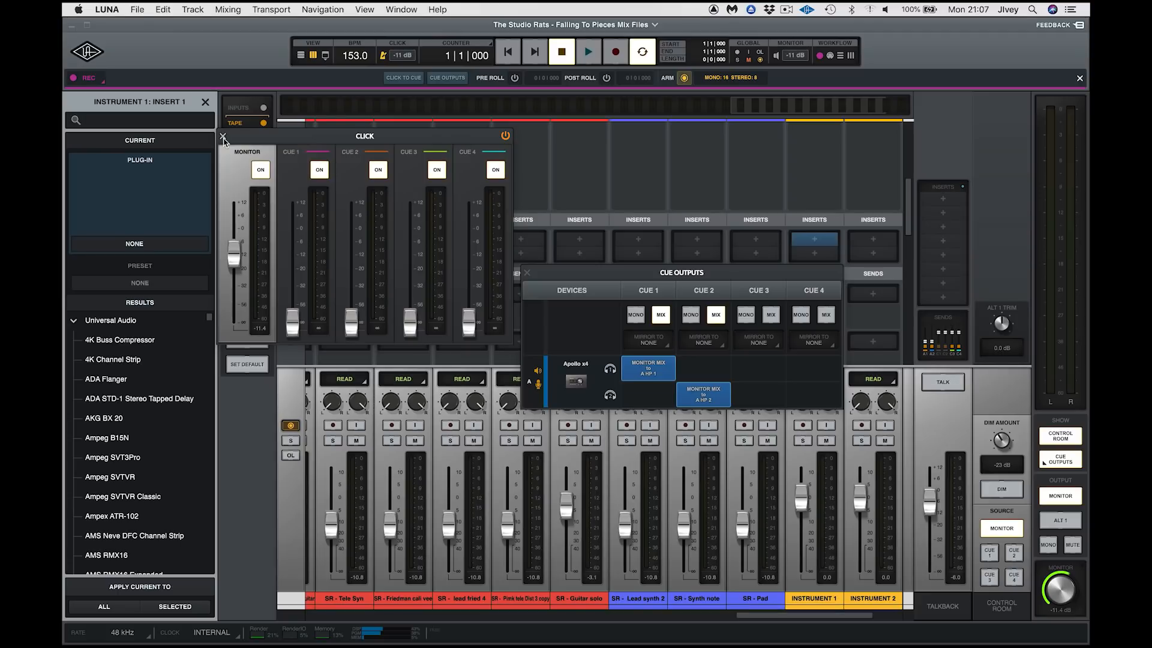
mouse_move(277, 237)
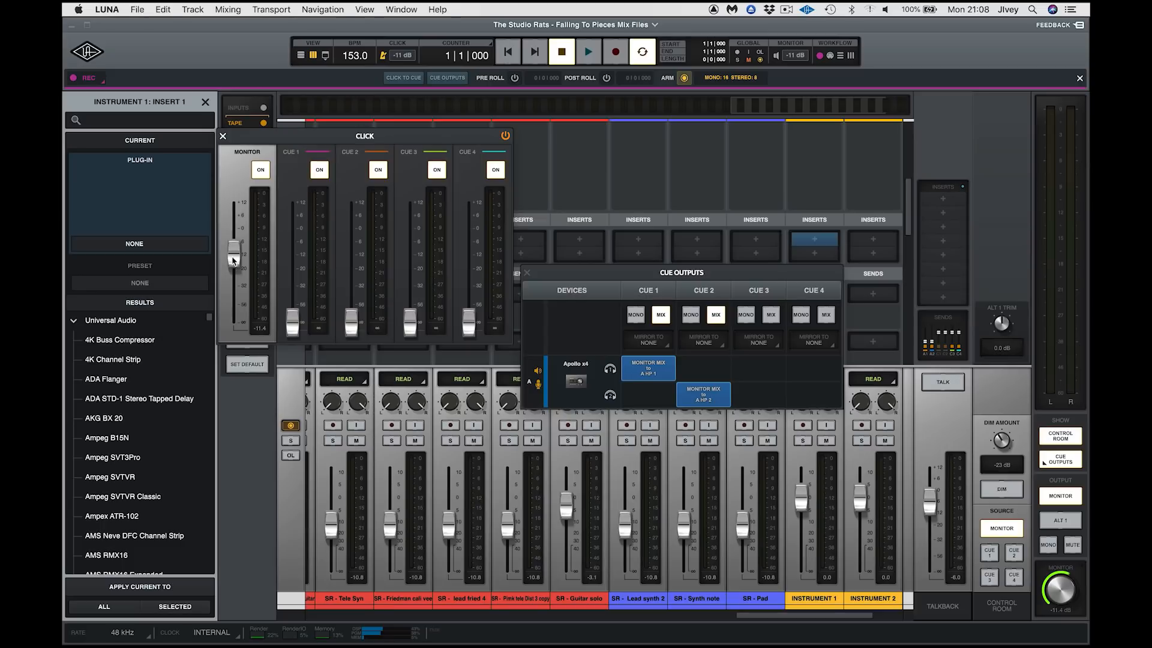
drag(234, 246, 234, 253)
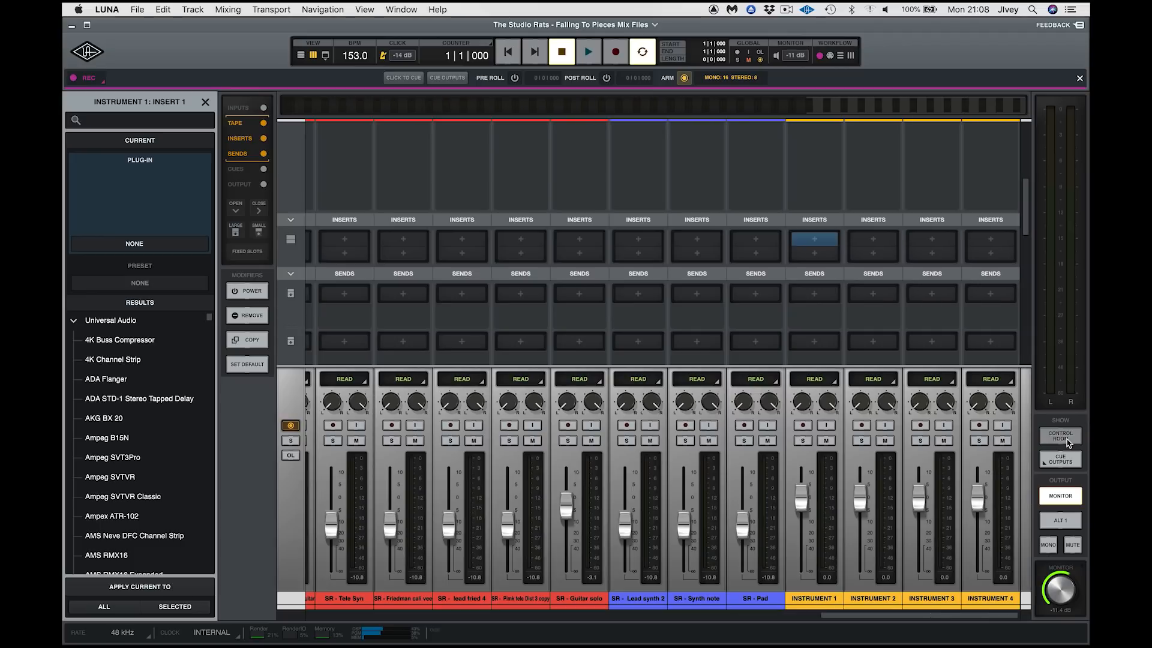
Show the Control Room section and review its talkback, dim and monitor source settings
click(1059, 434)
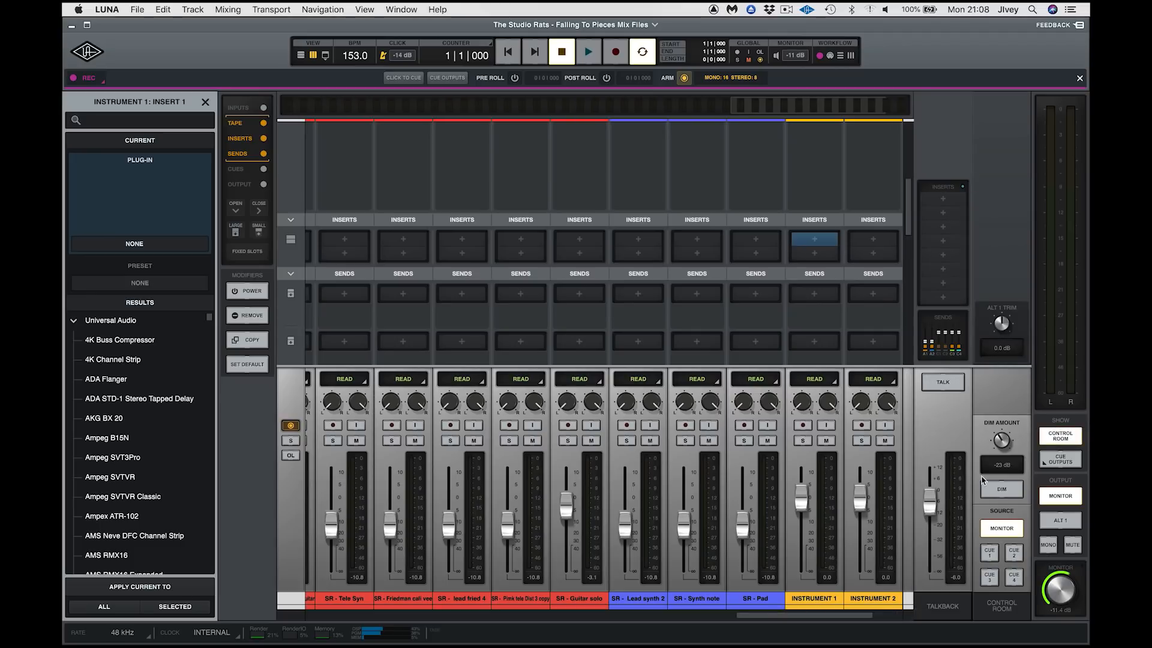
mouse_move(931, 197)
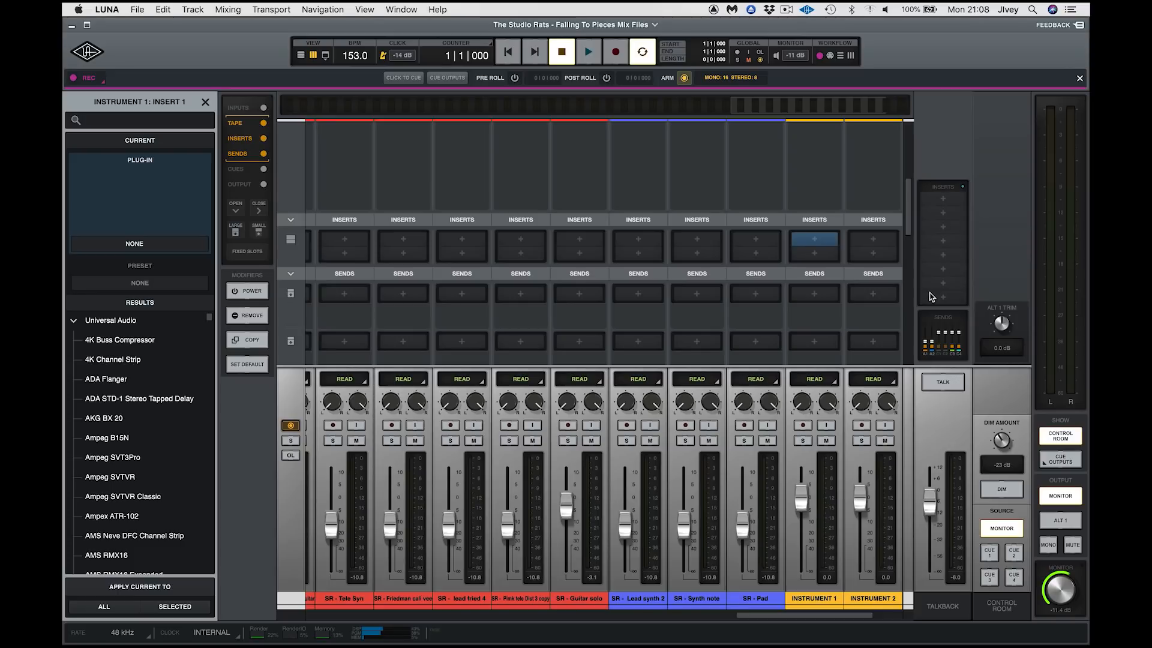
mouse_move(974, 460)
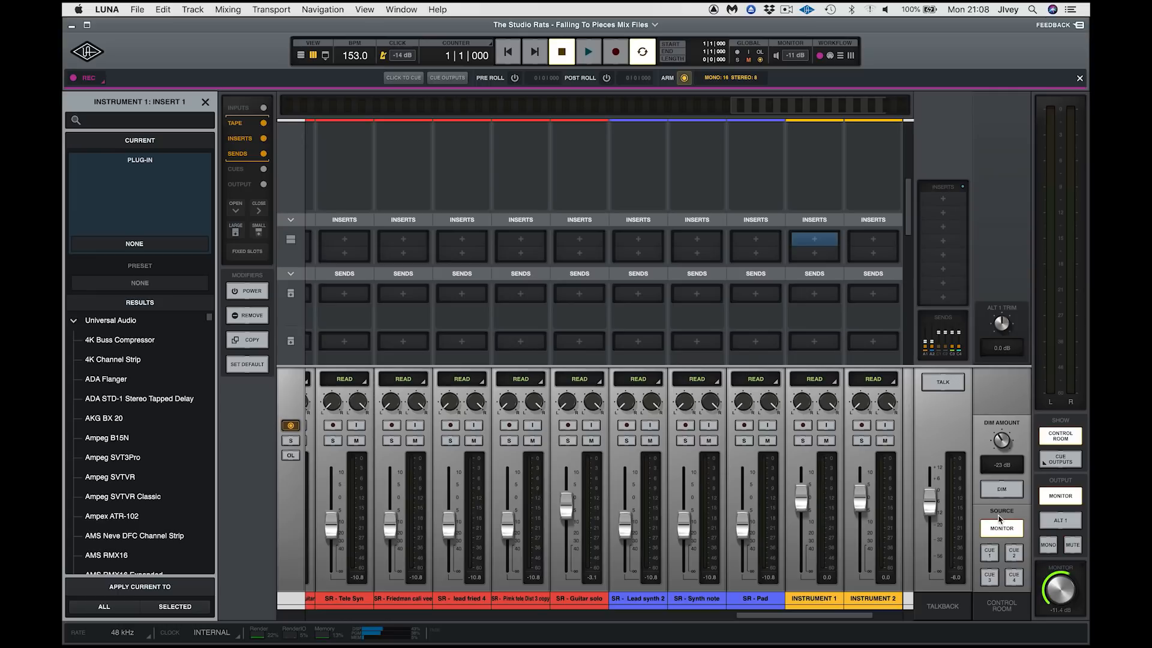
click(1000, 489)
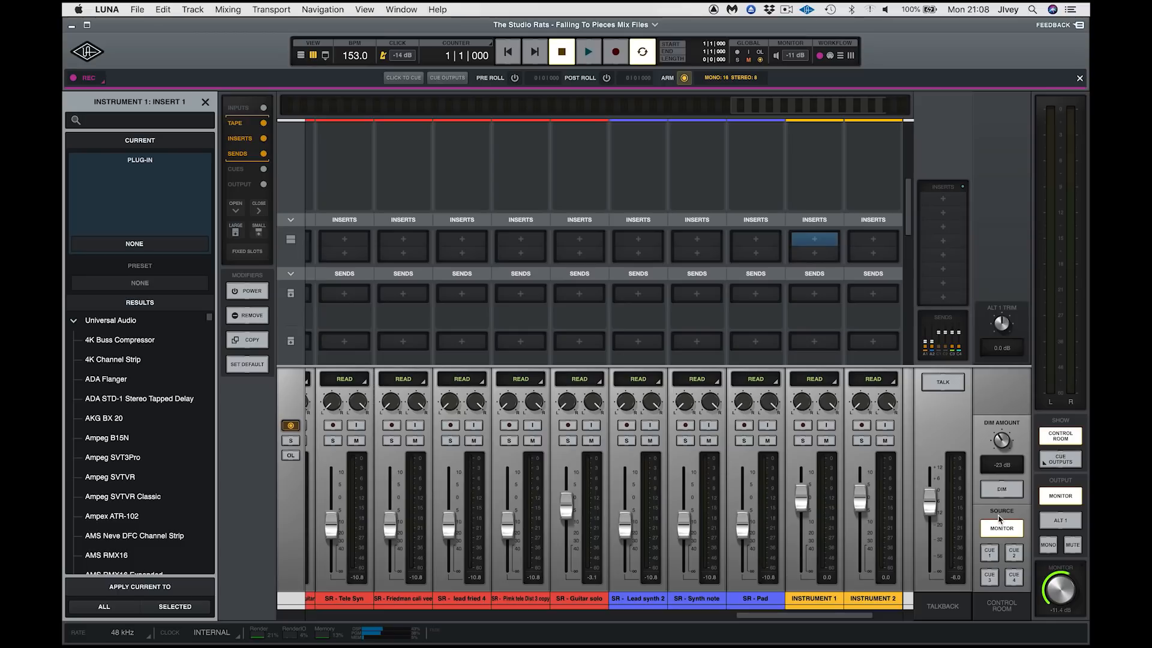
click(1048, 544)
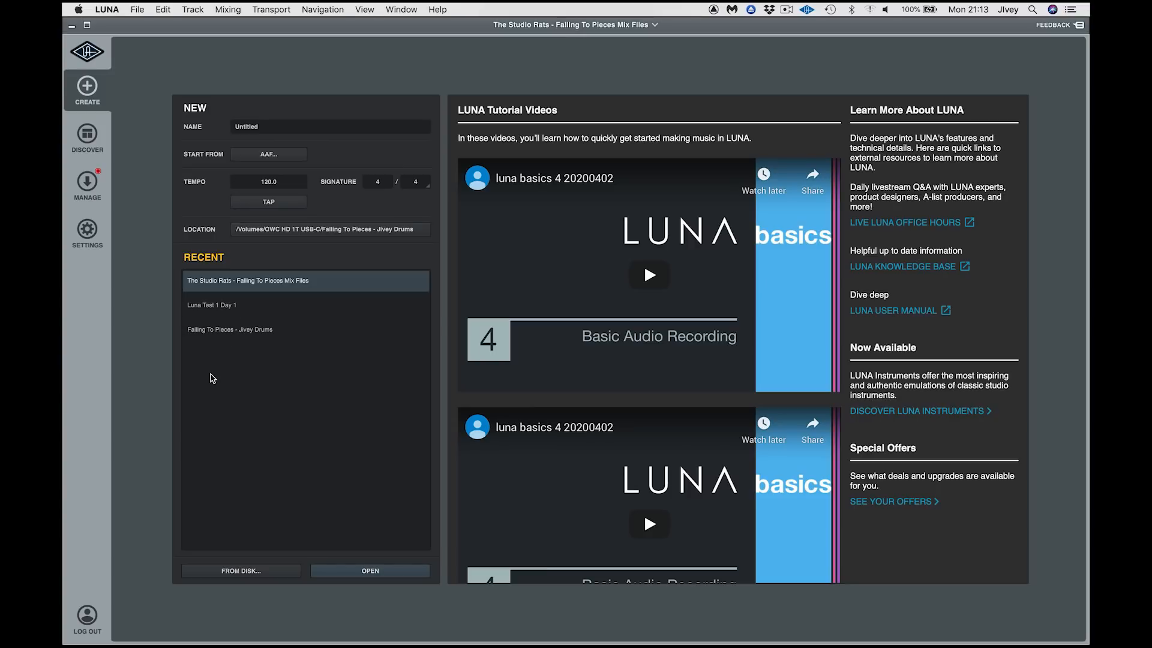
Reopen the Falling To Pieces mix session and bring up the File menu's Export choices
click(370, 571)
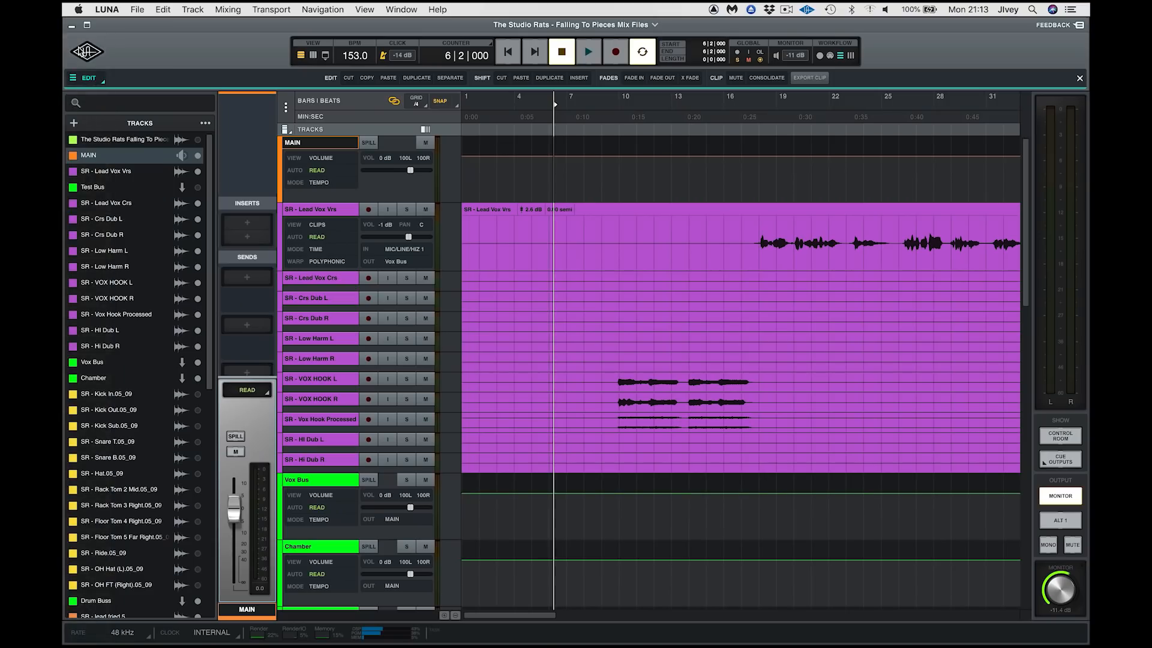
click(137, 9)
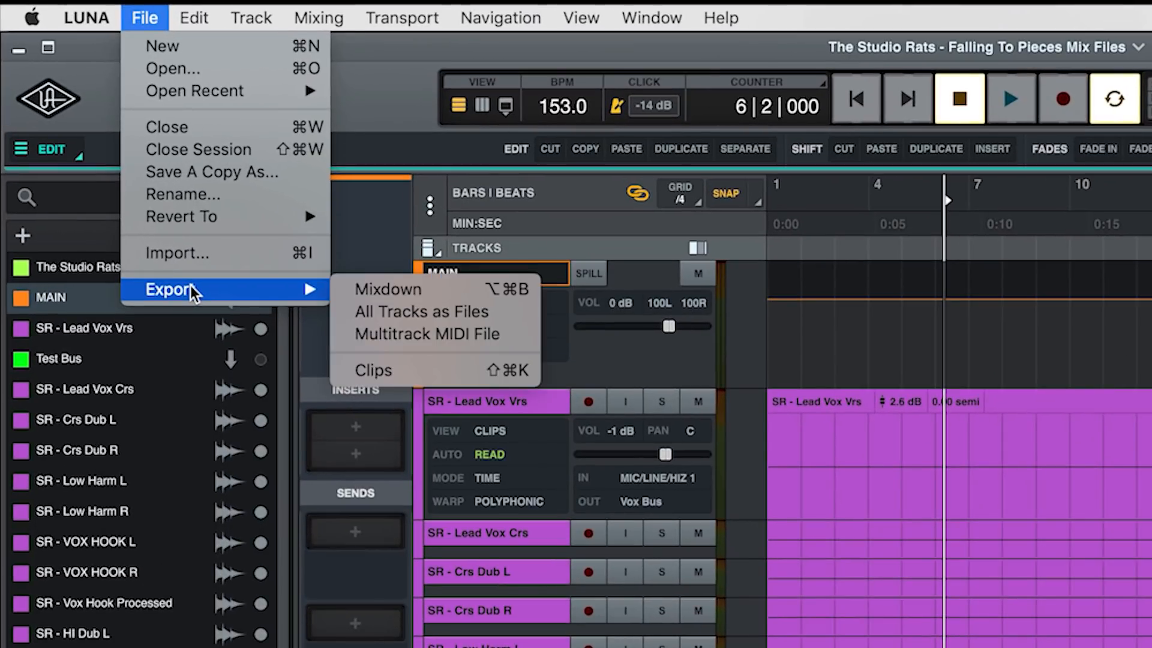
mouse_move(162, 46)
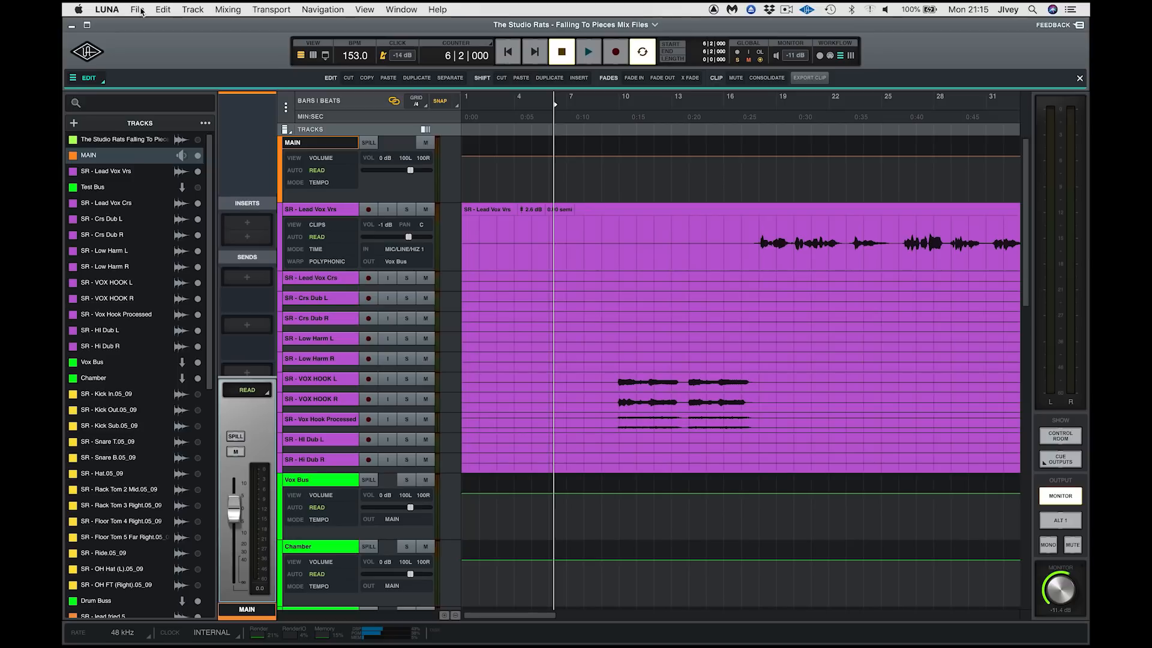
click(137, 8)
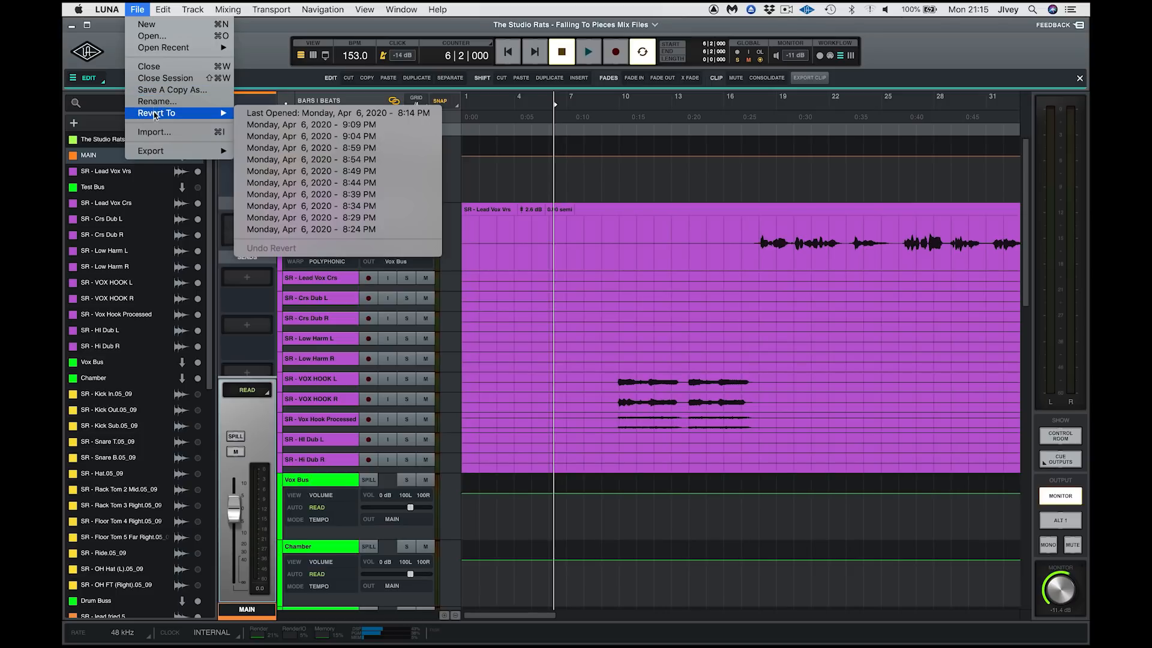
mouse_move(155, 118)
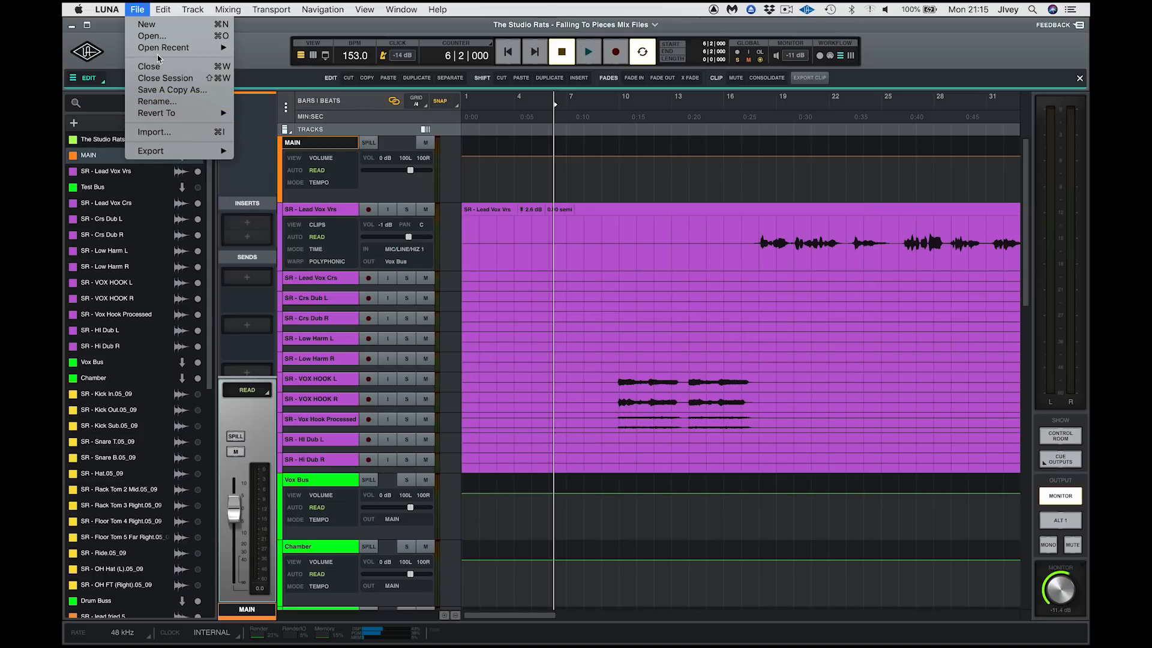
click(163, 47)
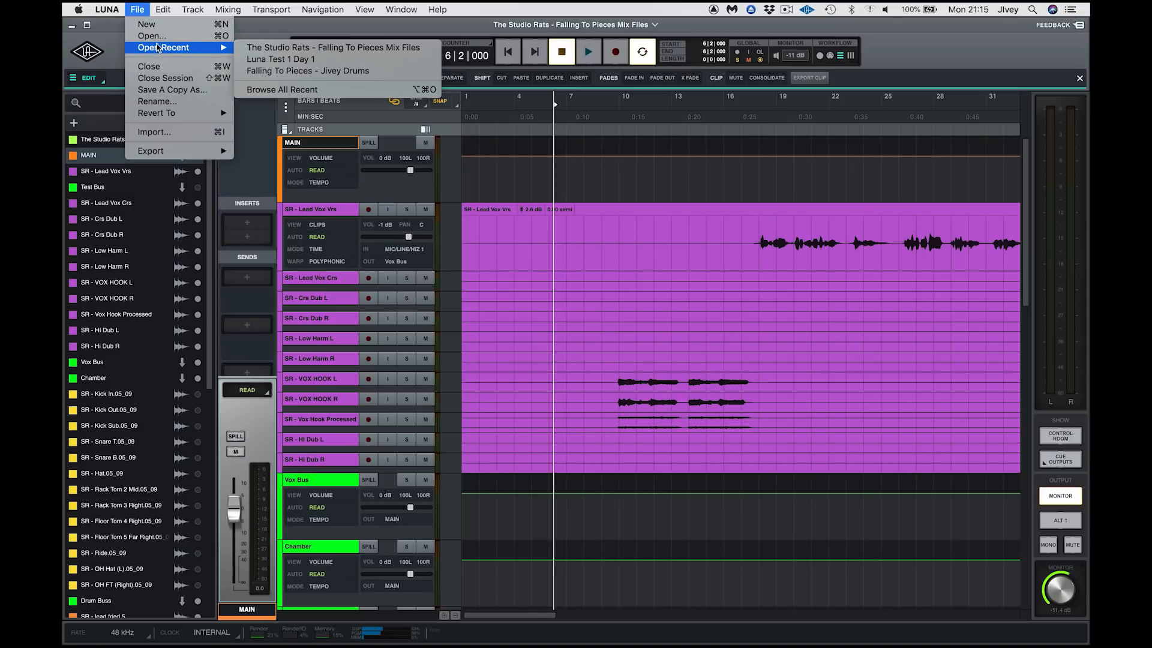
mouse_move(151, 36)
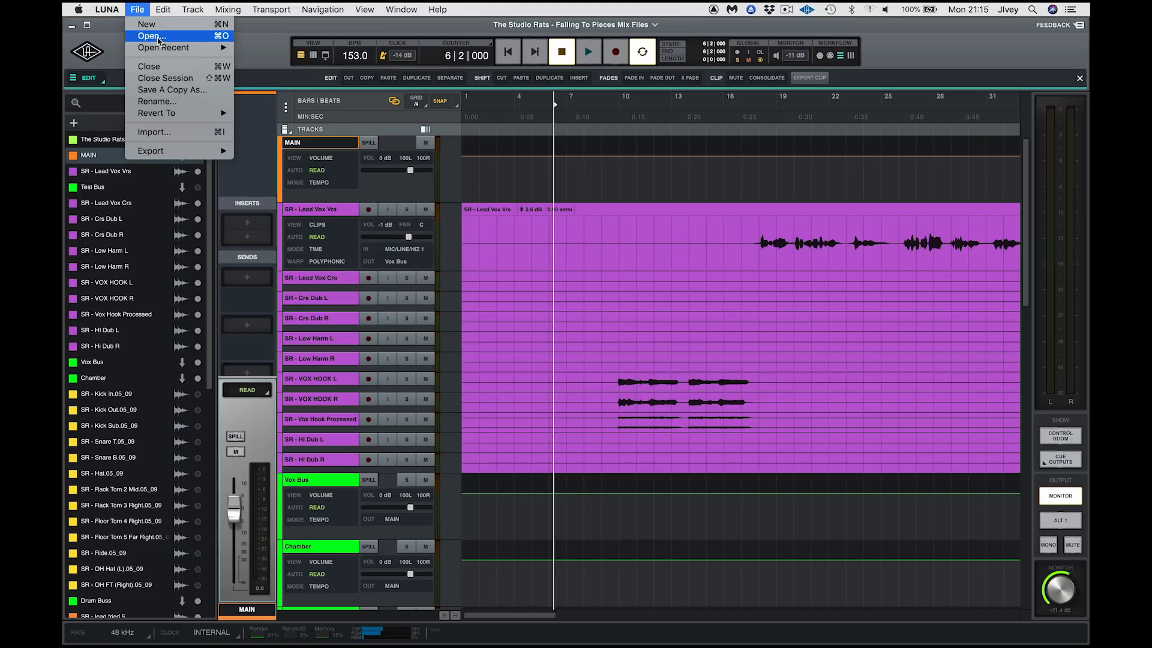
mouse_move(153, 133)
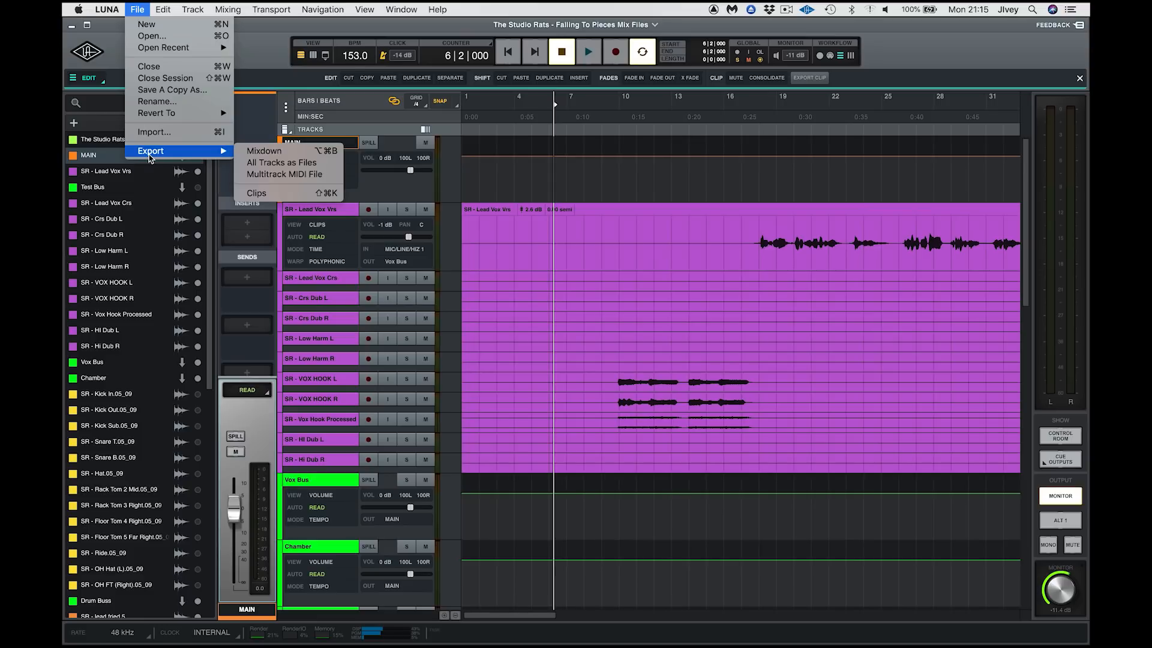
click(270, 43)
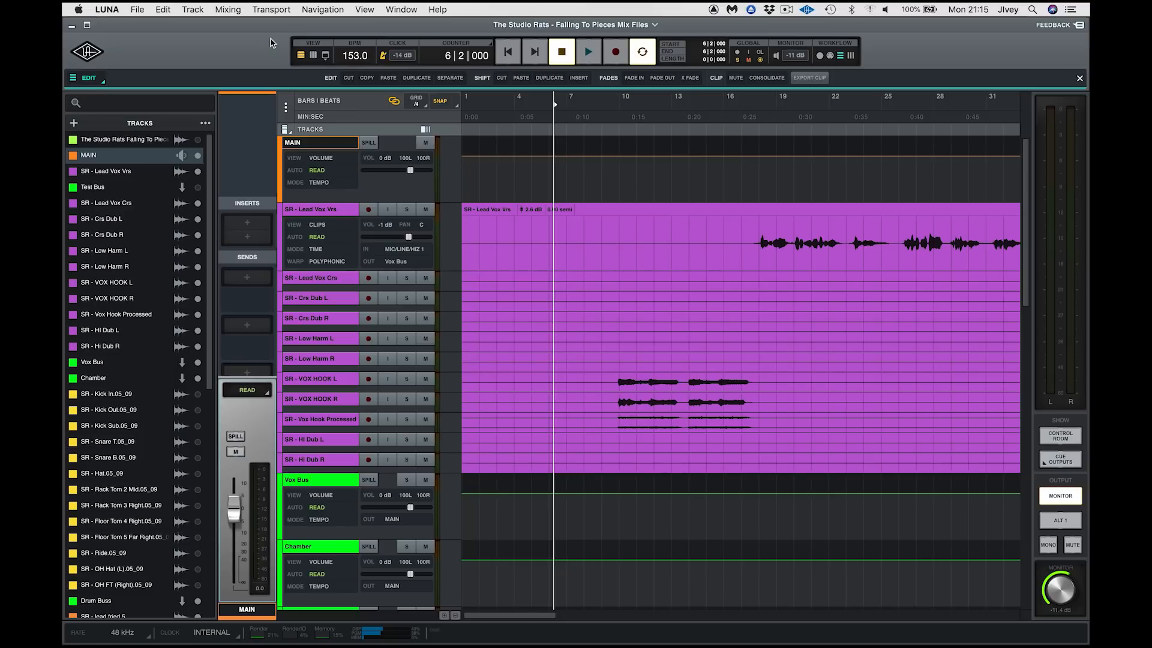